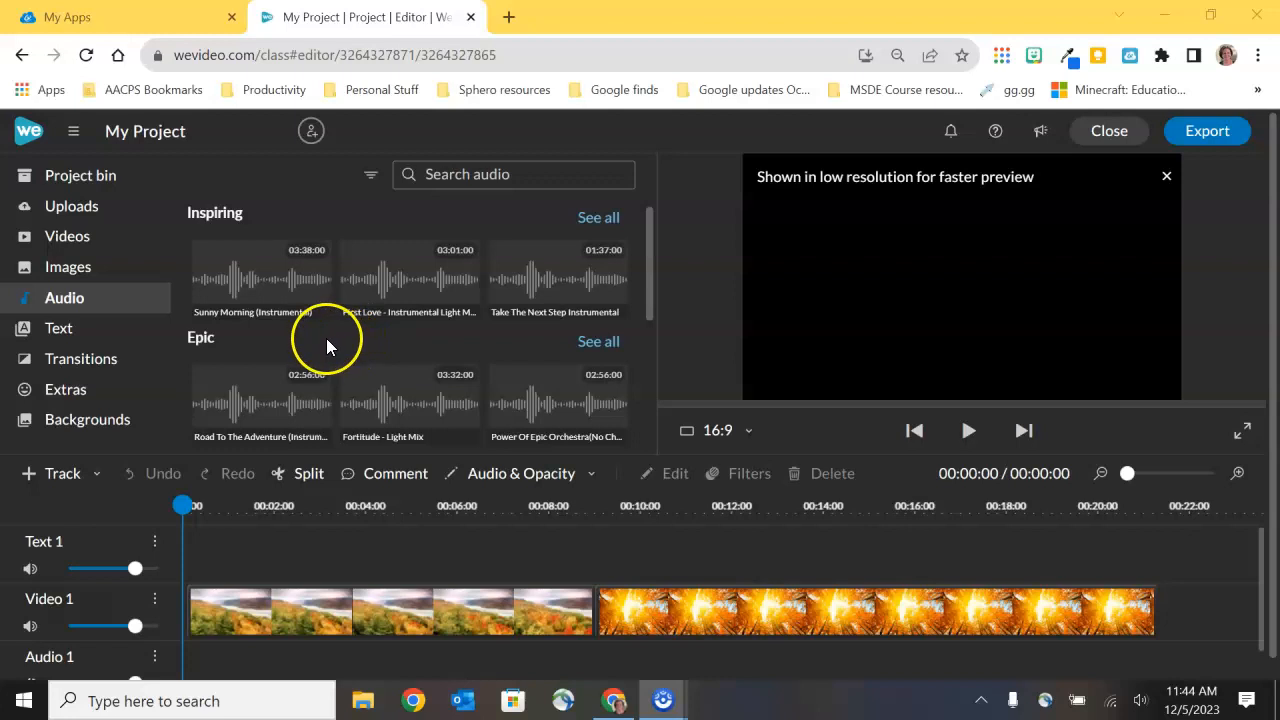
# Preview the second Inspiring track 'We Could Be Anything' and drop it onto Audio 1 under the clips.
pyautogui.scroll(-3)
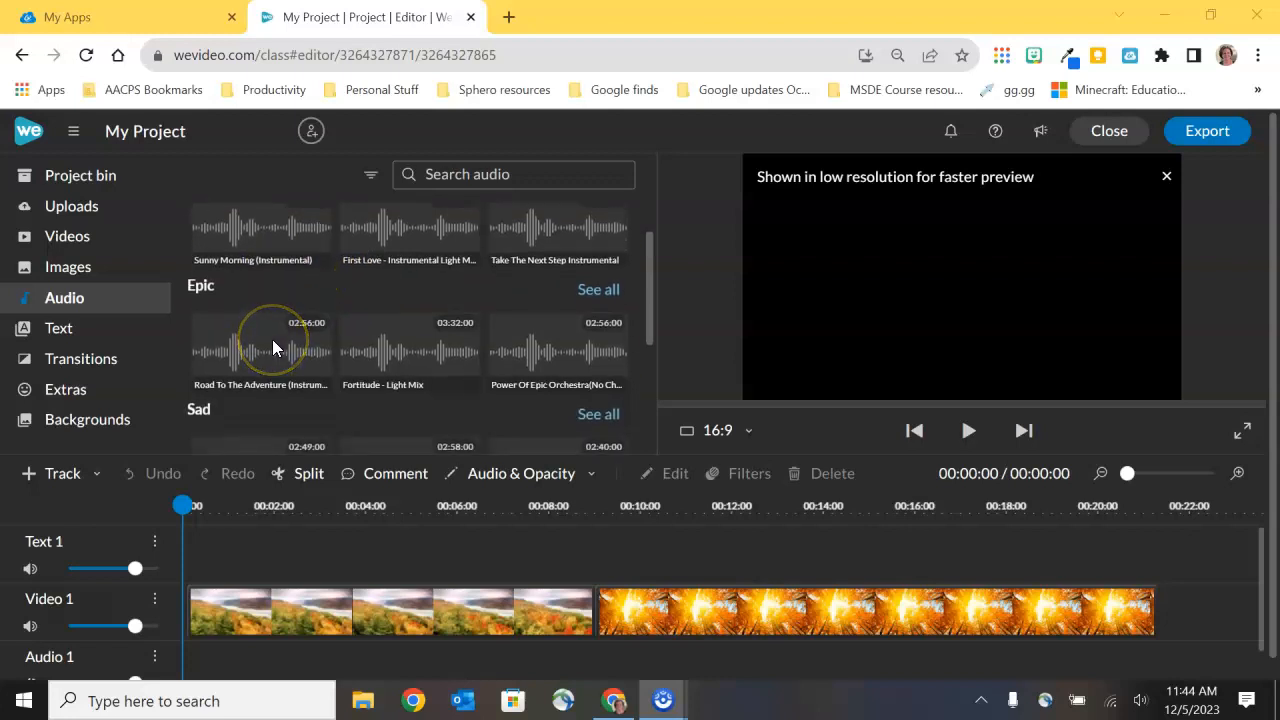
pyautogui.scroll(-3)
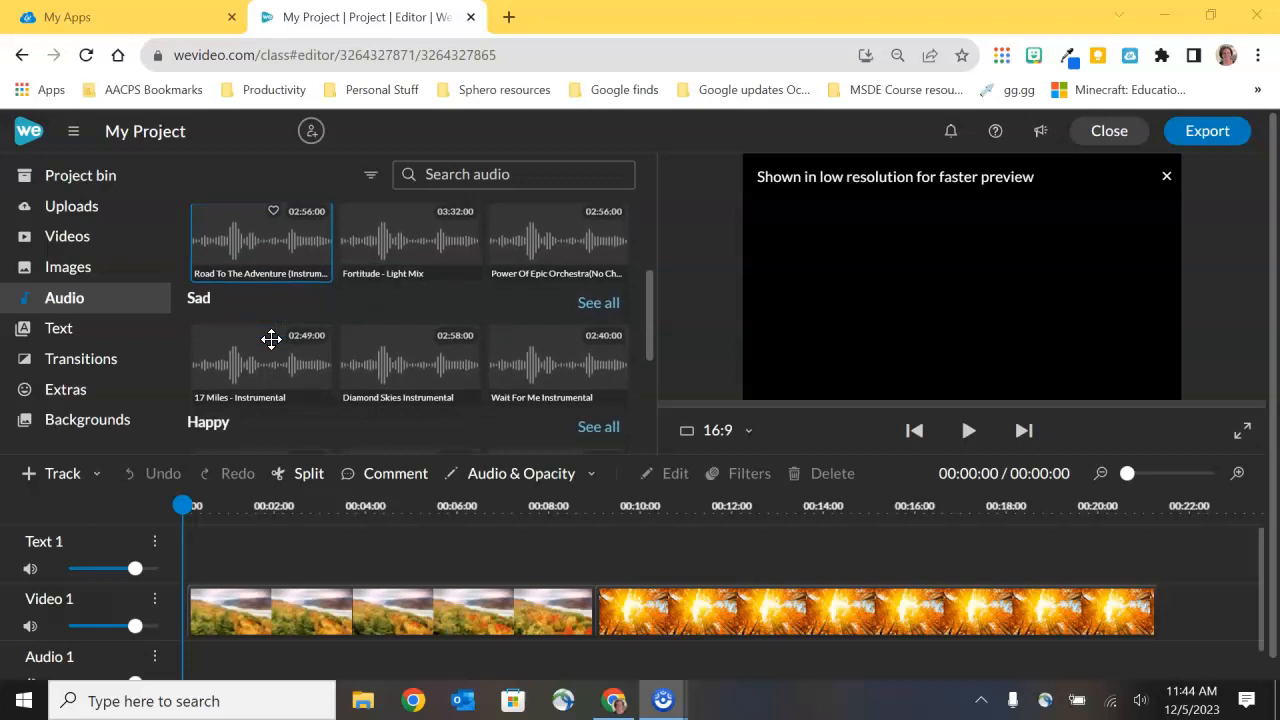
pyautogui.scroll(-3)
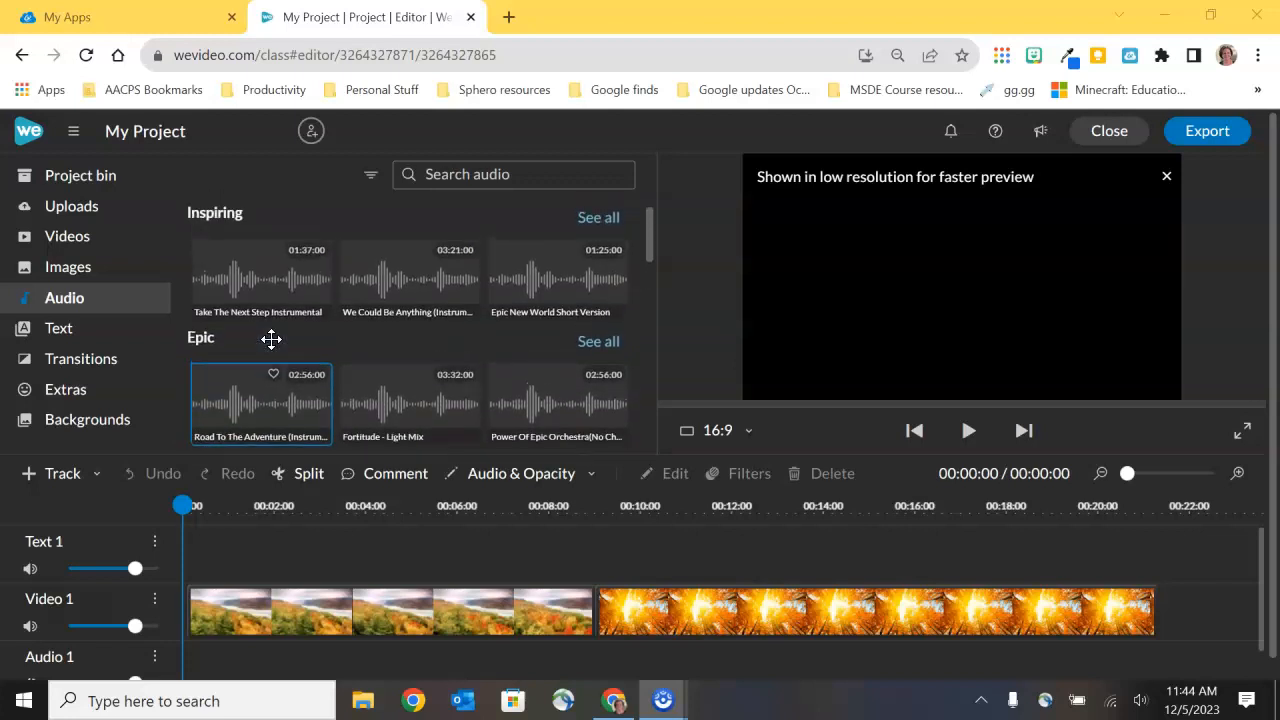
pyautogui.moveTo(274, 292)
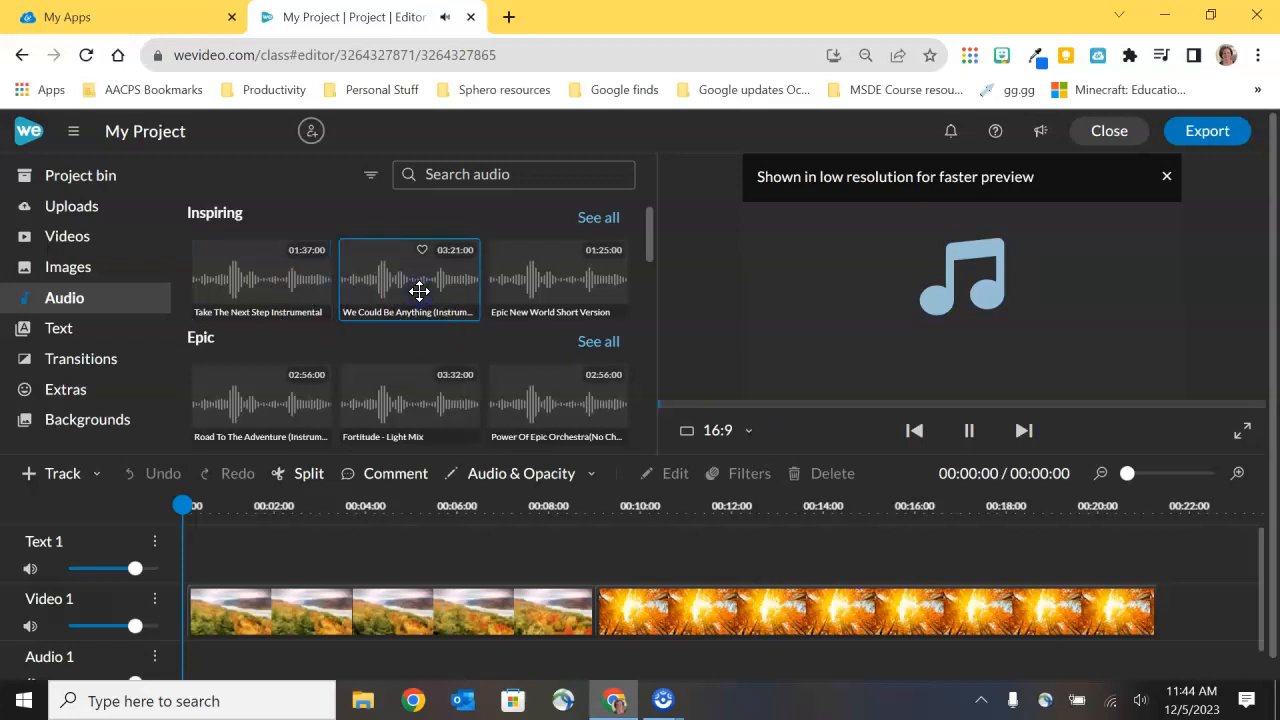
pyautogui.click(968, 432)
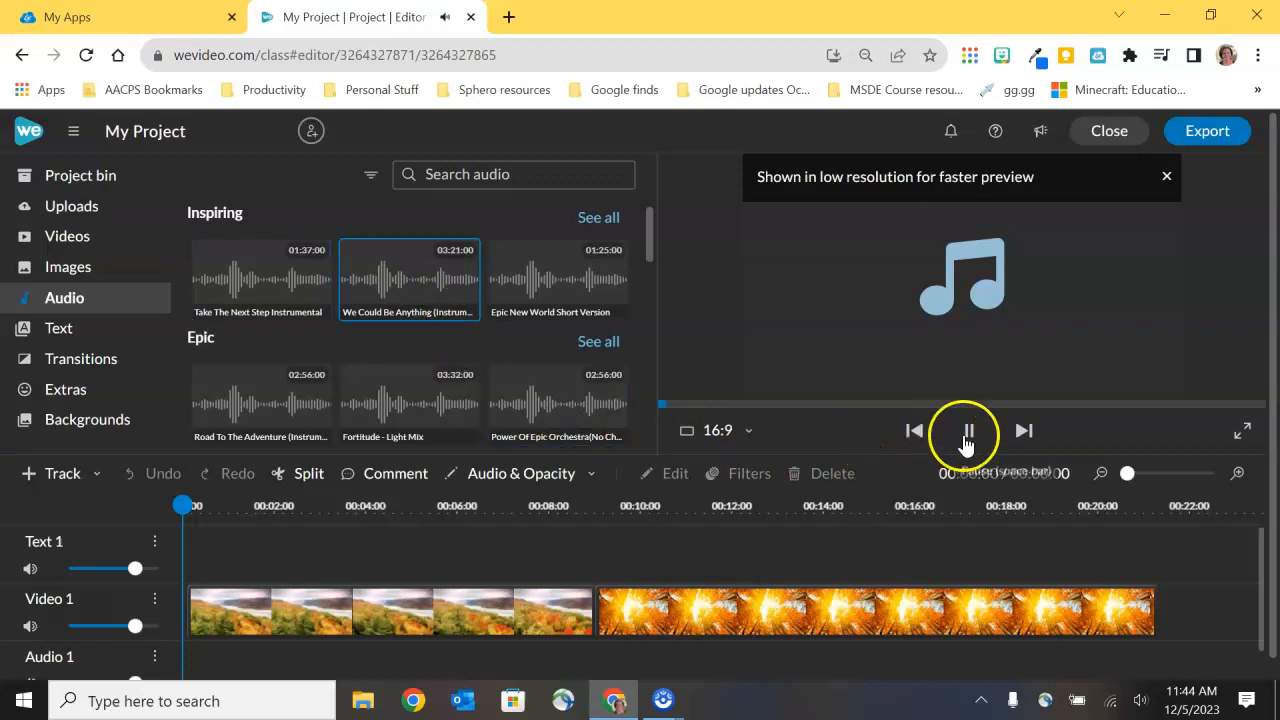
pyautogui.click(968, 432)
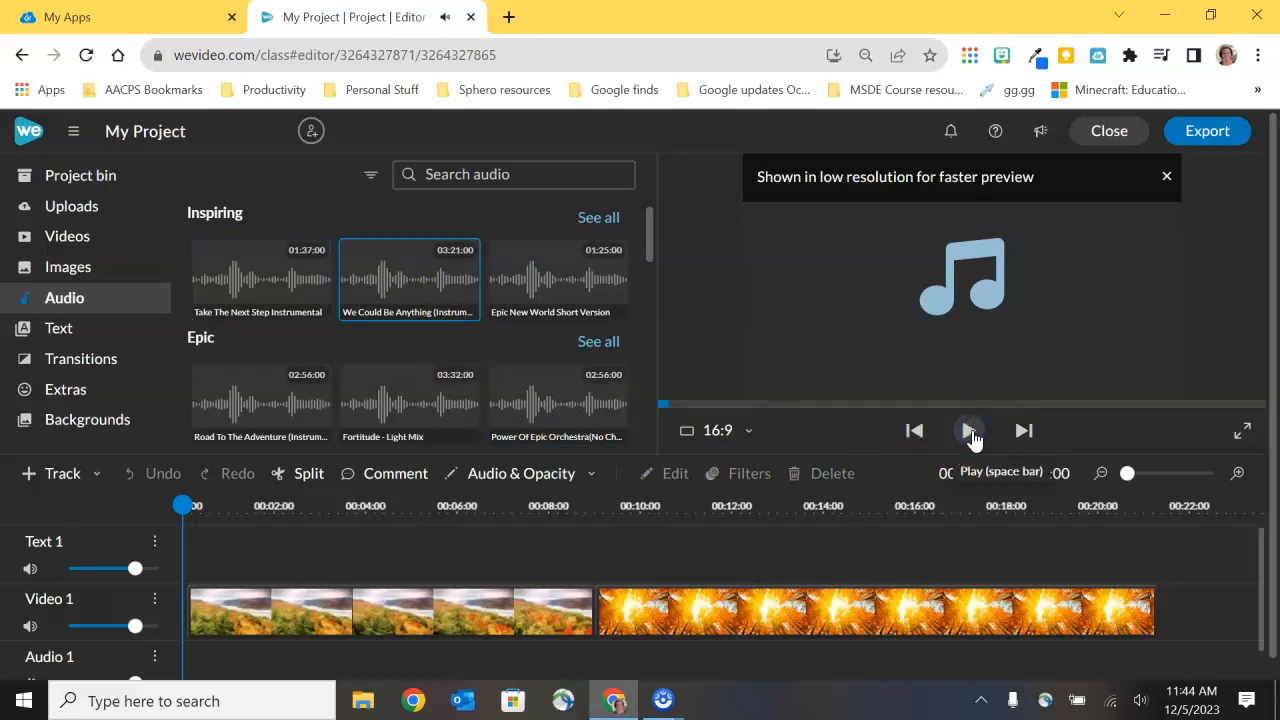
pyautogui.click(968, 432)
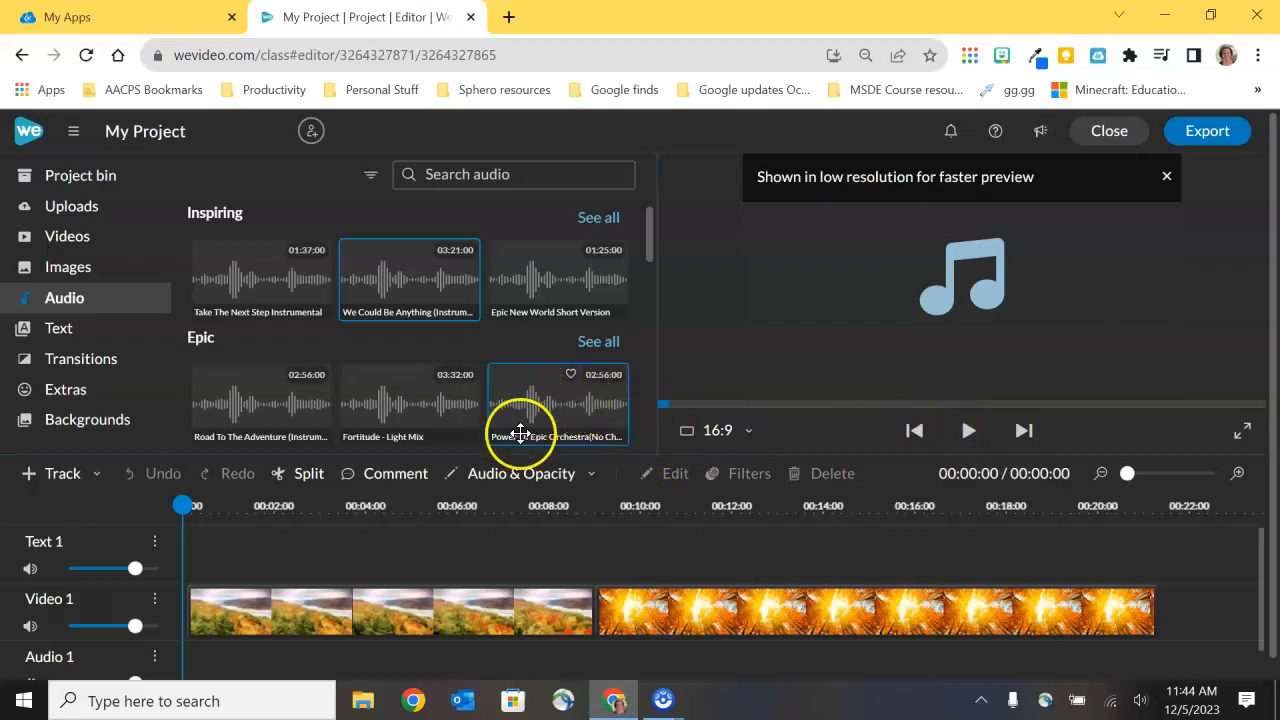
pyautogui.scroll(-3)
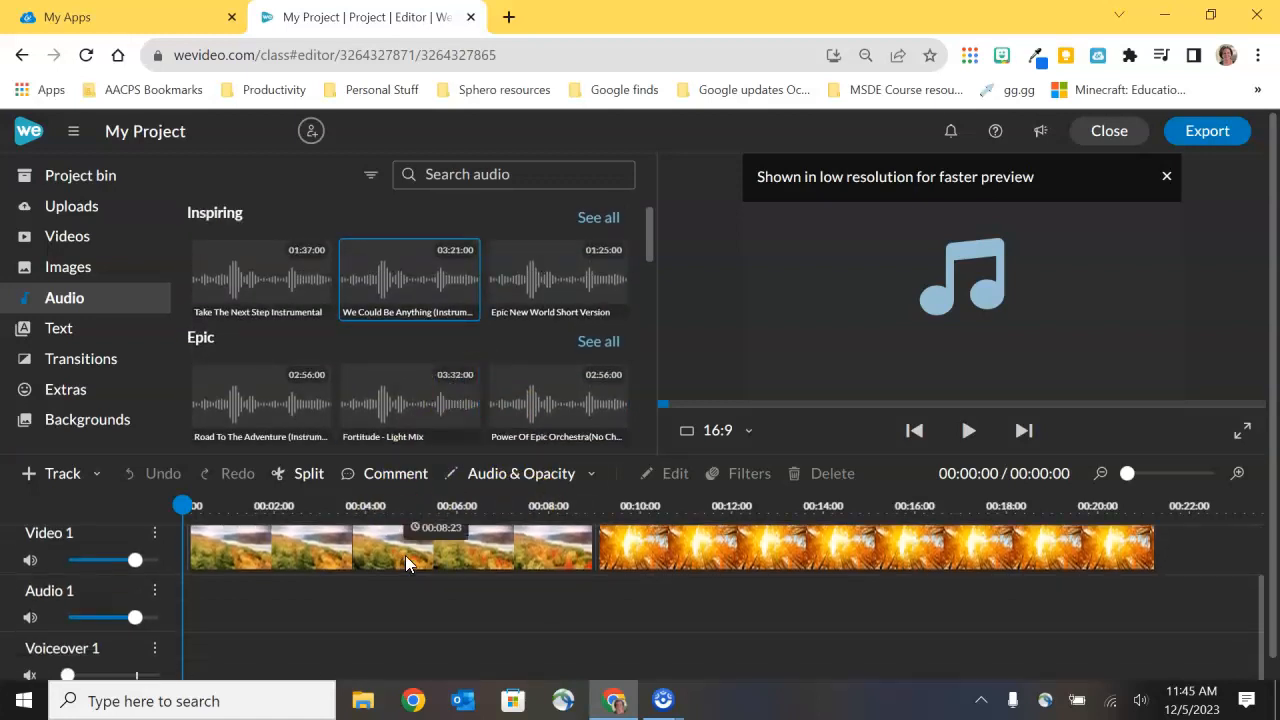
pyautogui.moveTo(376, 348)
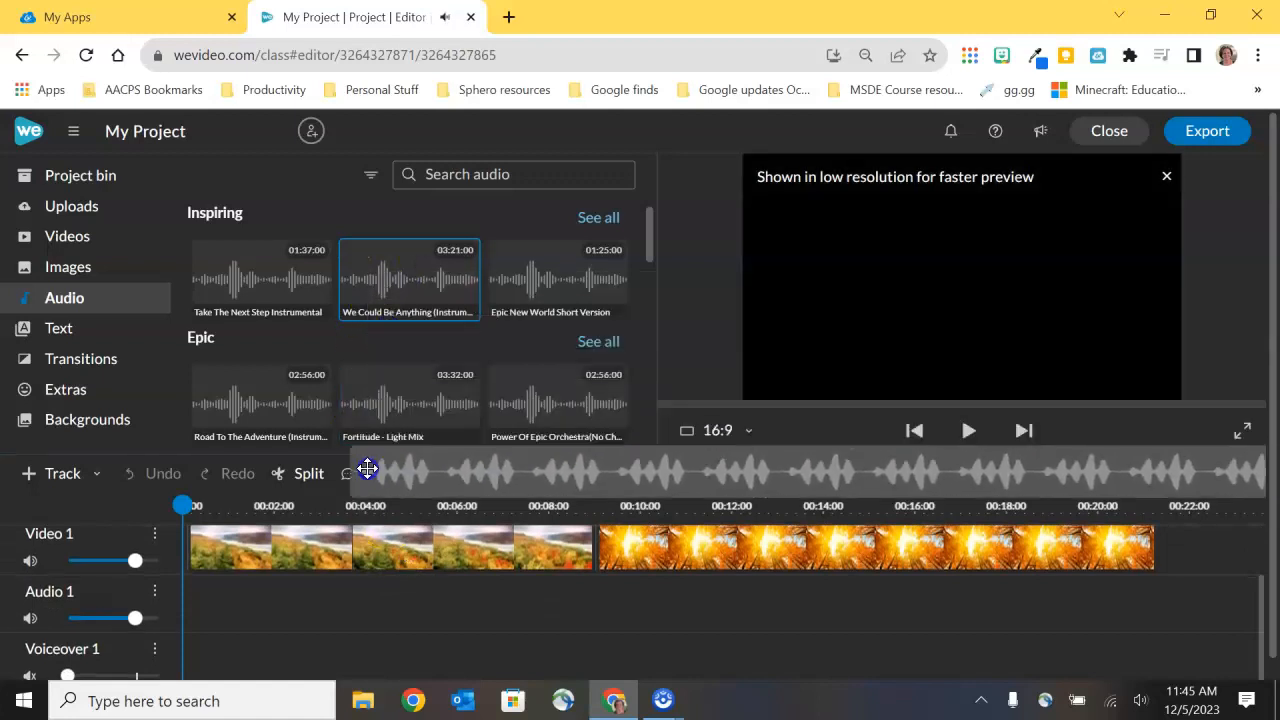
pyautogui.click(228, 598)
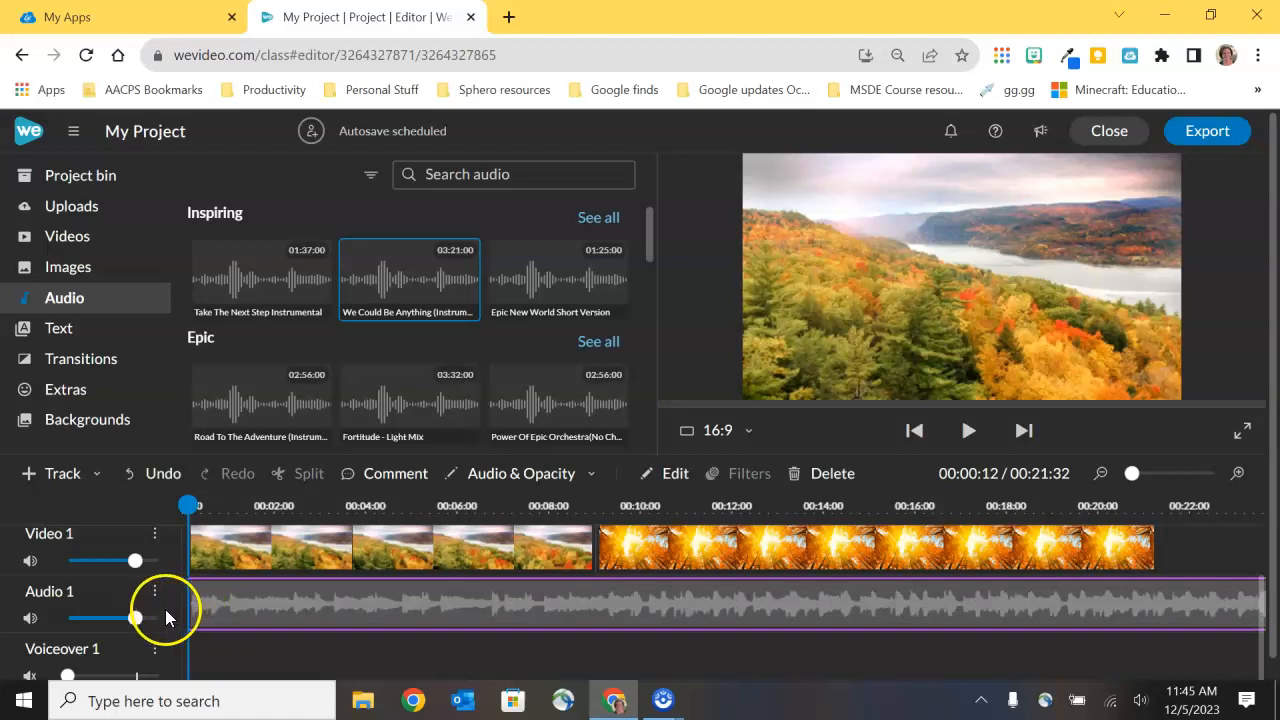
pyautogui.moveTo(900, 472)
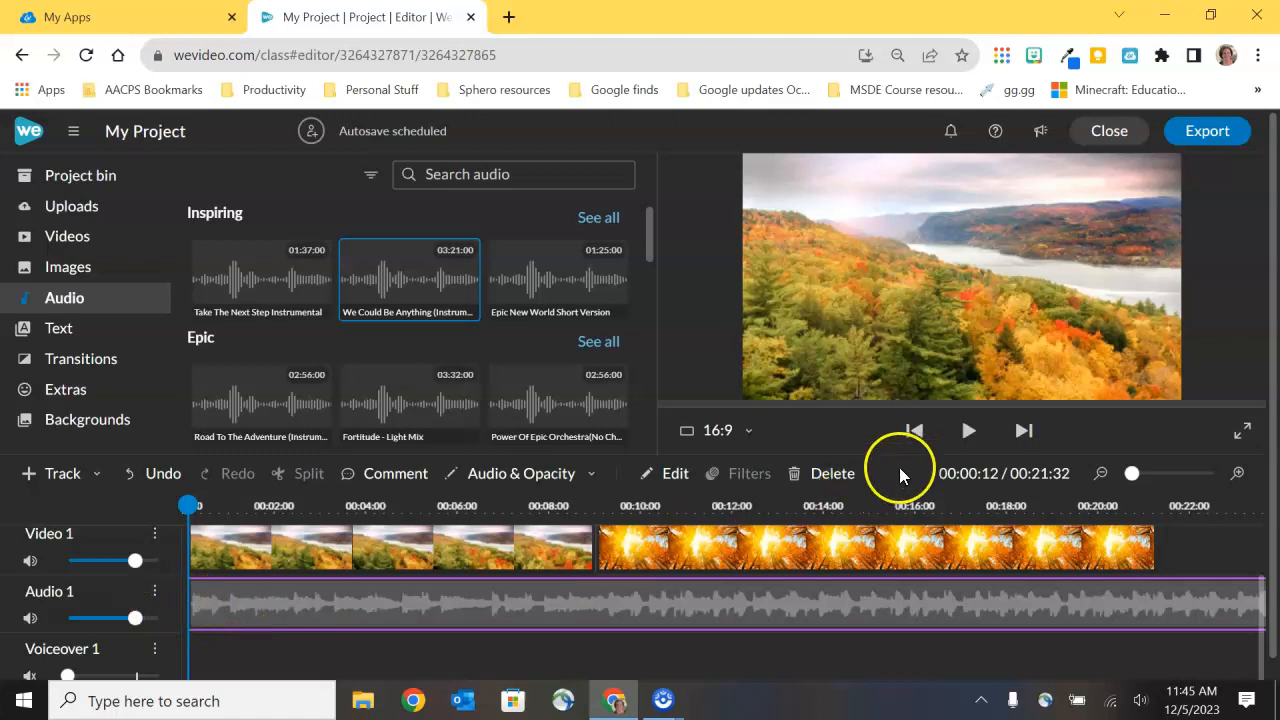
pyautogui.moveTo(968, 432)
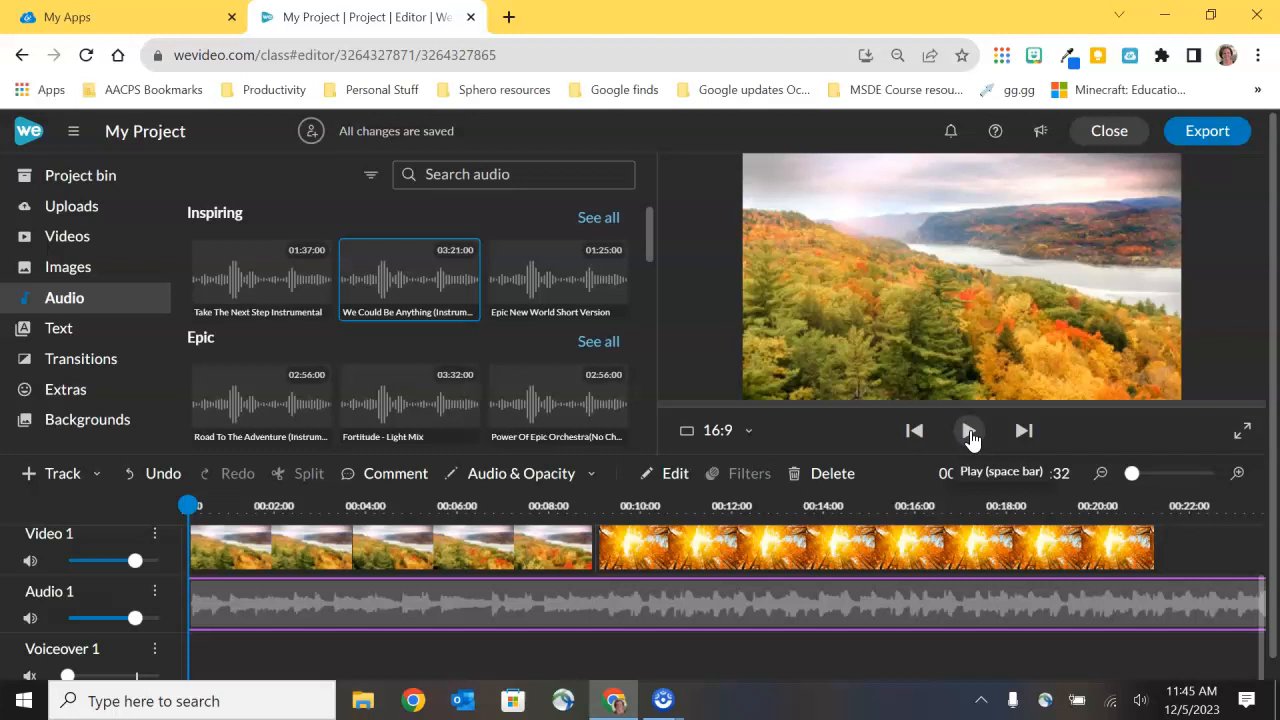
# Play the project back with the new music track, then stop playback.
pyautogui.click(968, 432)
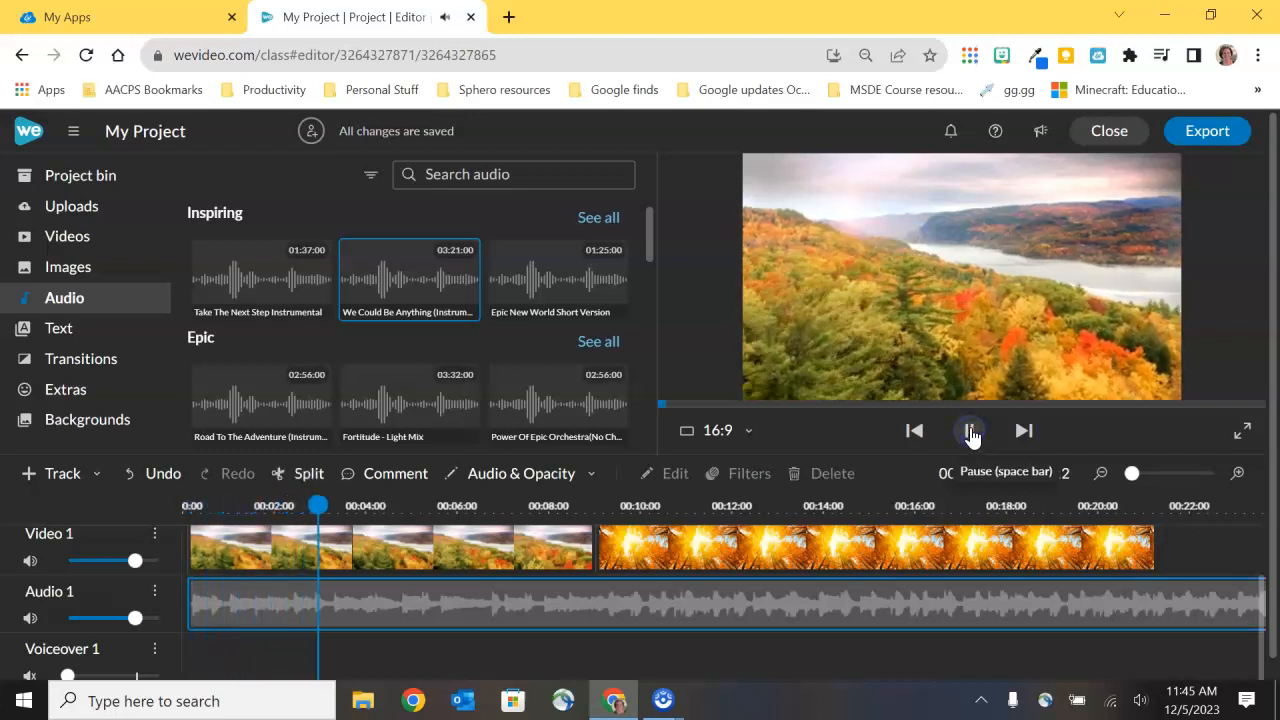
pyautogui.click(970, 432)
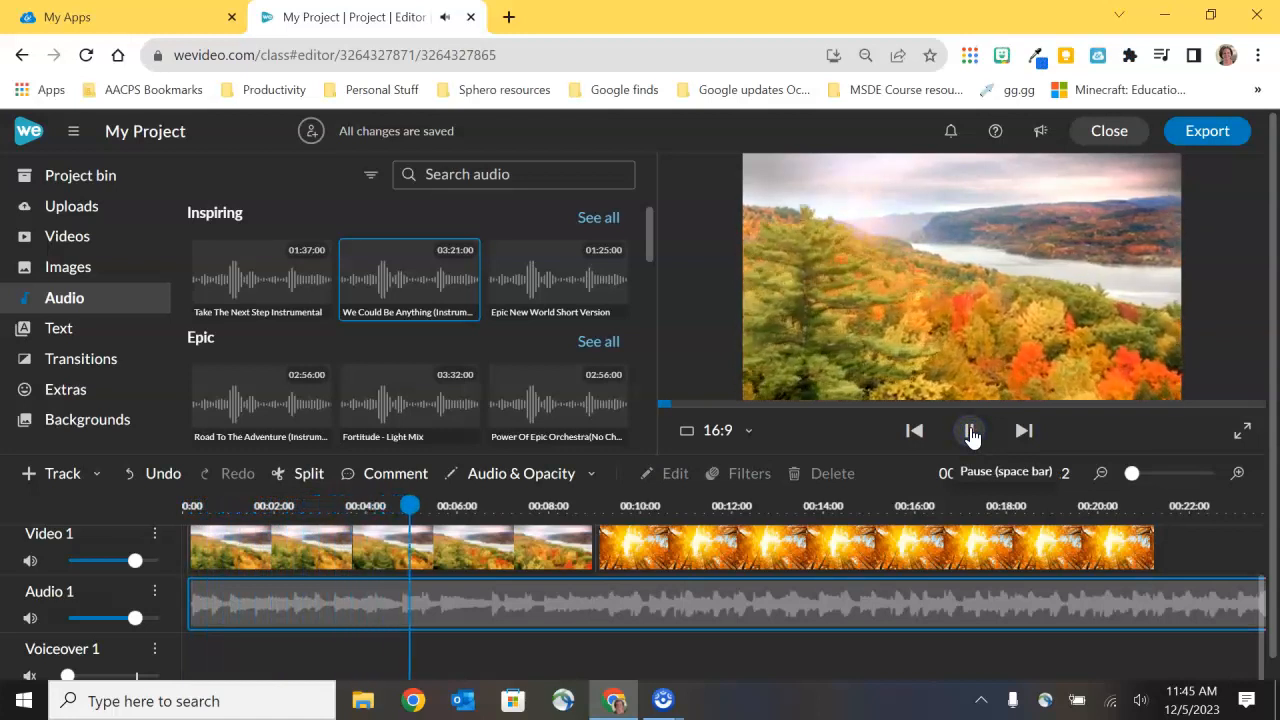
pyautogui.click(968, 432)
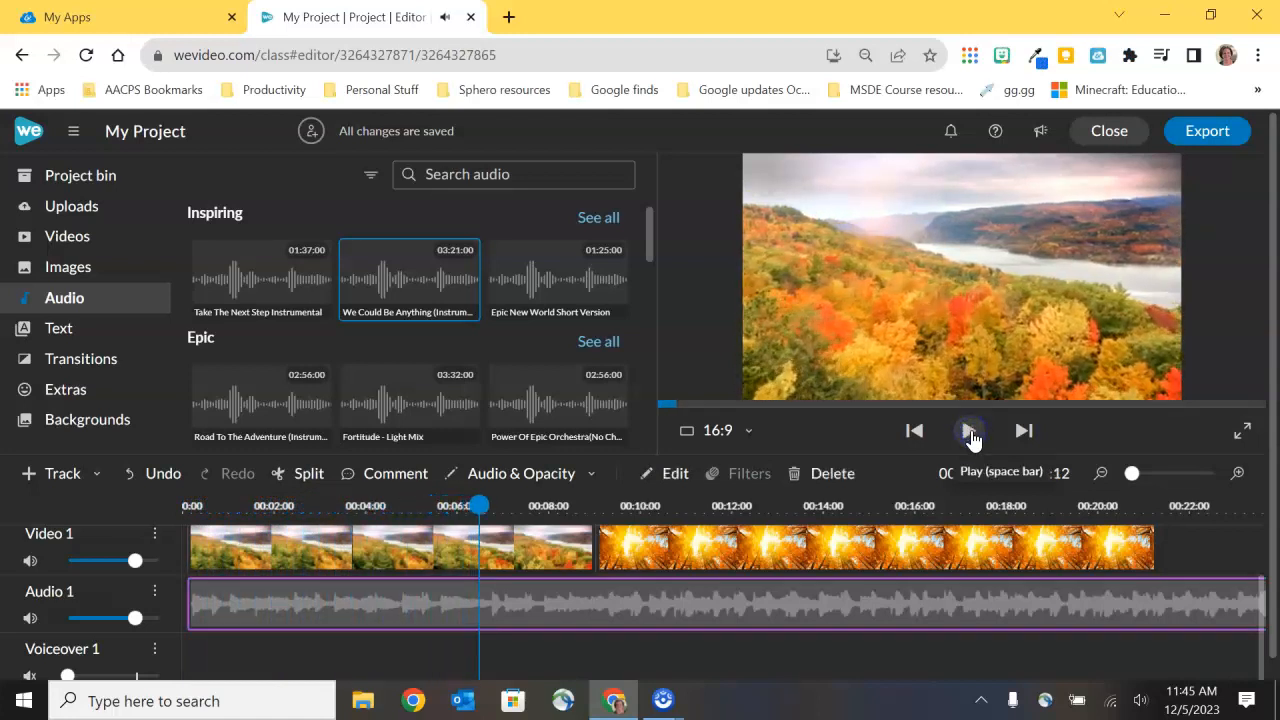
pyautogui.click(968, 432)
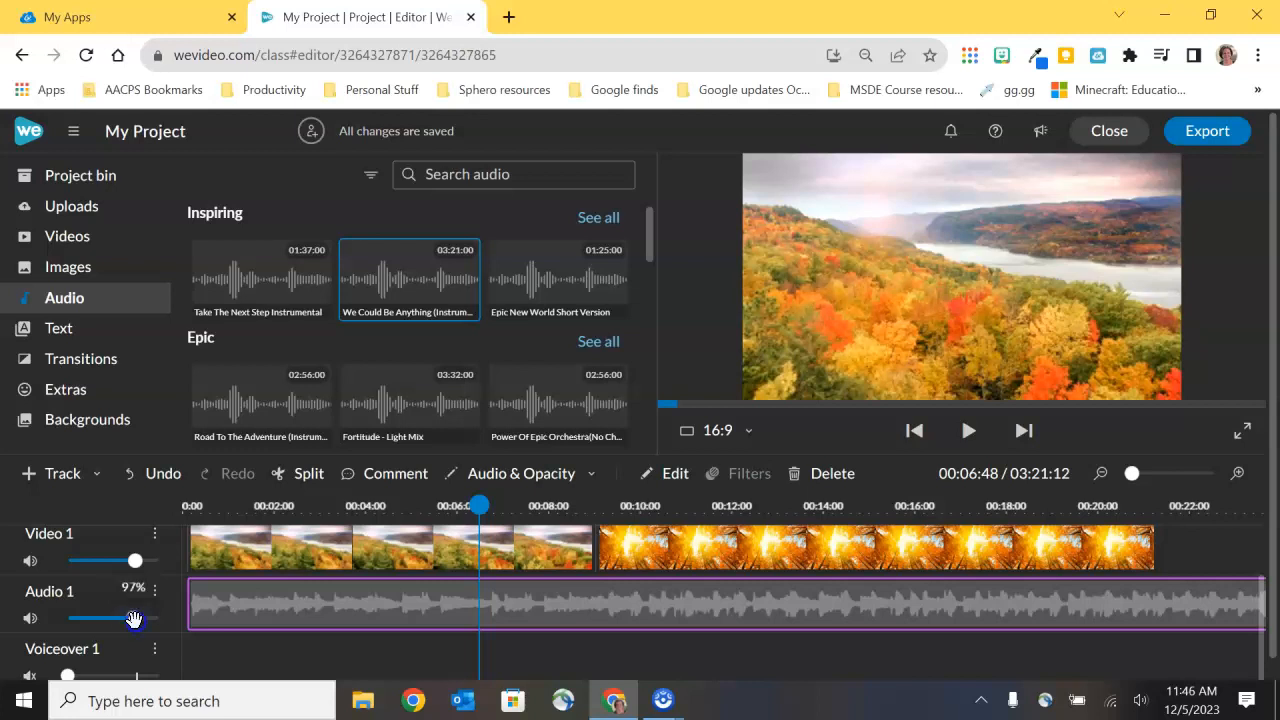
# Slide the Audio 1 volume down so the music plays quietly, then play the project to check.
pyautogui.moveTo(136, 620); pyautogui.dragTo(98, 620)
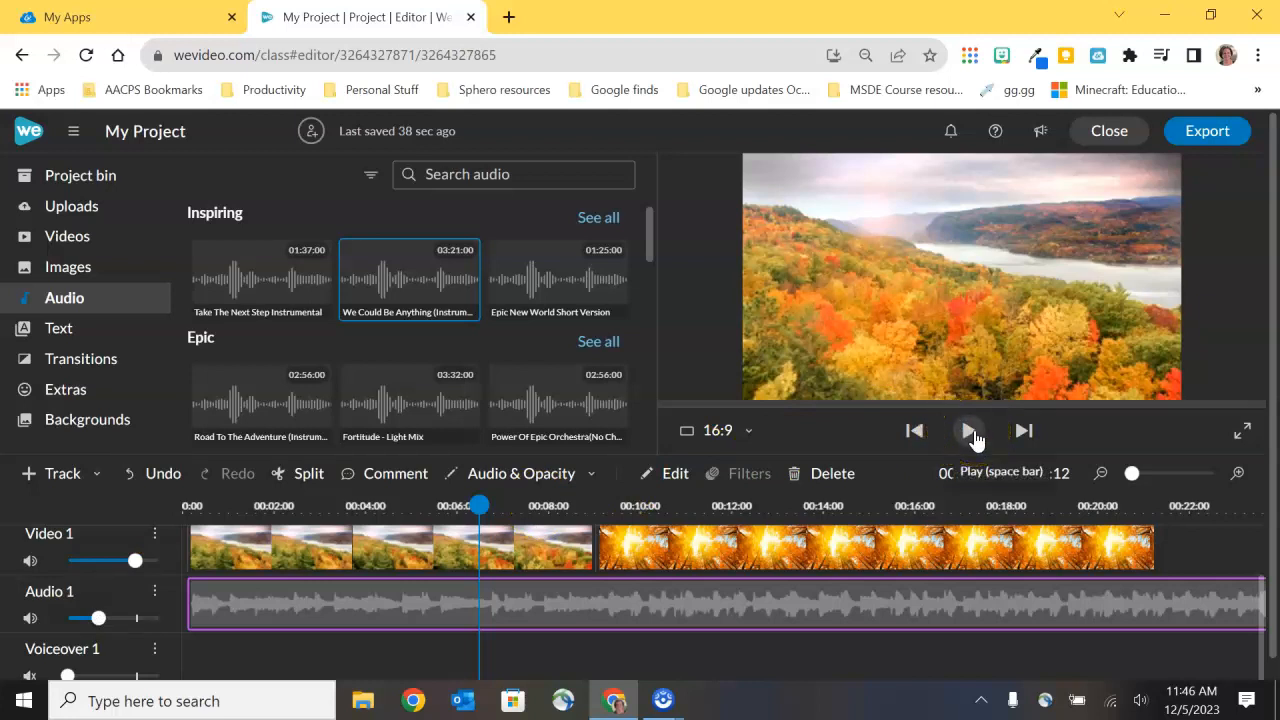
pyautogui.click(968, 432)
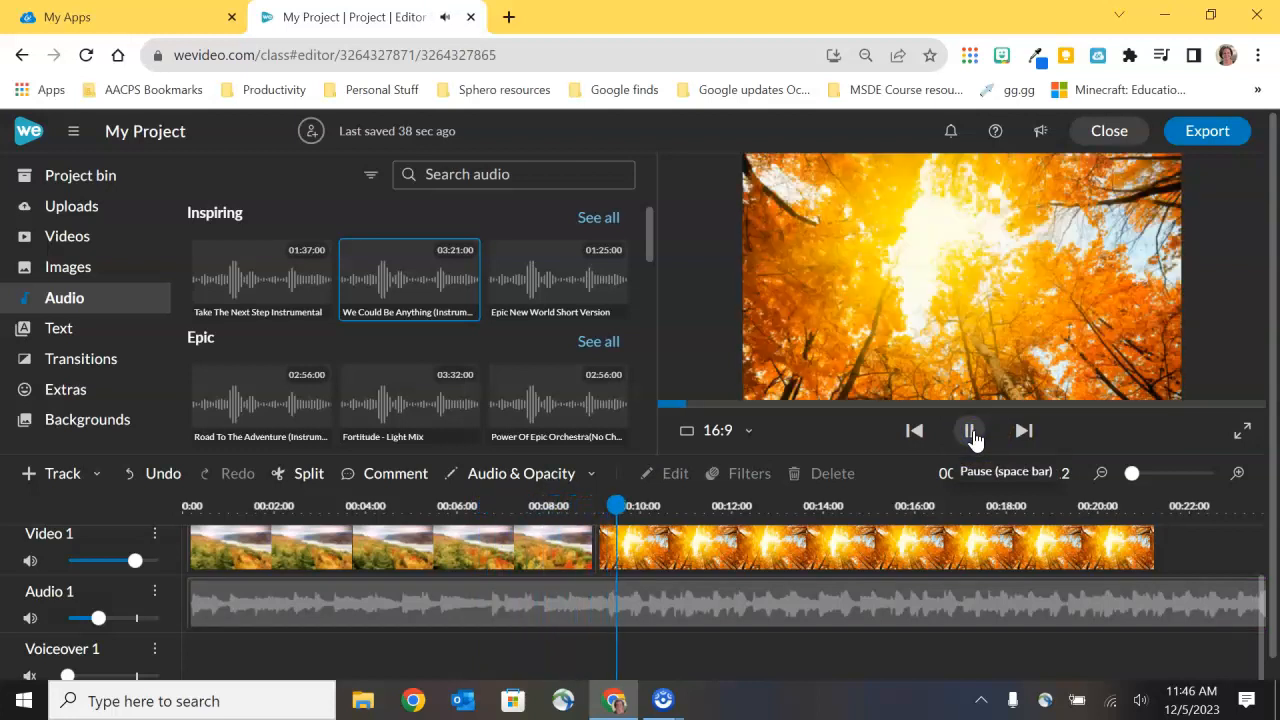
pyautogui.click(968, 432)
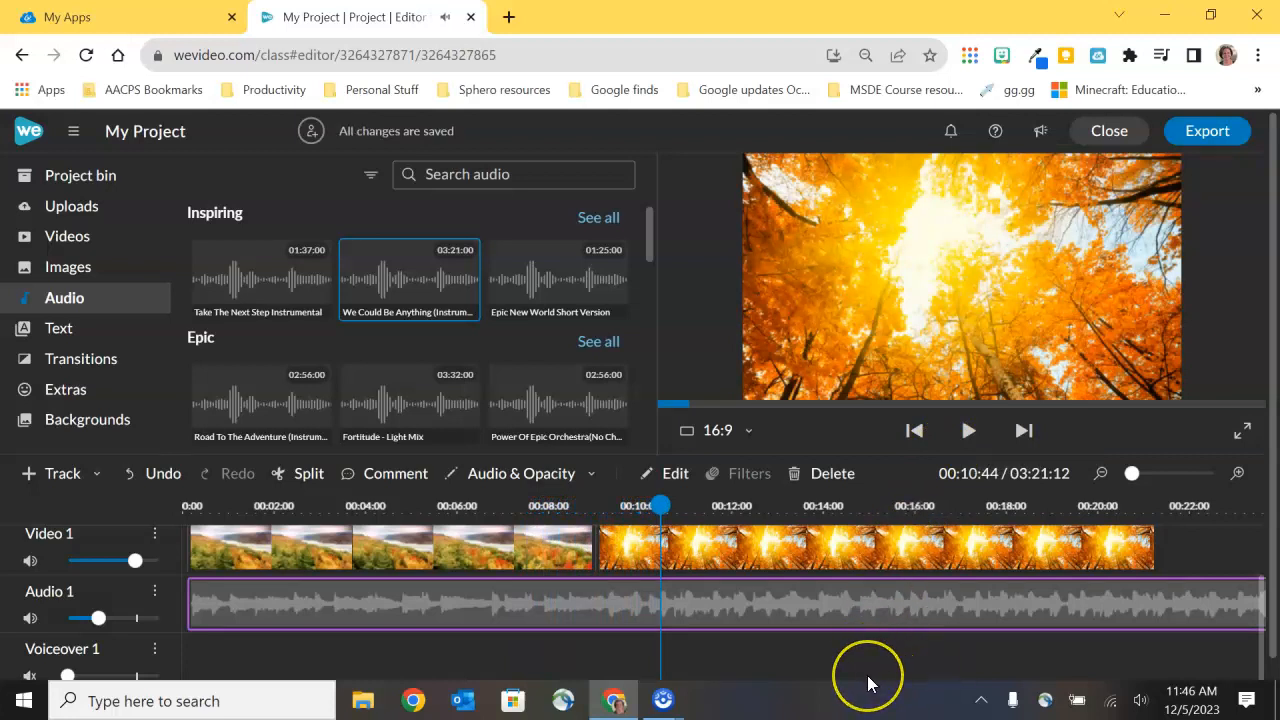
pyautogui.moveTo(894, 680)
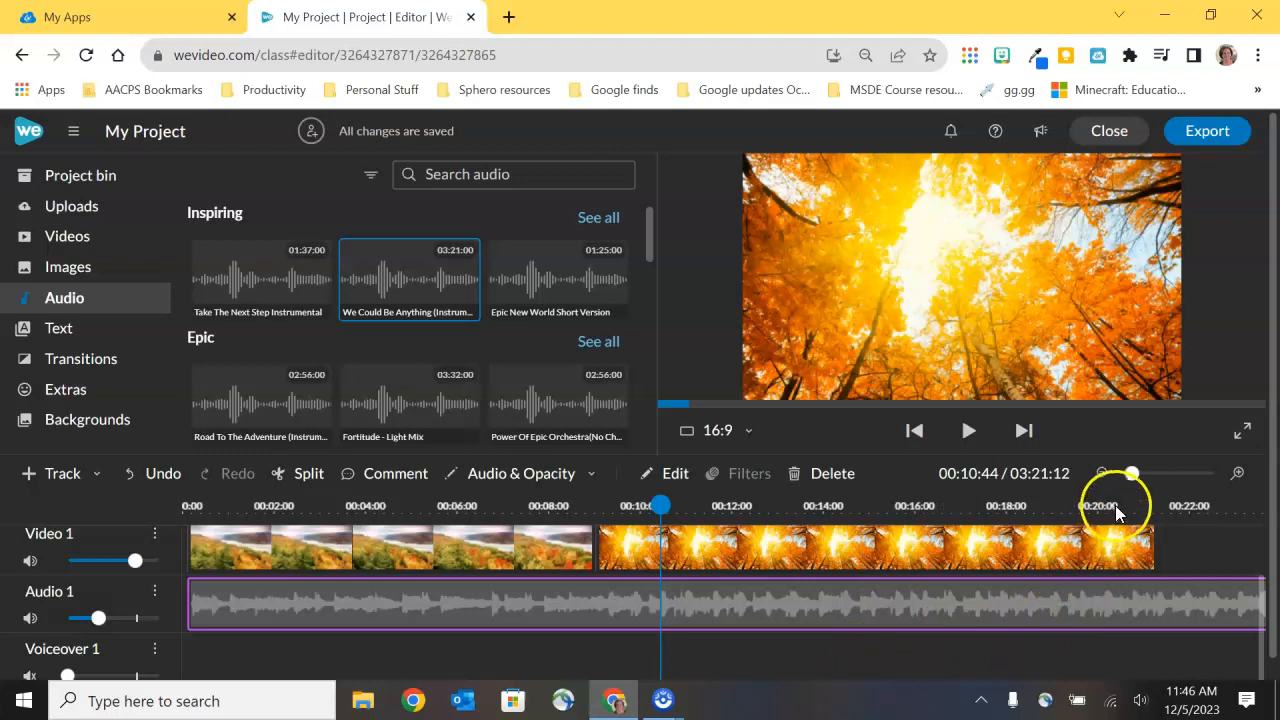
# Zoom the timeline out until the whole music track beyond the clips is visible.
pyautogui.moveTo(1130, 472); pyautogui.dragTo(1100, 472)
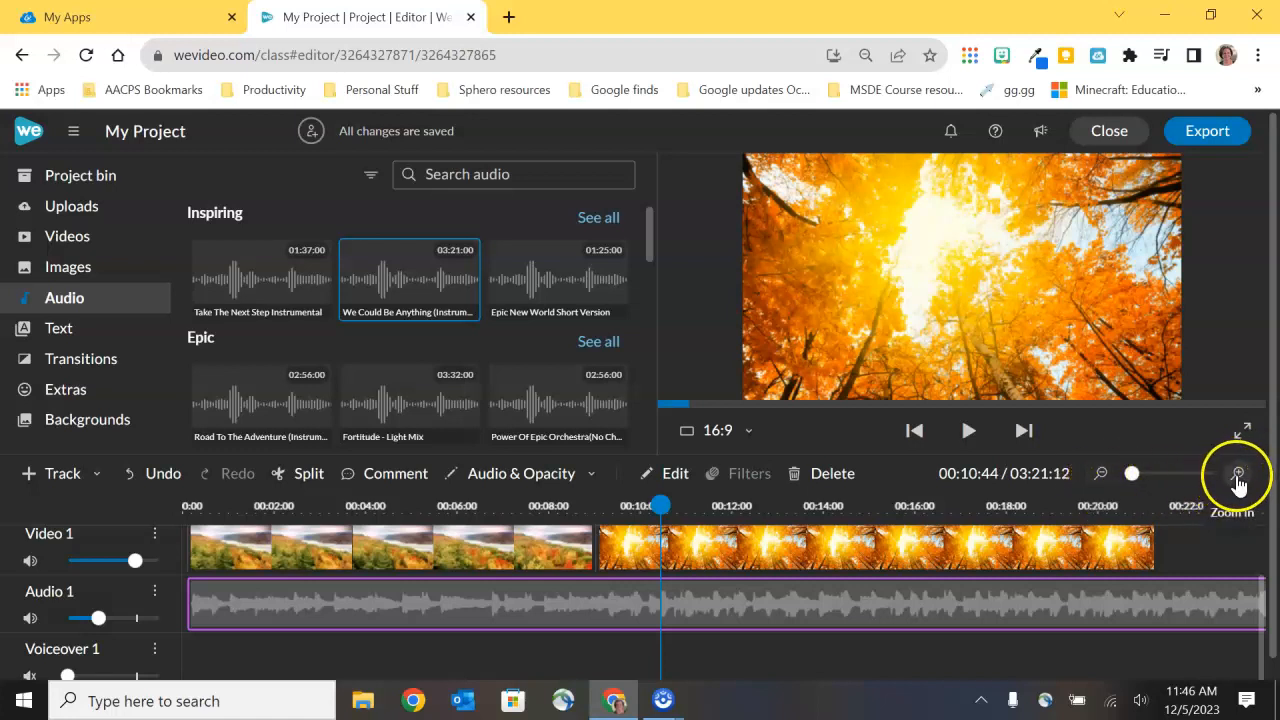
pyautogui.moveTo(1100, 474)
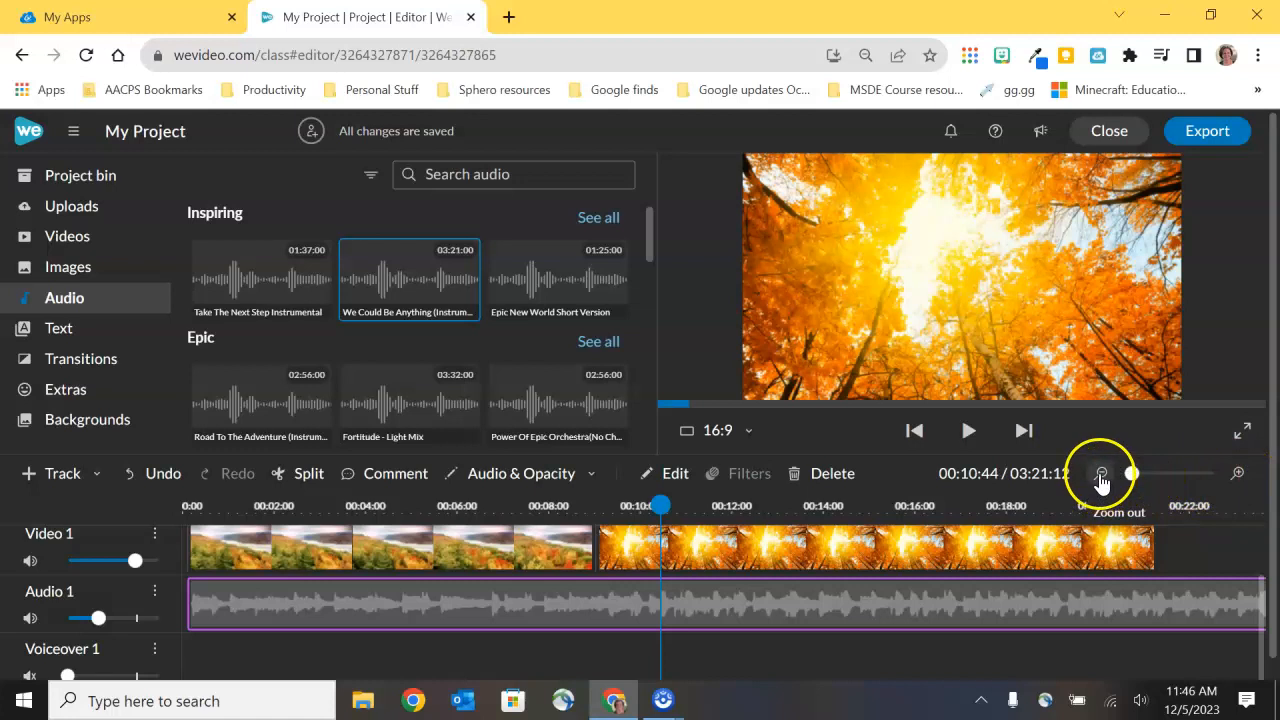
pyautogui.moveTo(1072, 608)
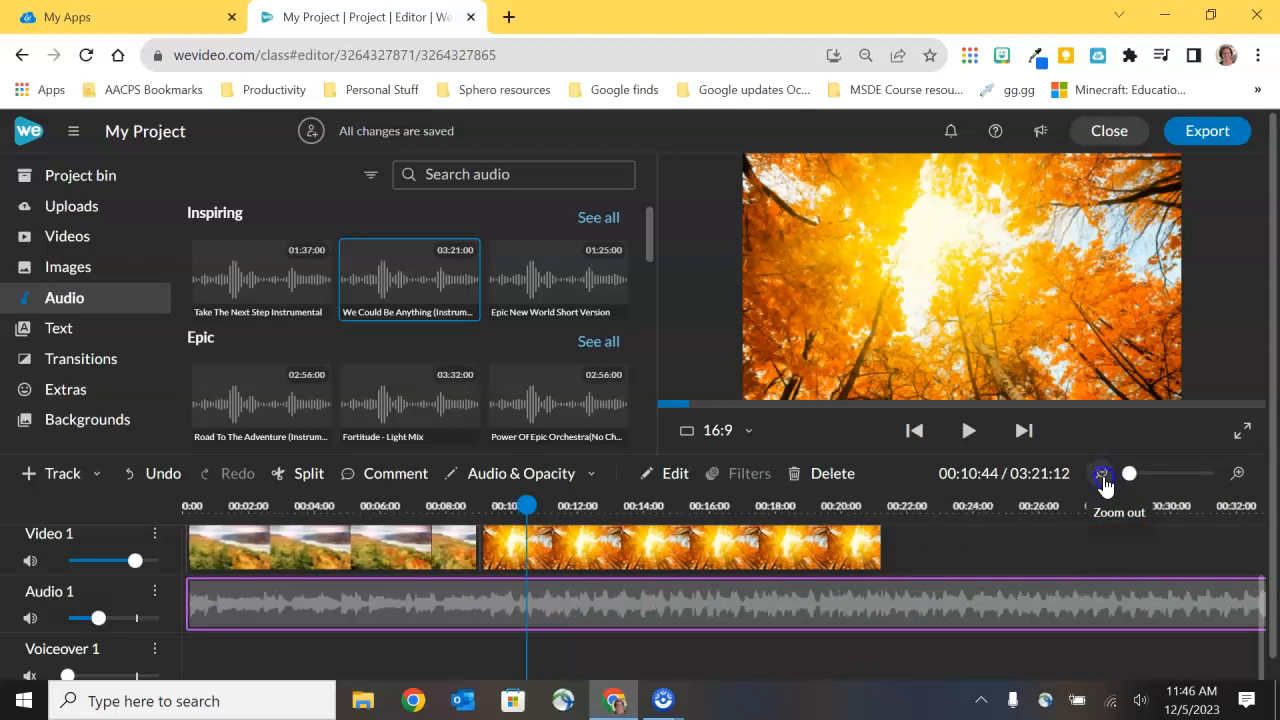
pyautogui.click(1104, 474)
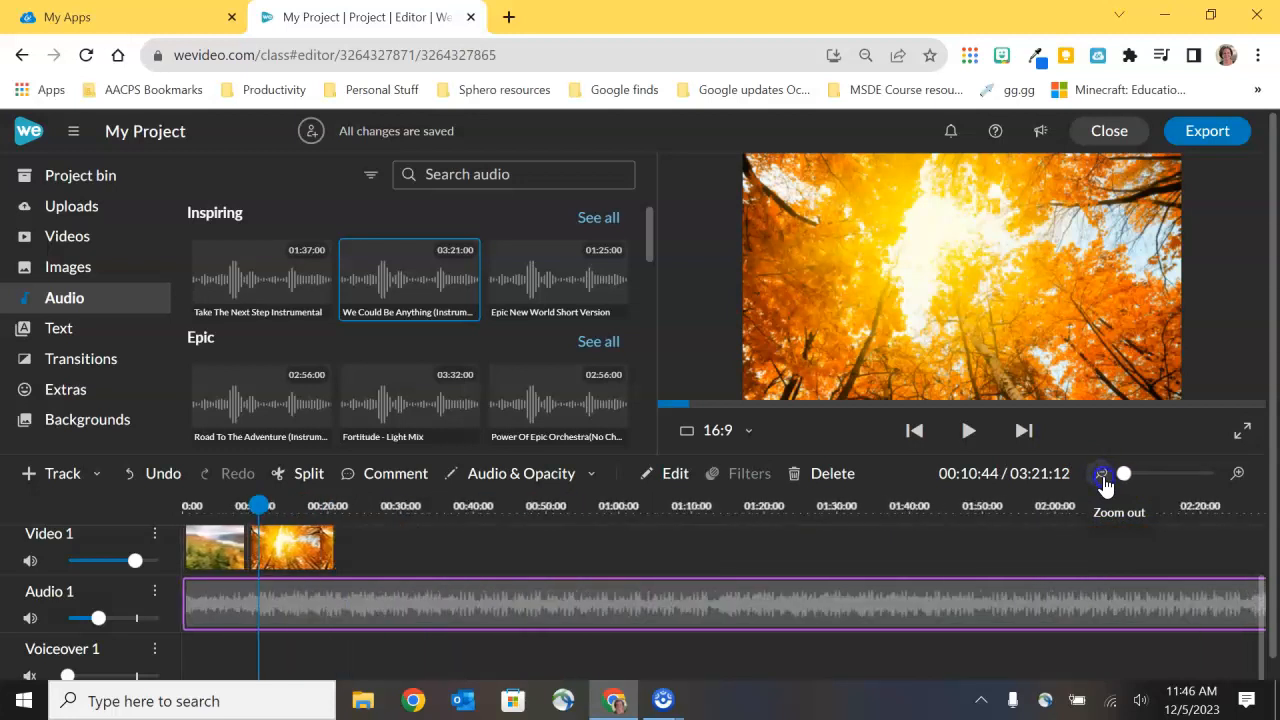
pyautogui.click(1100, 474)
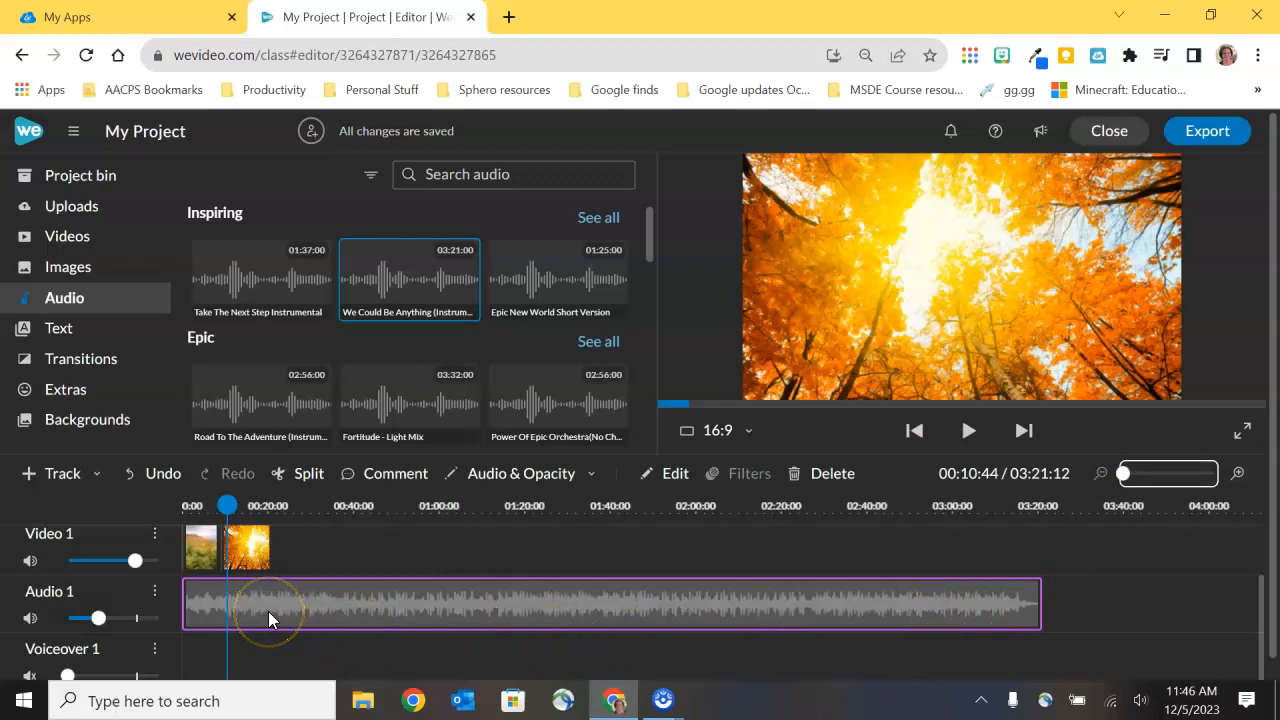
pyautogui.moveTo(296, 622)
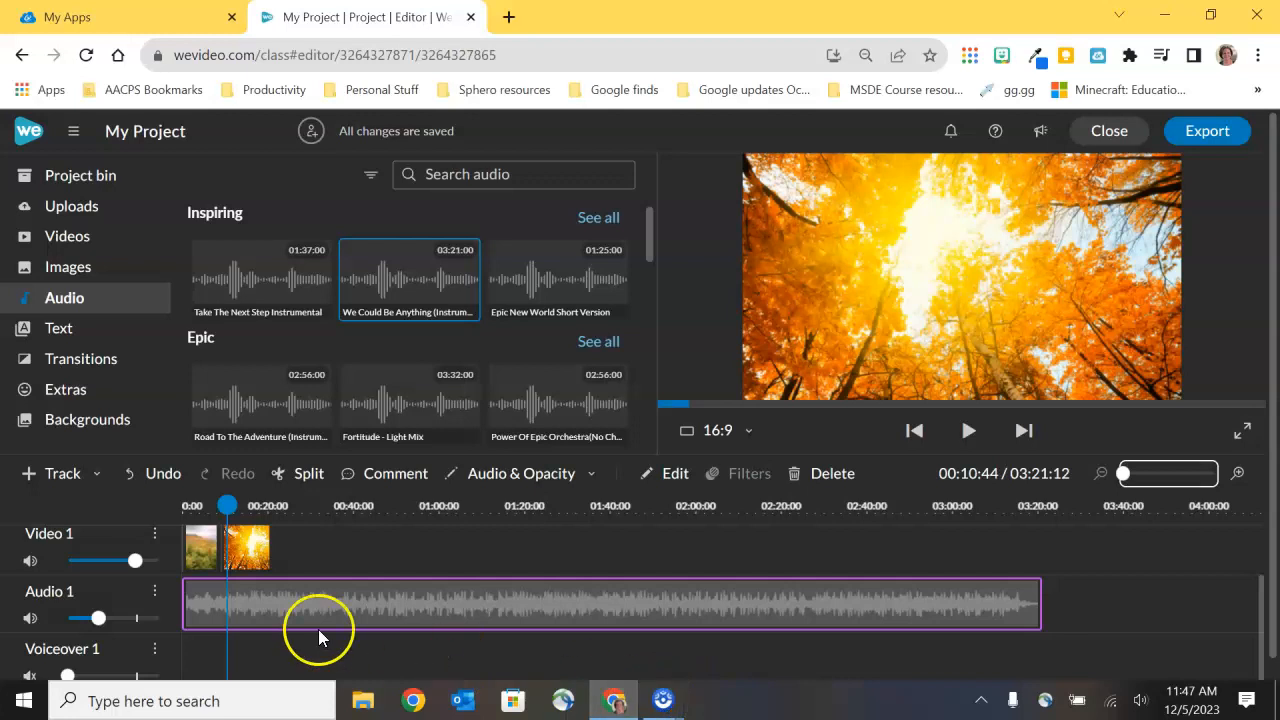
pyautogui.moveTo(228, 504)
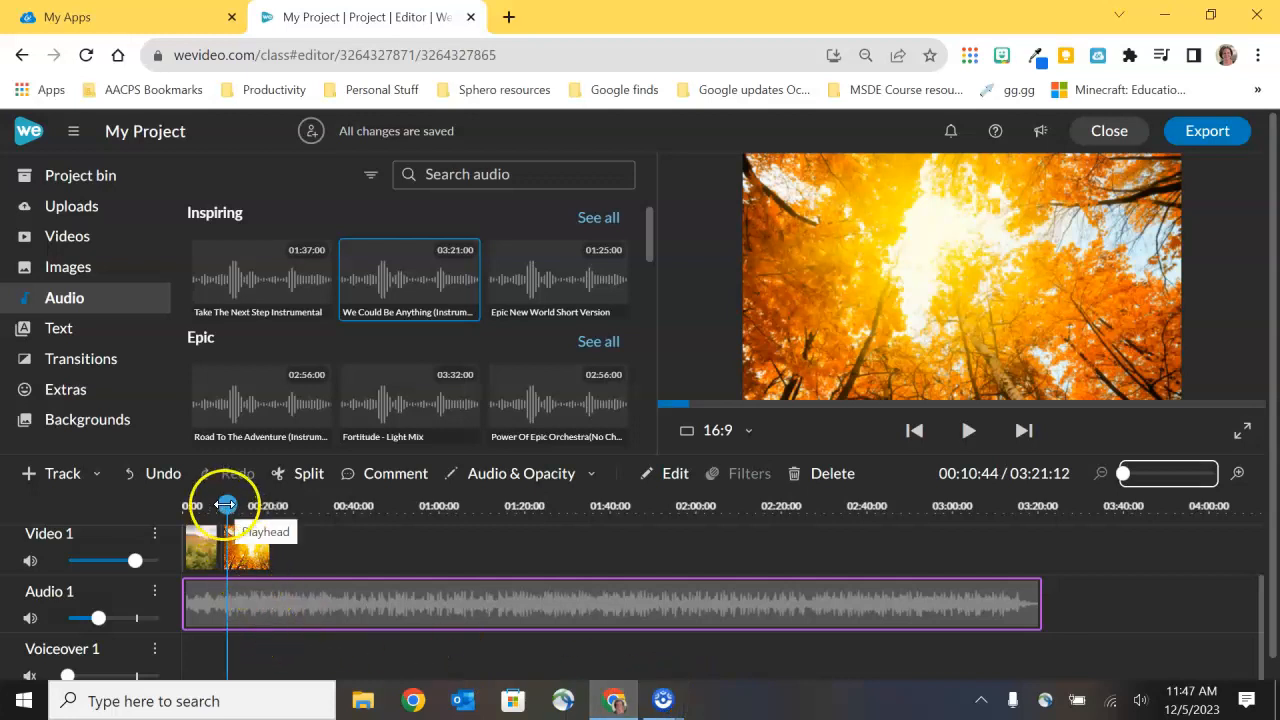
# Split the music clip where the video ends and select the excess portion for removal.
pyautogui.moveTo(228, 504); pyautogui.dragTo(268, 504)
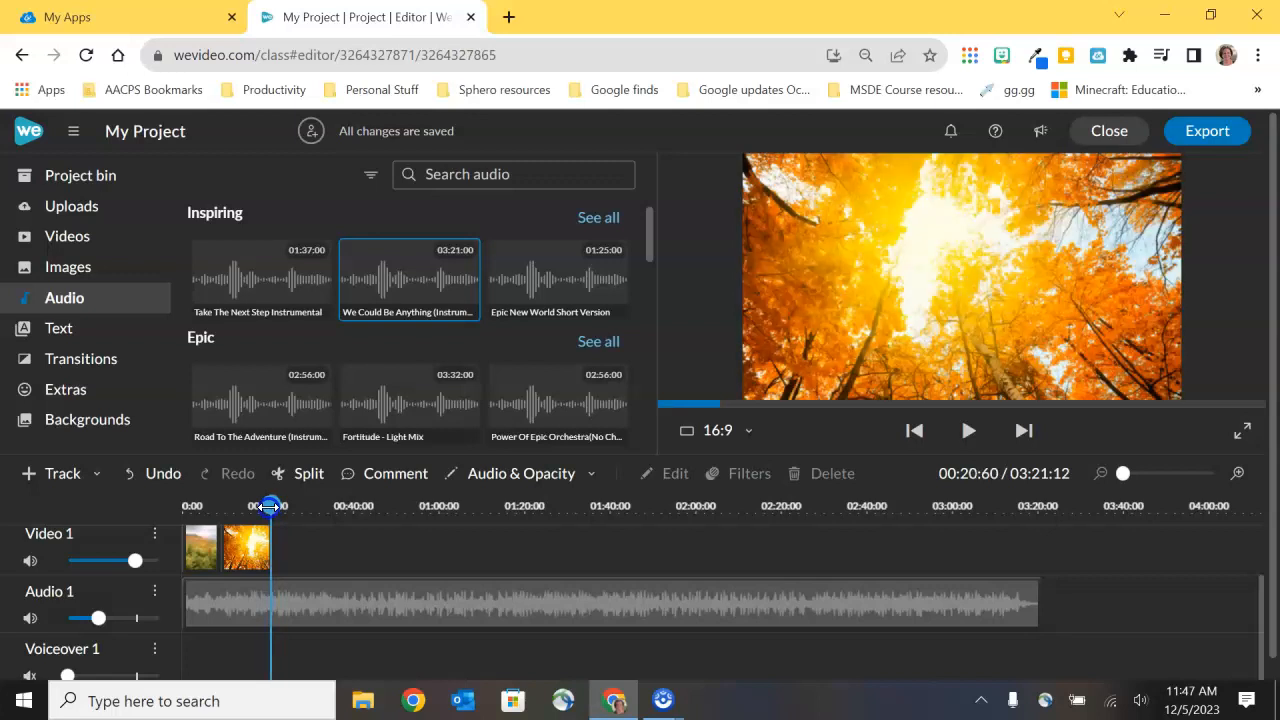
pyautogui.click(270, 616)
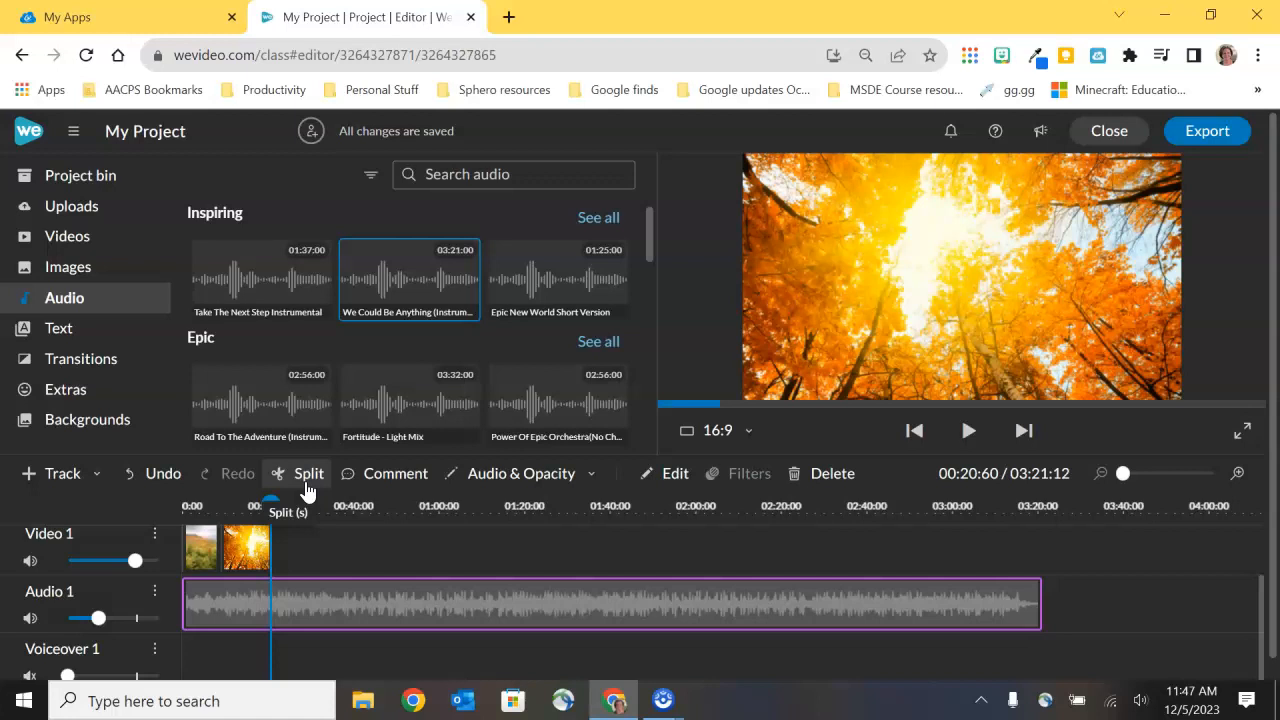
pyautogui.click(308, 472)
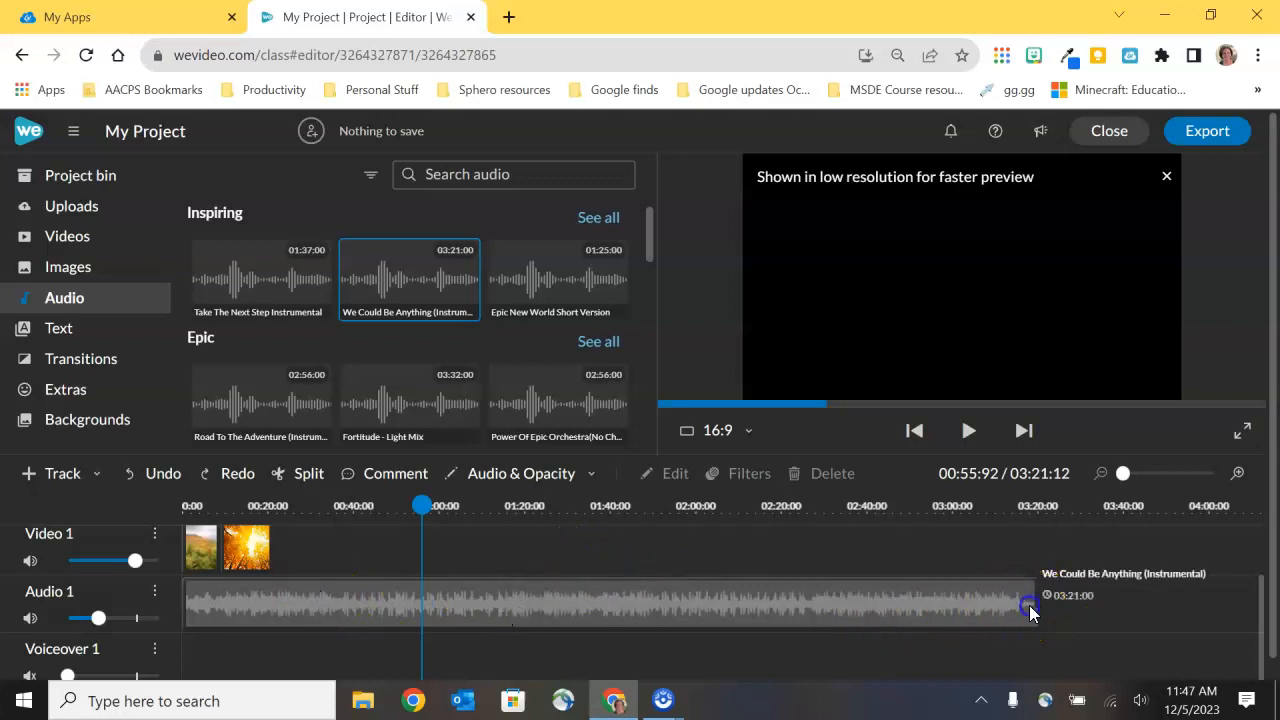
pyautogui.click(1028, 606)
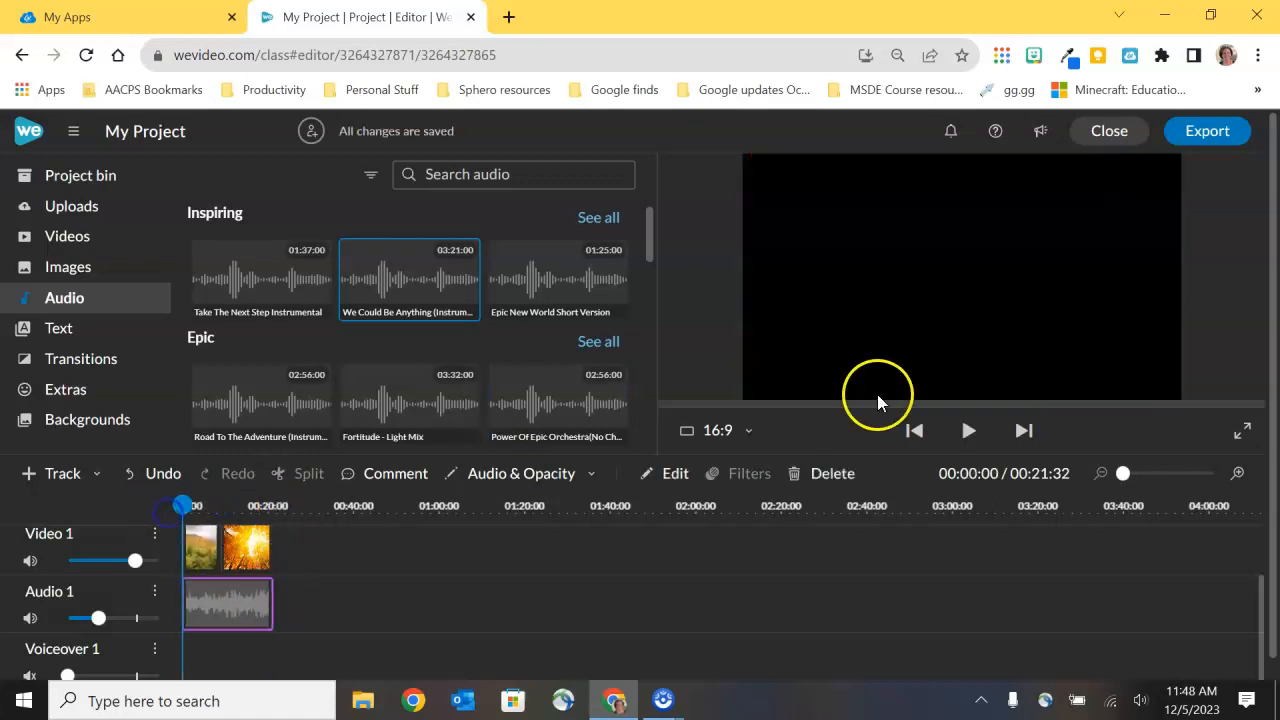
pyautogui.click(968, 432)
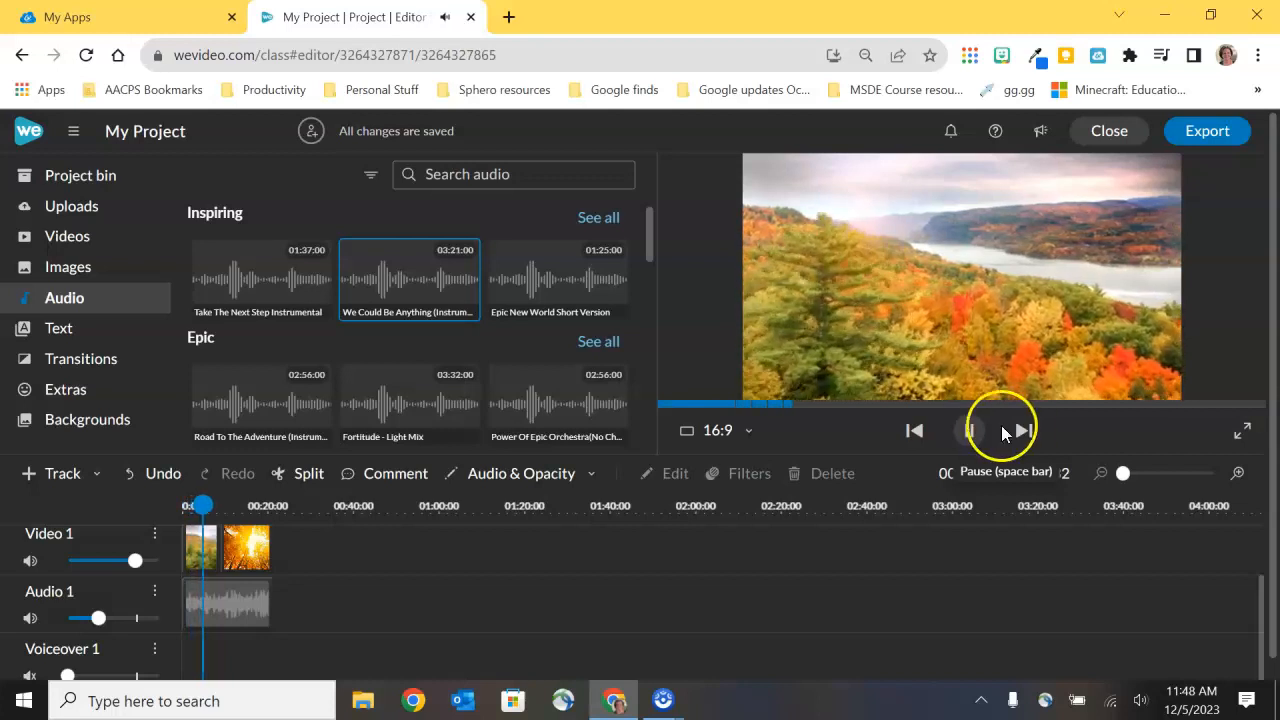
pyautogui.click(968, 430)
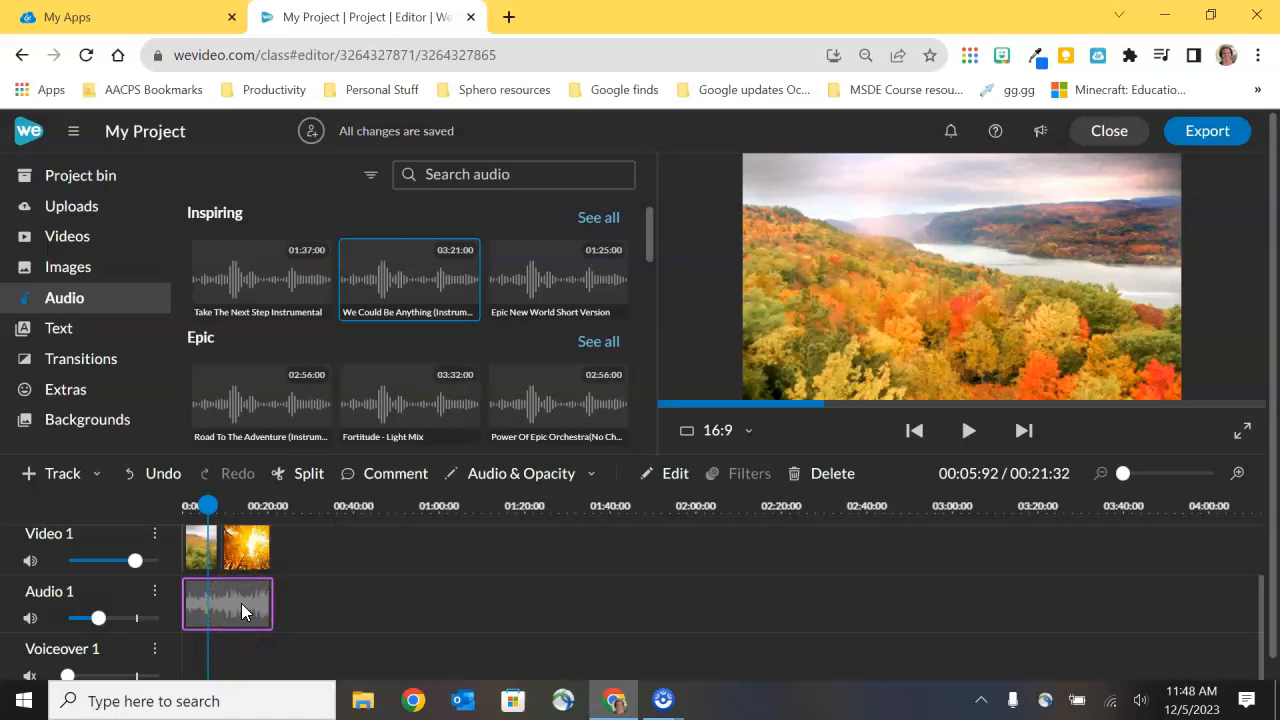
pyautogui.doubleClick(228, 604)
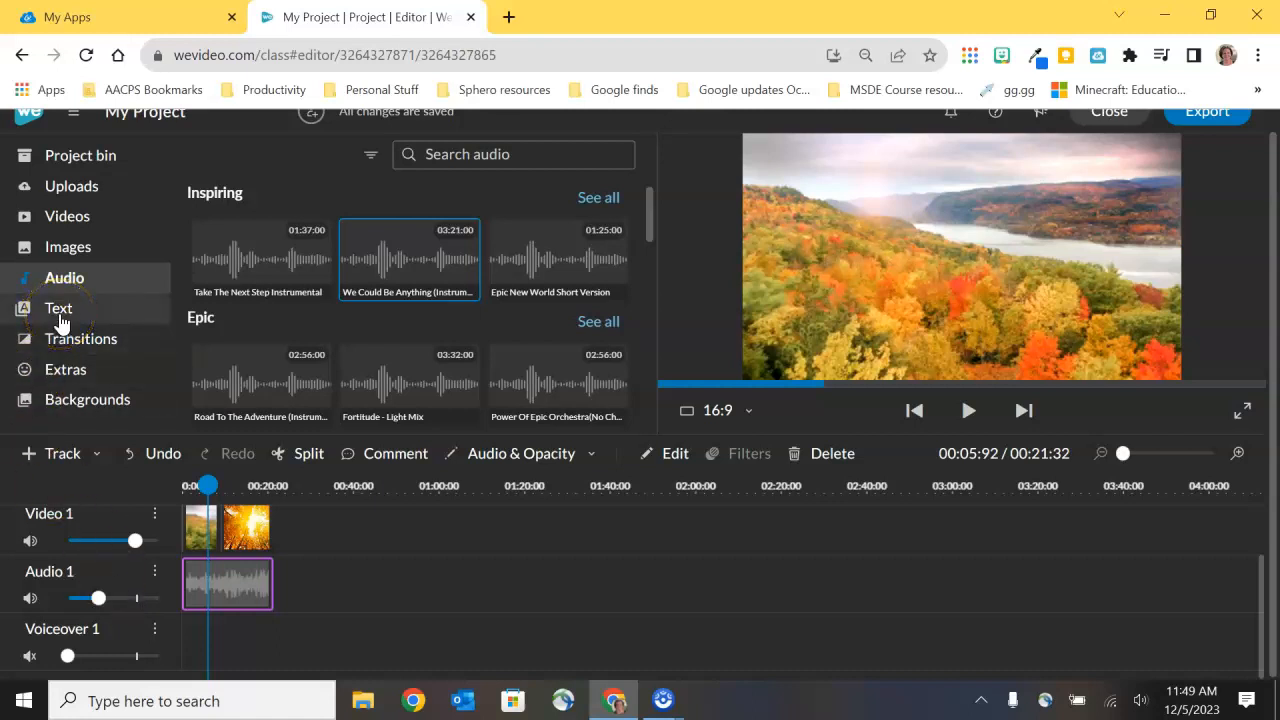
# Show the Text templates and preview the Sample text title and SHOP NOW caption.
pyautogui.click(60, 308)
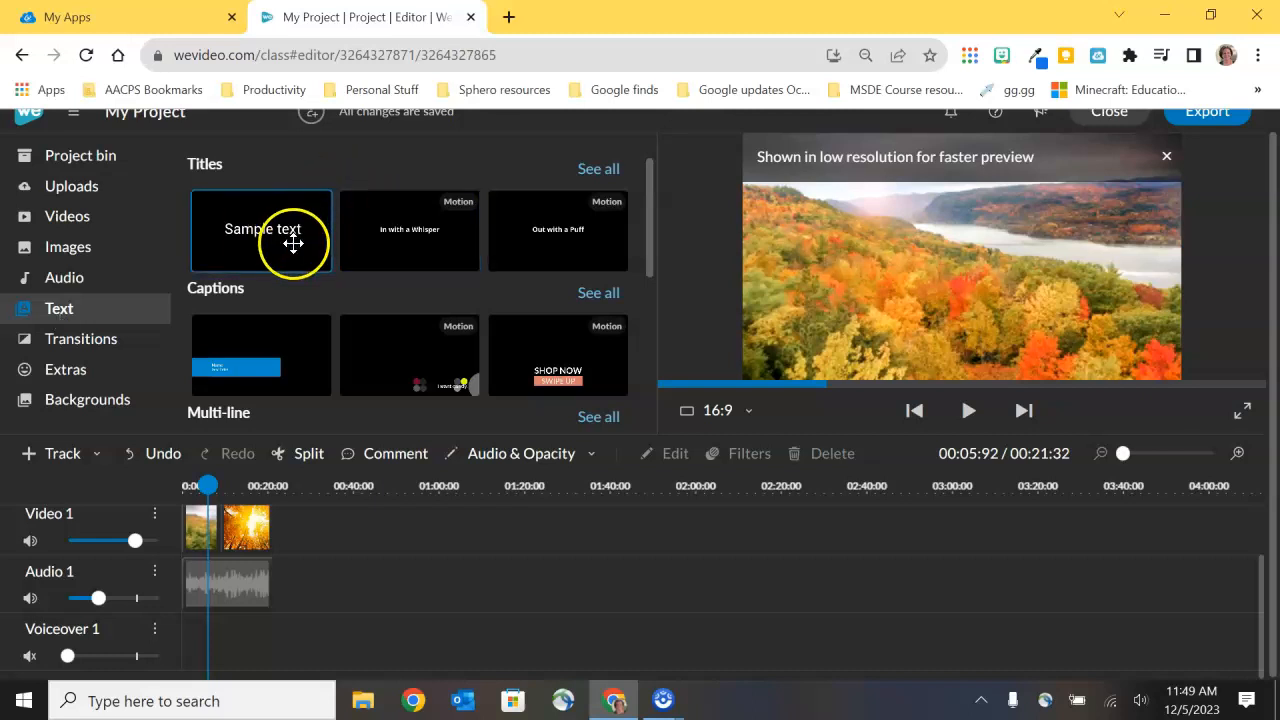
pyautogui.click(278, 236)
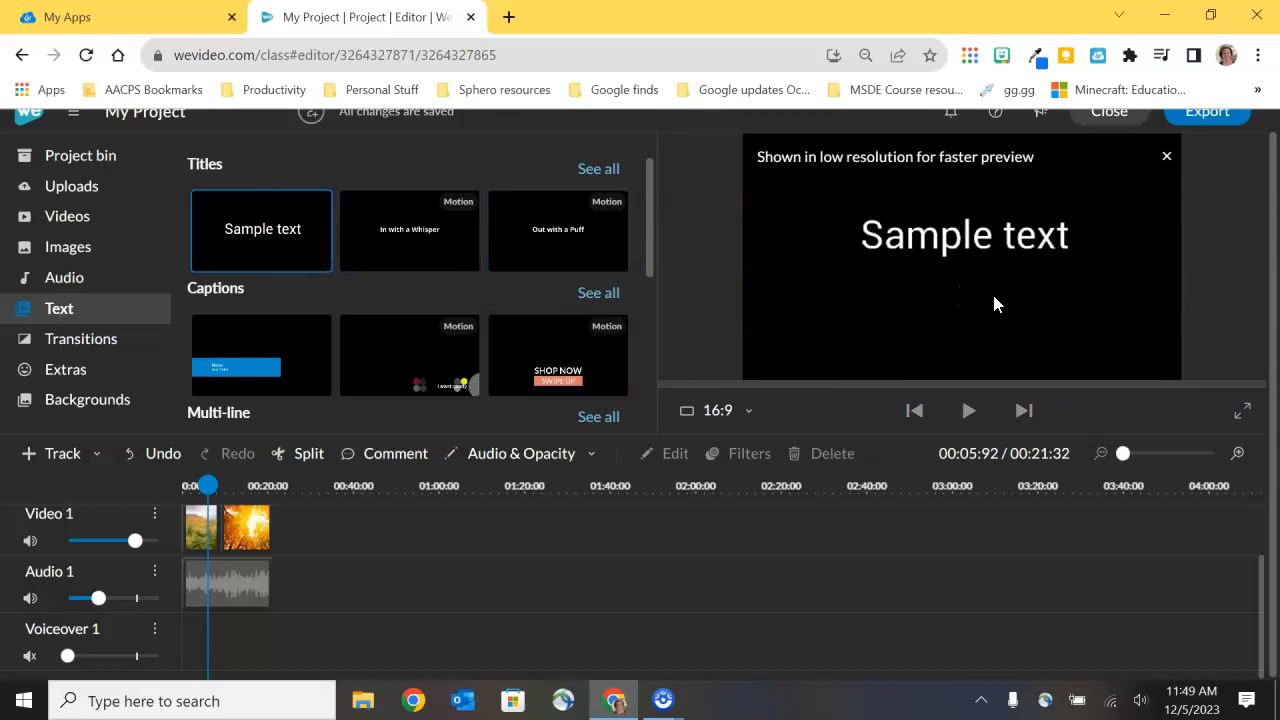
pyautogui.moveTo(232, 170)
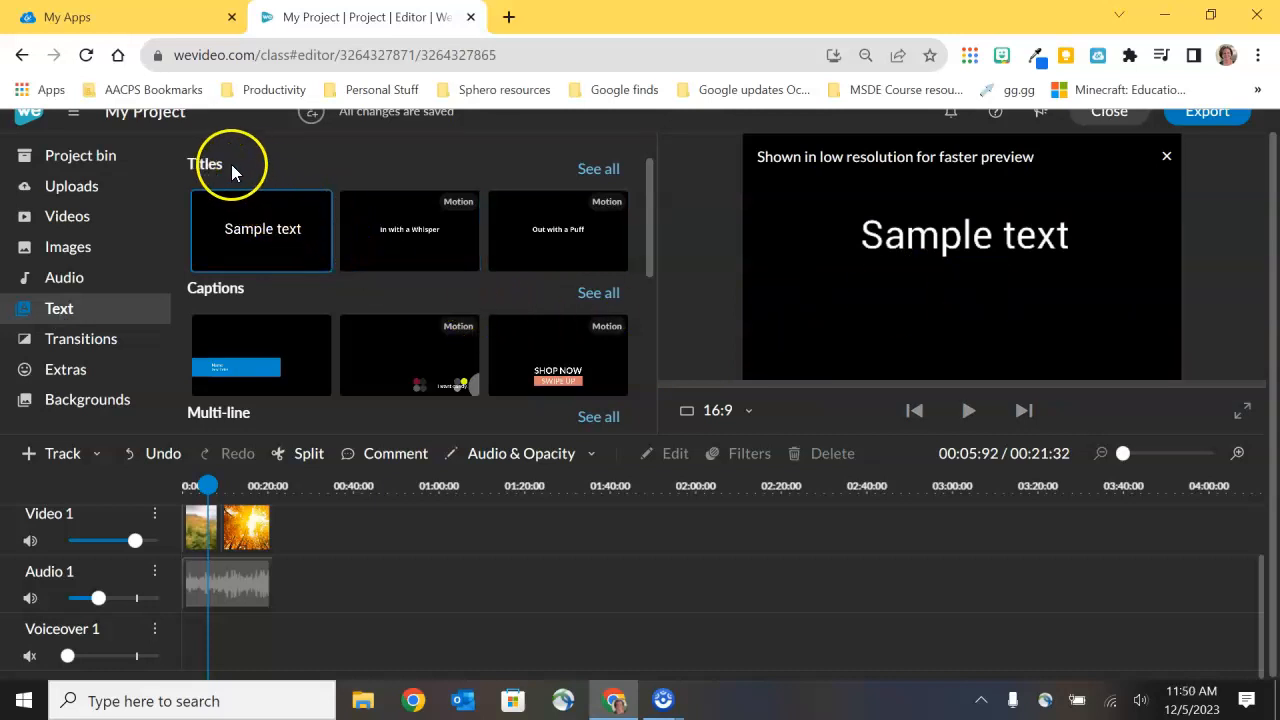
pyautogui.scroll(-3)
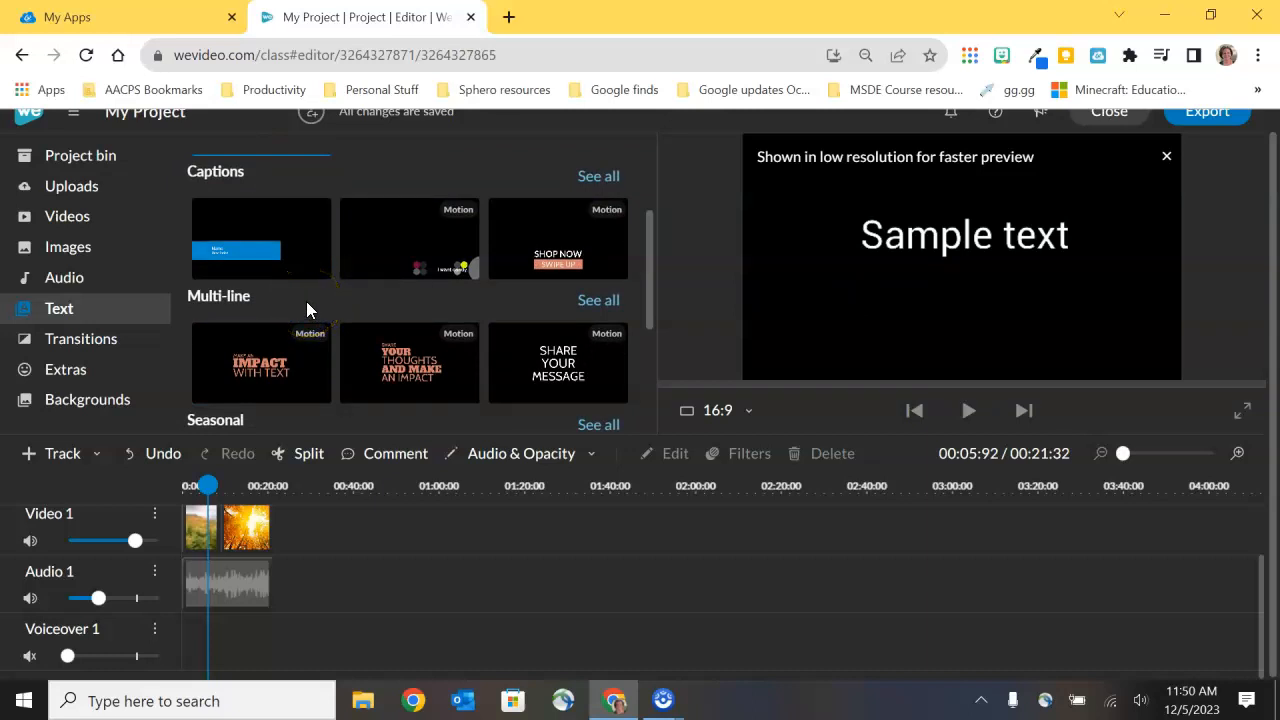
pyautogui.moveTo(288, 368)
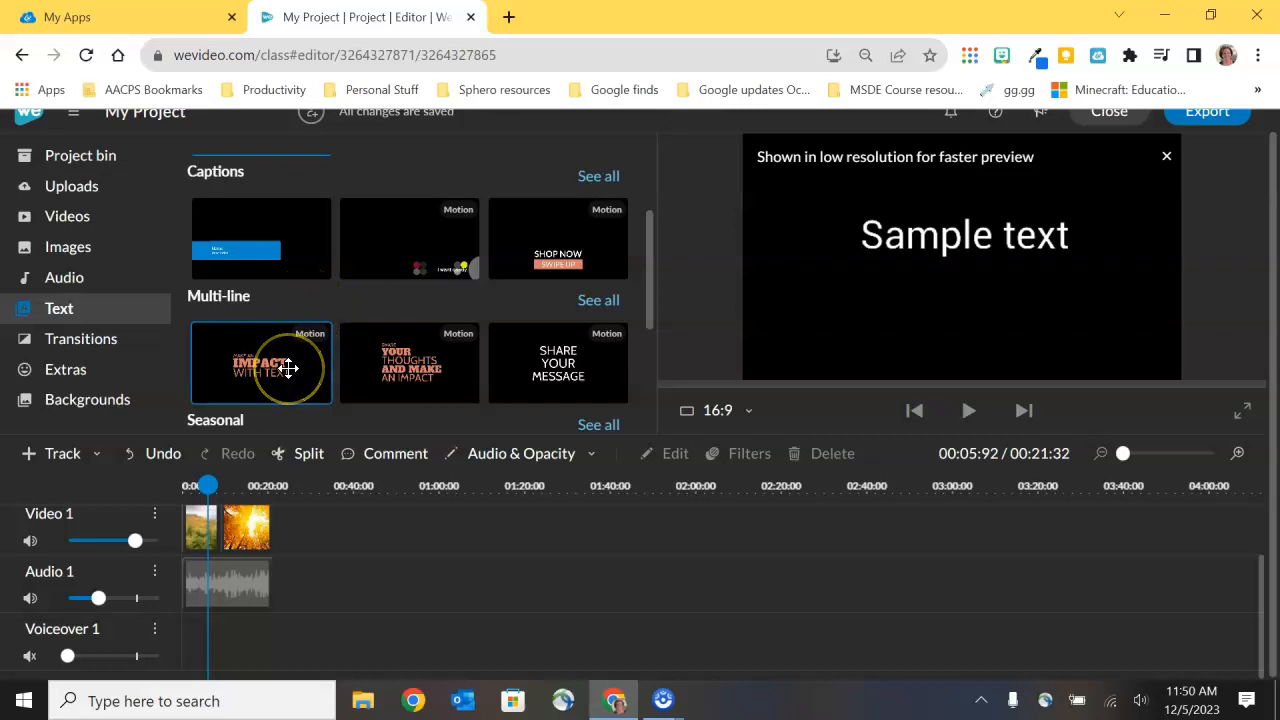
pyautogui.moveTo(554, 262)
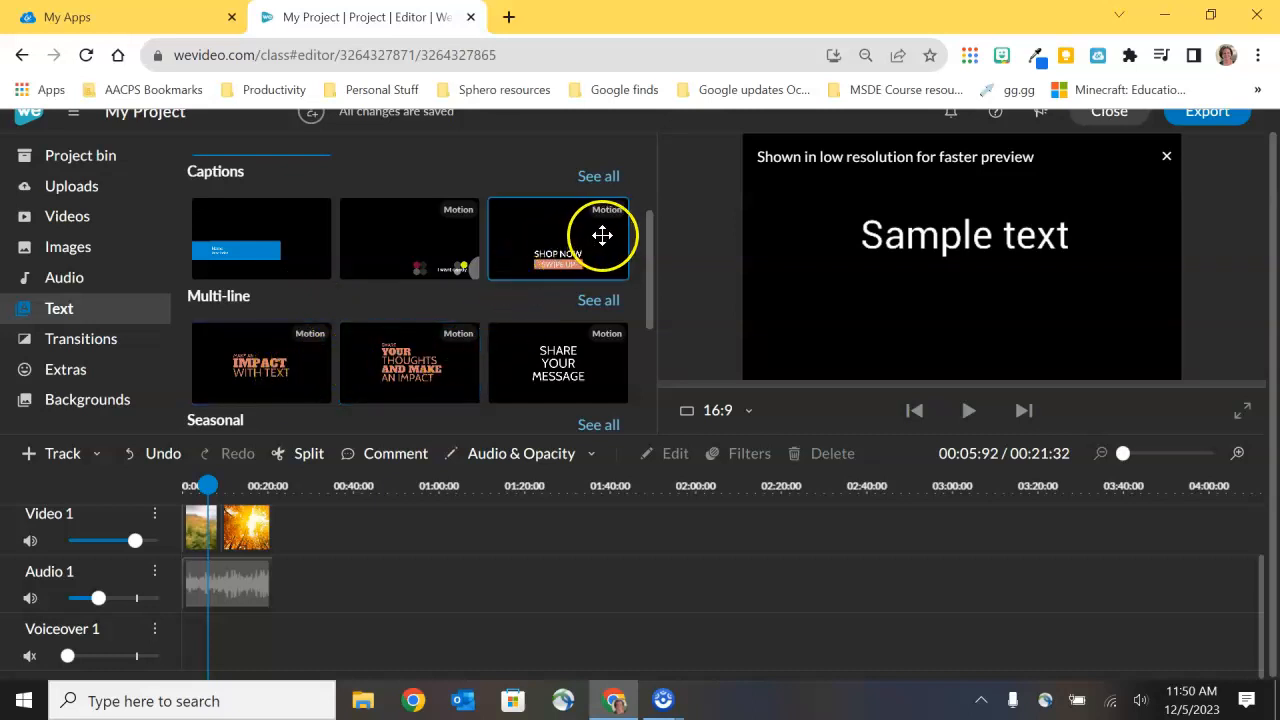
pyautogui.moveTo(598, 218)
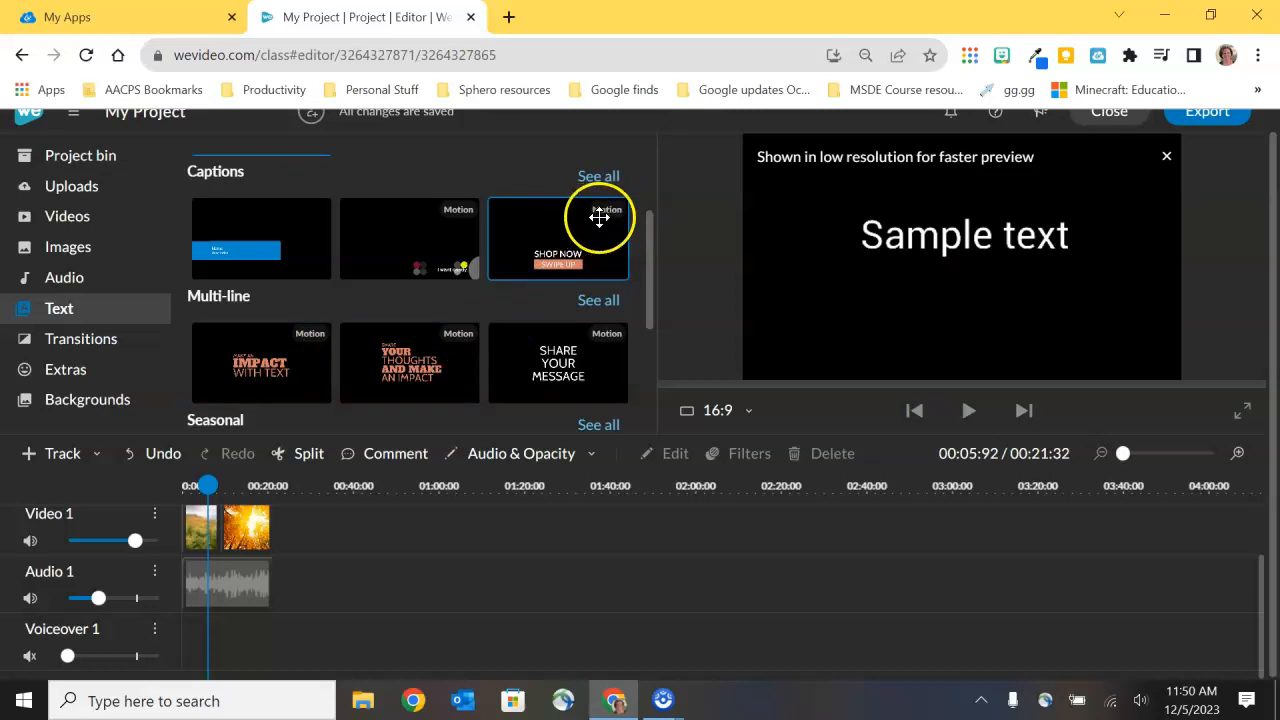
pyautogui.moveTo(594, 222)
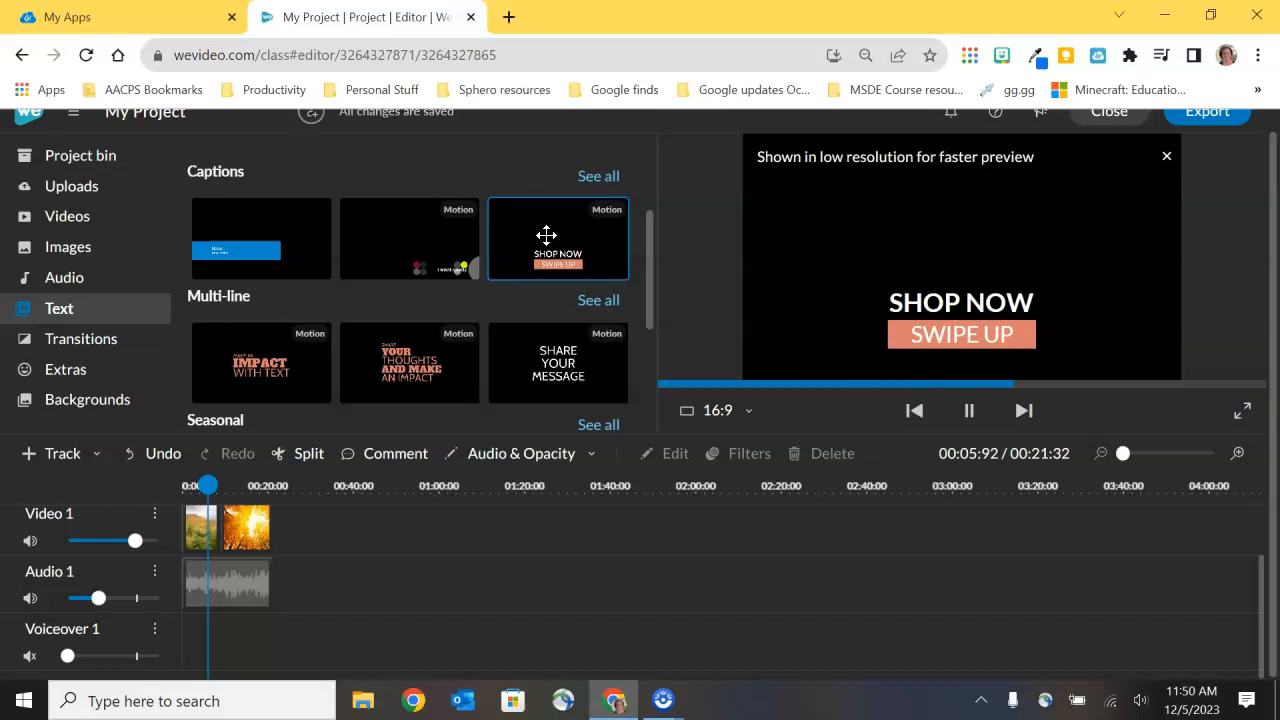
pyautogui.click(968, 410)
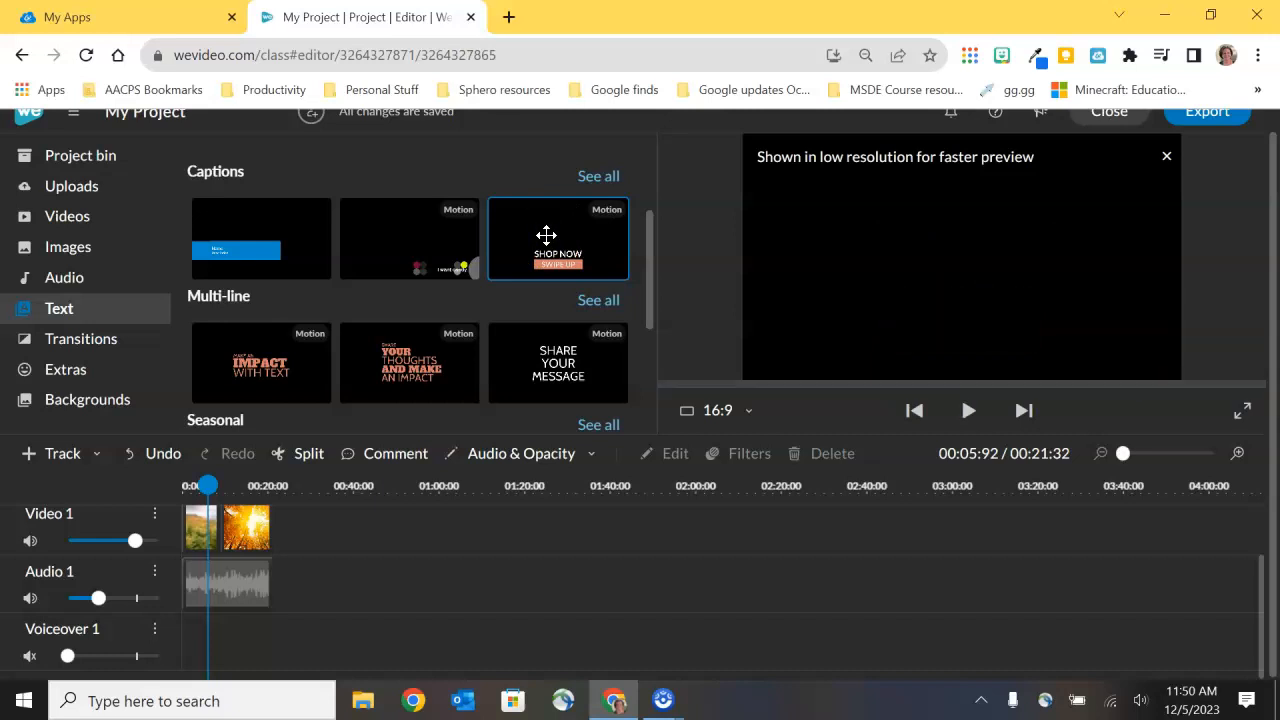
pyautogui.click(968, 412)
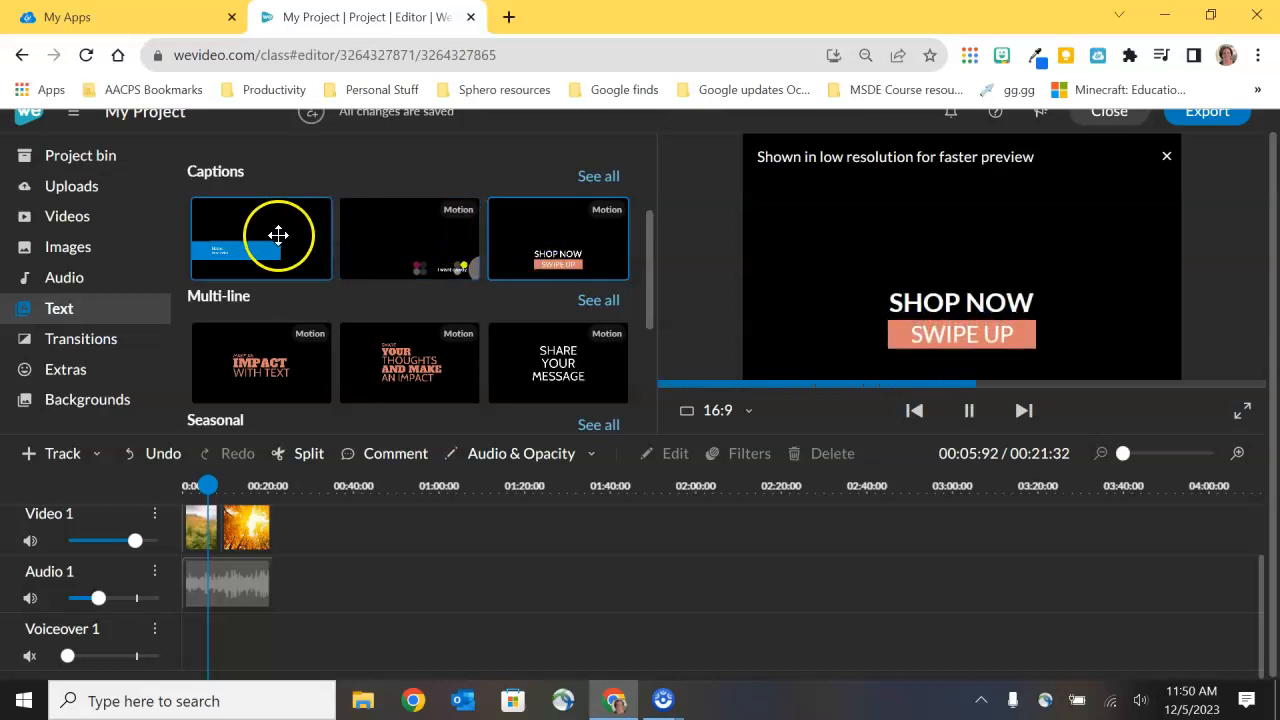
pyautogui.click(260, 236)
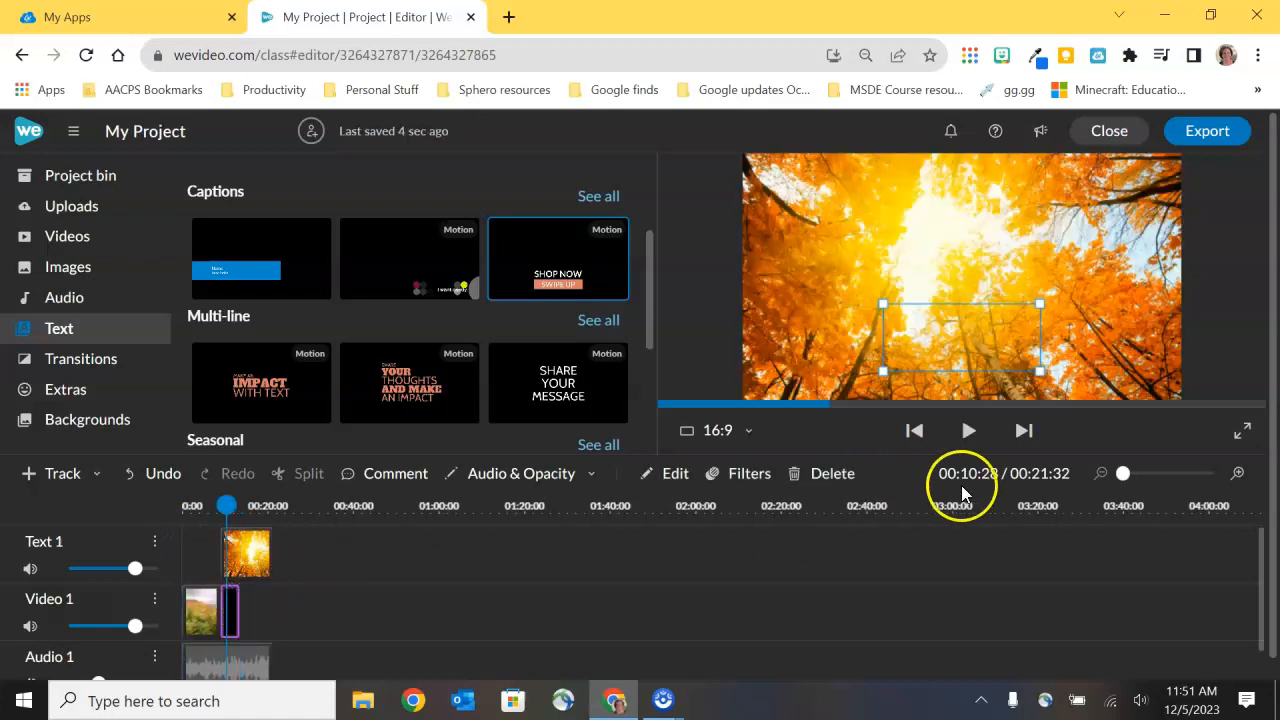
# Play the project with the SHOP NOW caption, then move the autumn image back onto the video track.
pyautogui.click(968, 432)
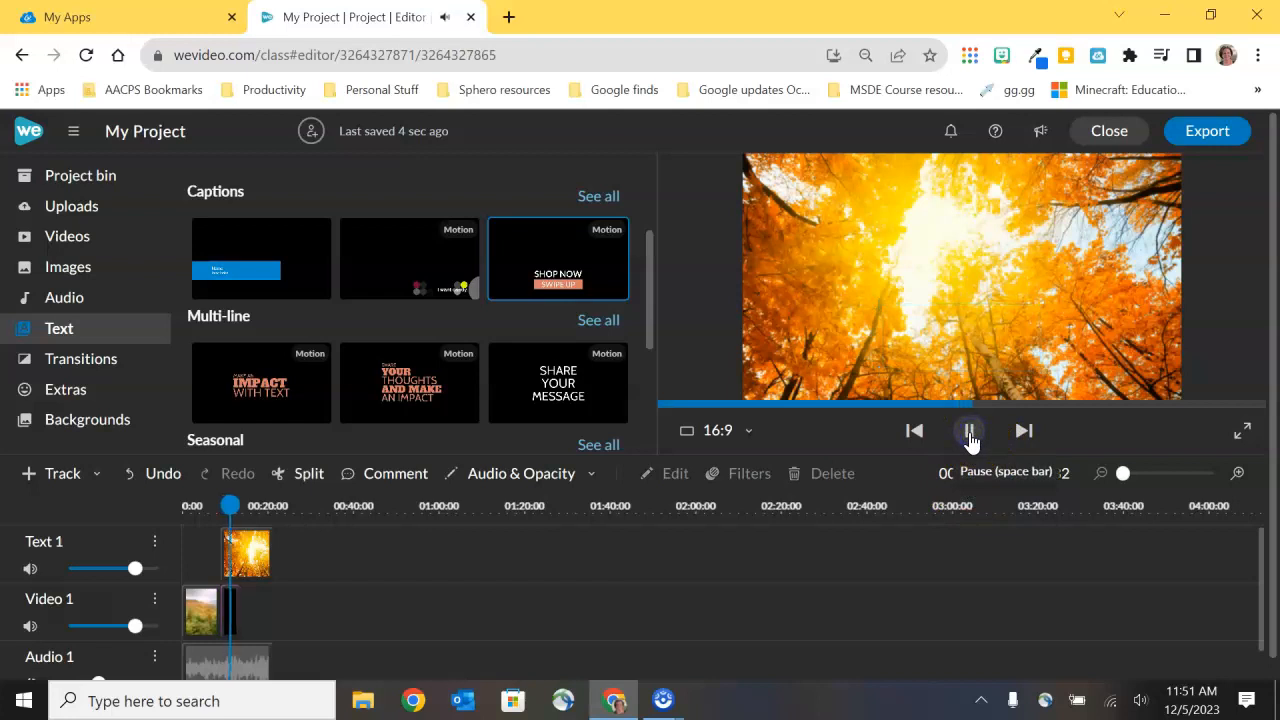
pyautogui.click(968, 432)
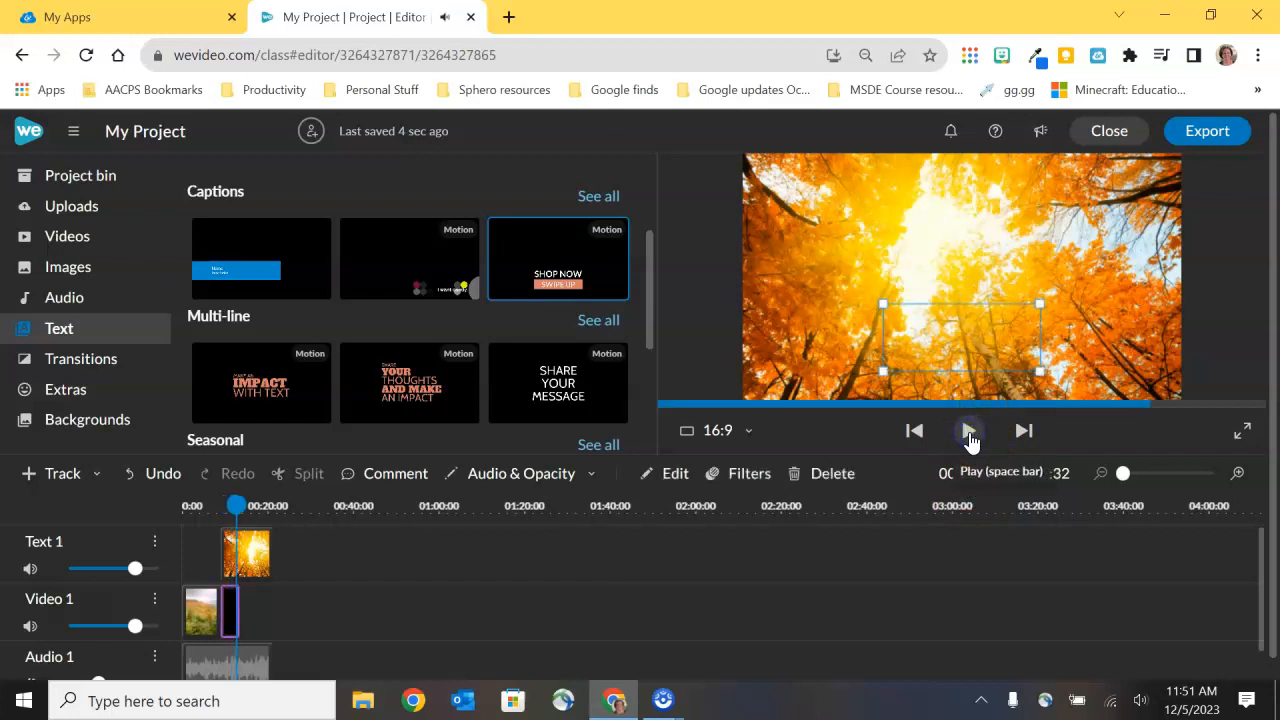
pyautogui.click(968, 432)
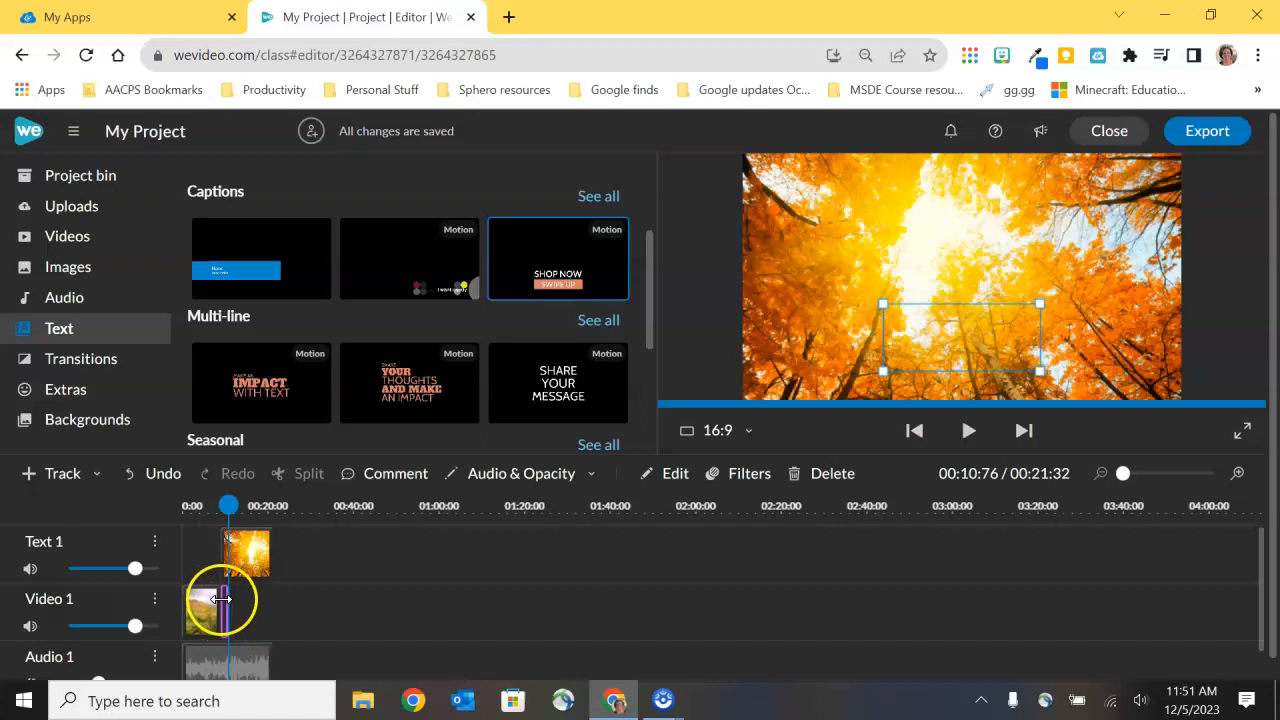
pyautogui.moveTo(1122, 472); pyautogui.dragTo(1170, 472)
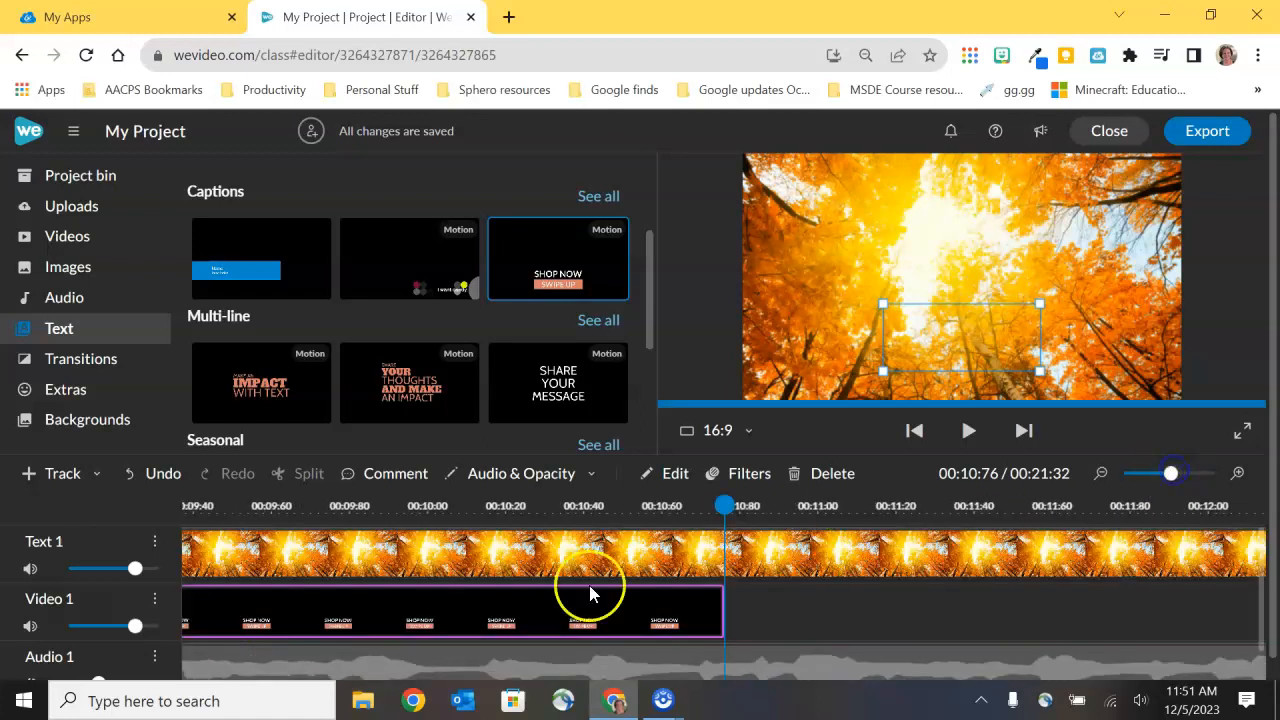
pyautogui.moveTo(1120, 530)
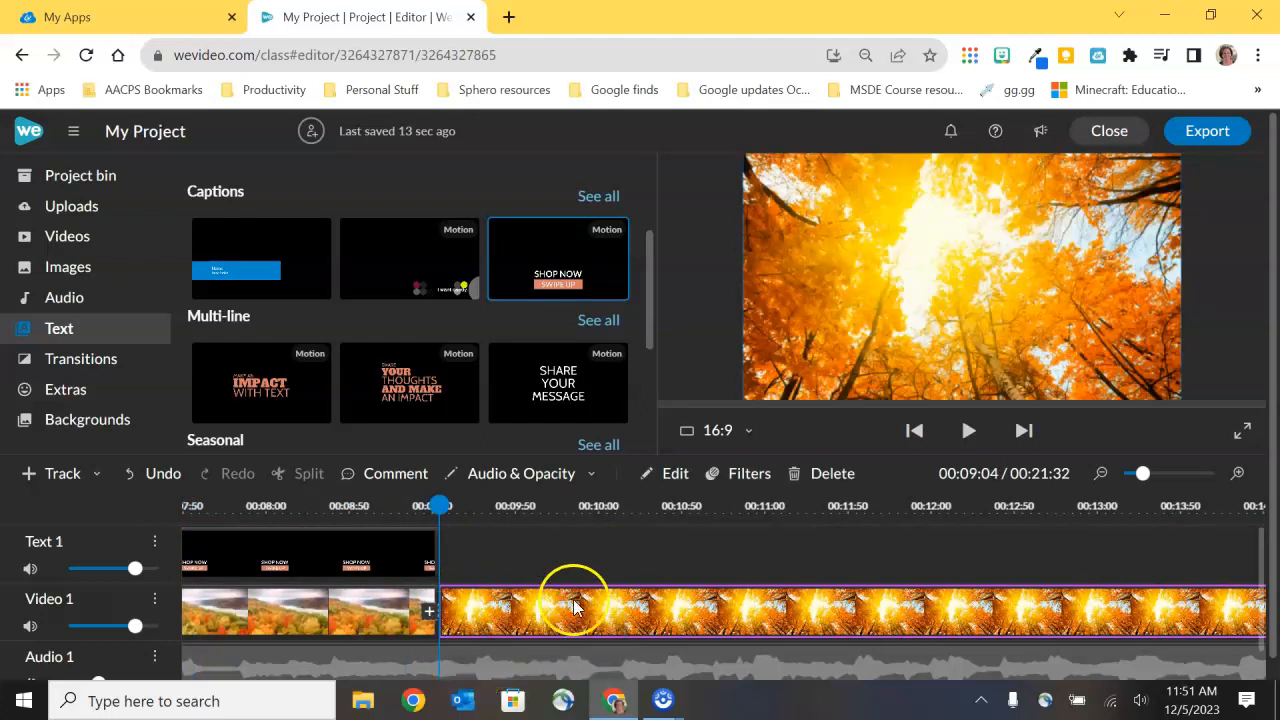
pyautogui.moveTo(1140, 472); pyautogui.dragTo(1140, 472)
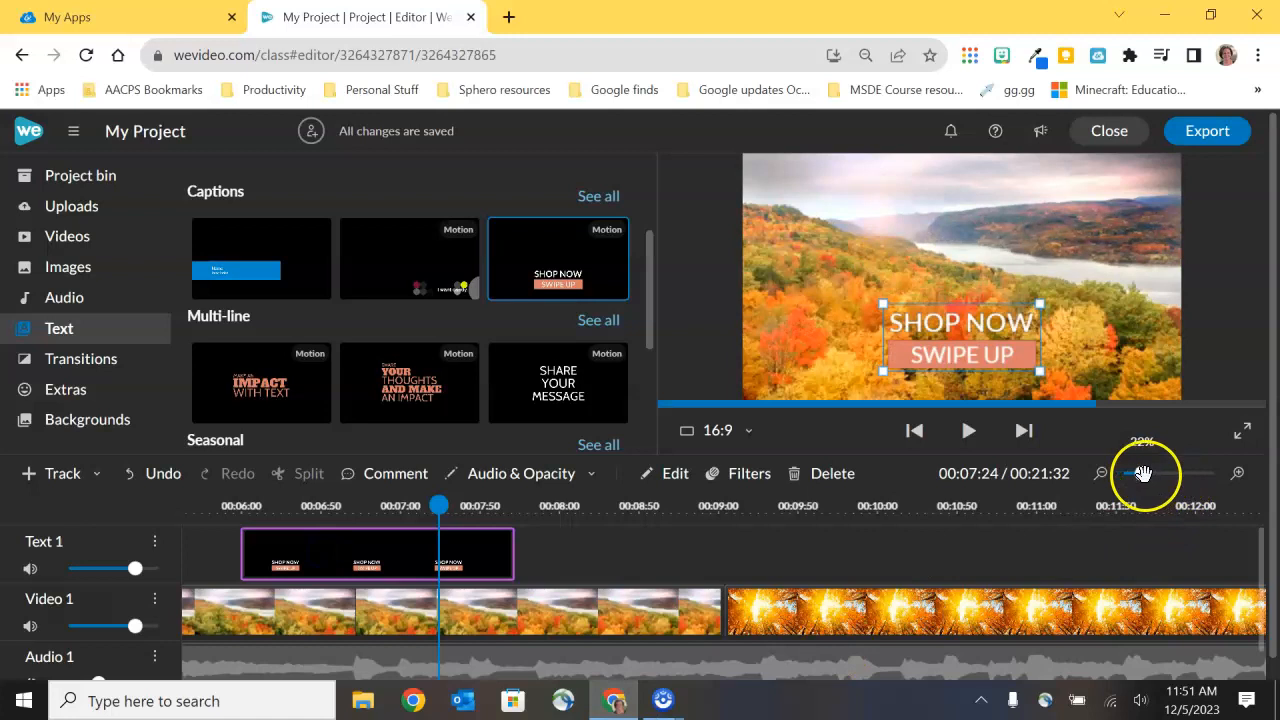
# Extend the SHOP NOW caption's right edge so it lasts about seven seconds from the start.
pyautogui.moveTo(1144, 472); pyautogui.dragTo(1120, 472)
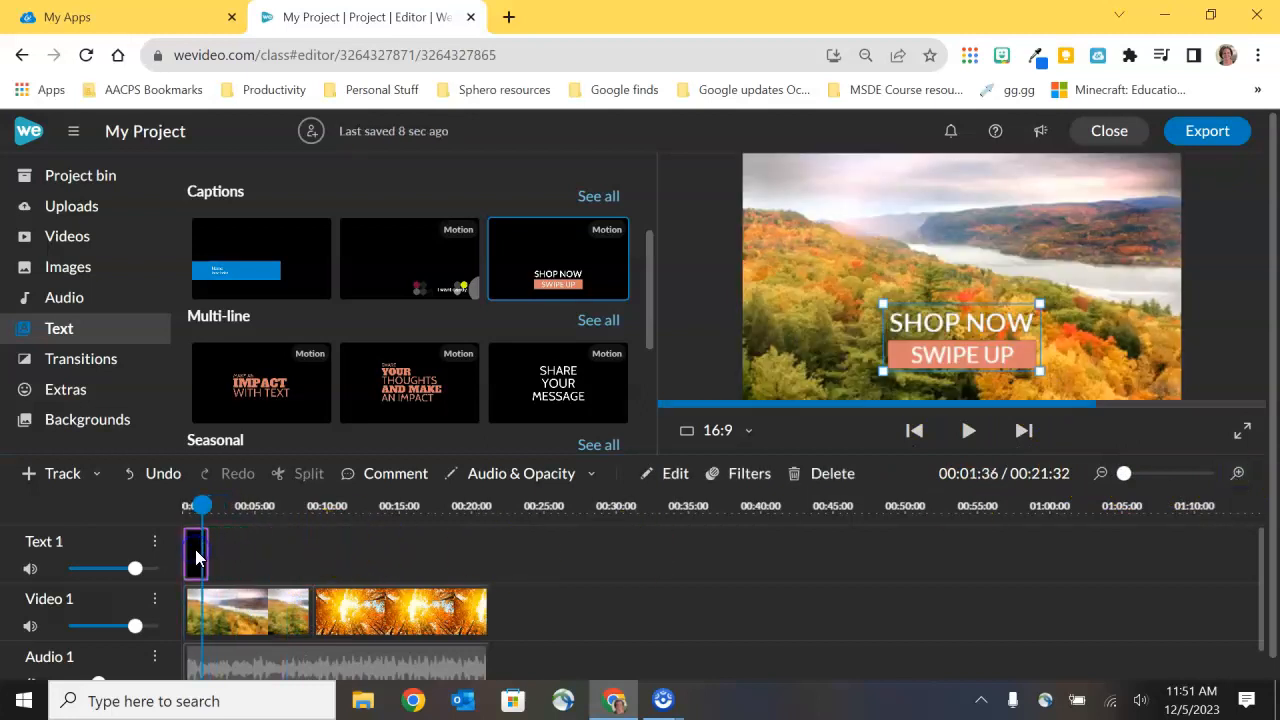
pyautogui.moveTo(204, 552)
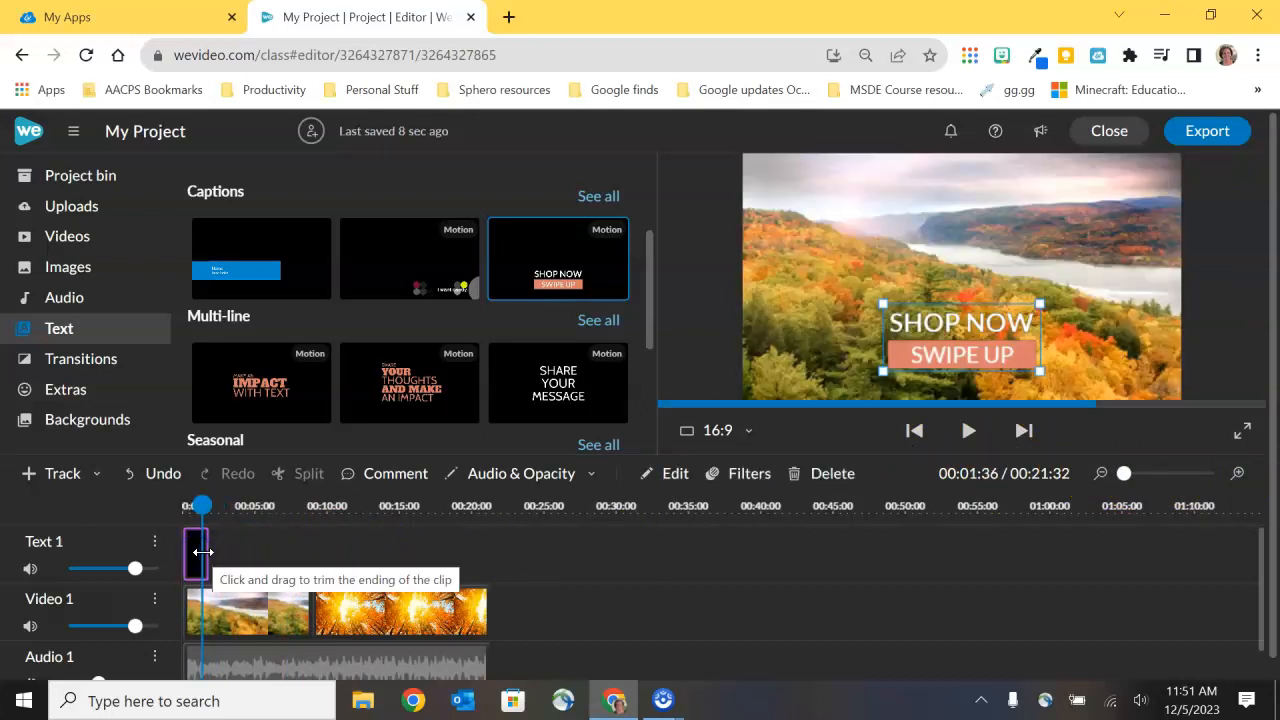
pyautogui.moveTo(202, 552); pyautogui.dragTo(490, 556)
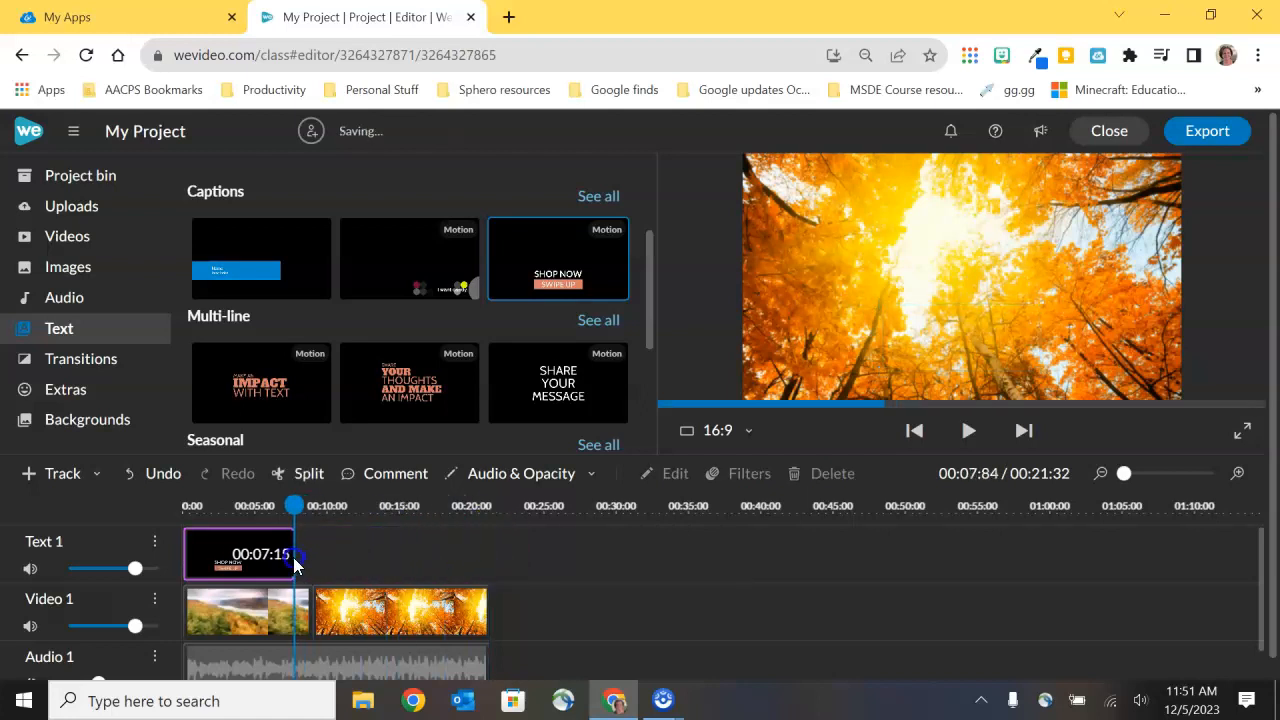
pyautogui.moveTo(290, 552); pyautogui.dragTo(260, 552)
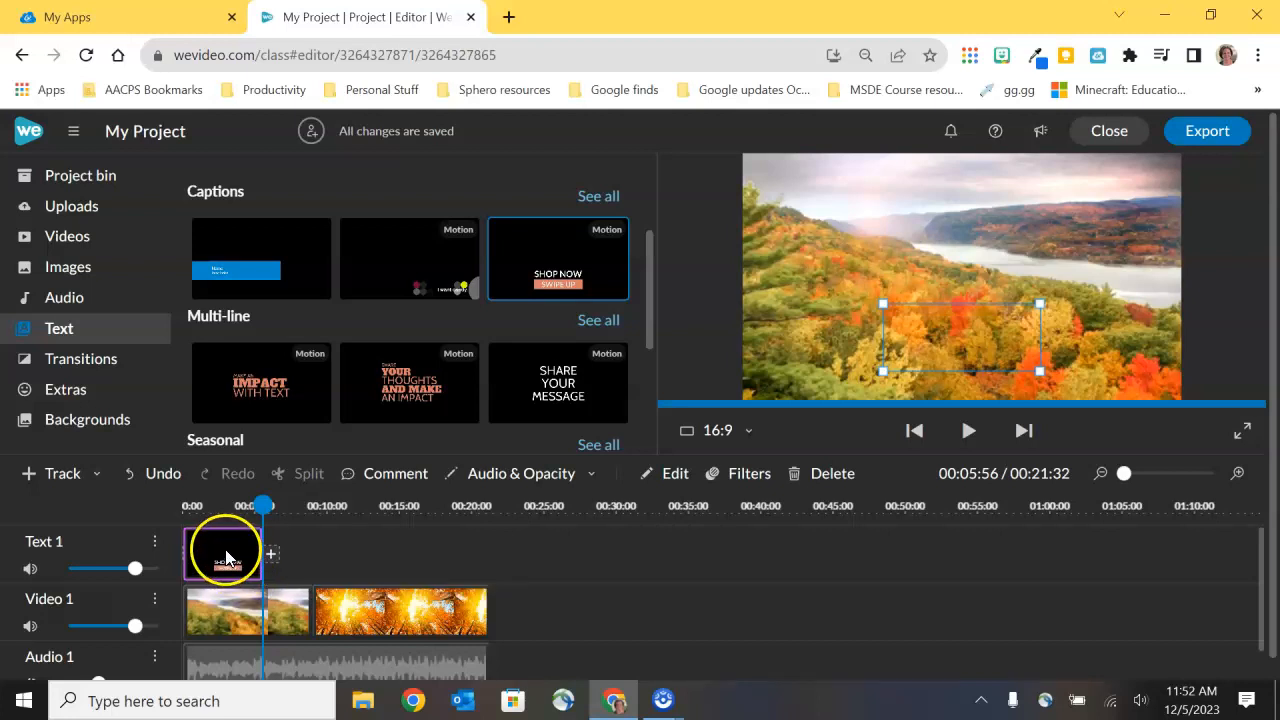
# Set the caption's palette to black, black and blue so both text lines are black on a blue bar.
pyautogui.doubleClick(222, 550)
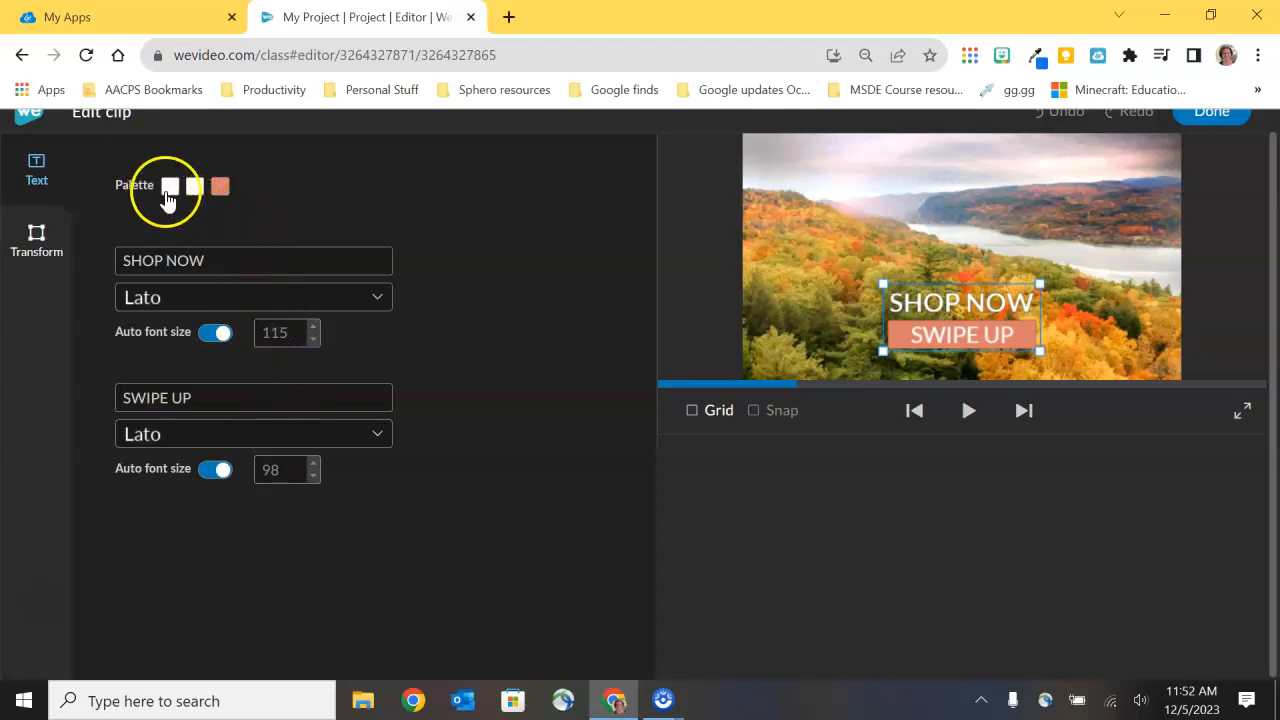
pyautogui.click(170, 186)
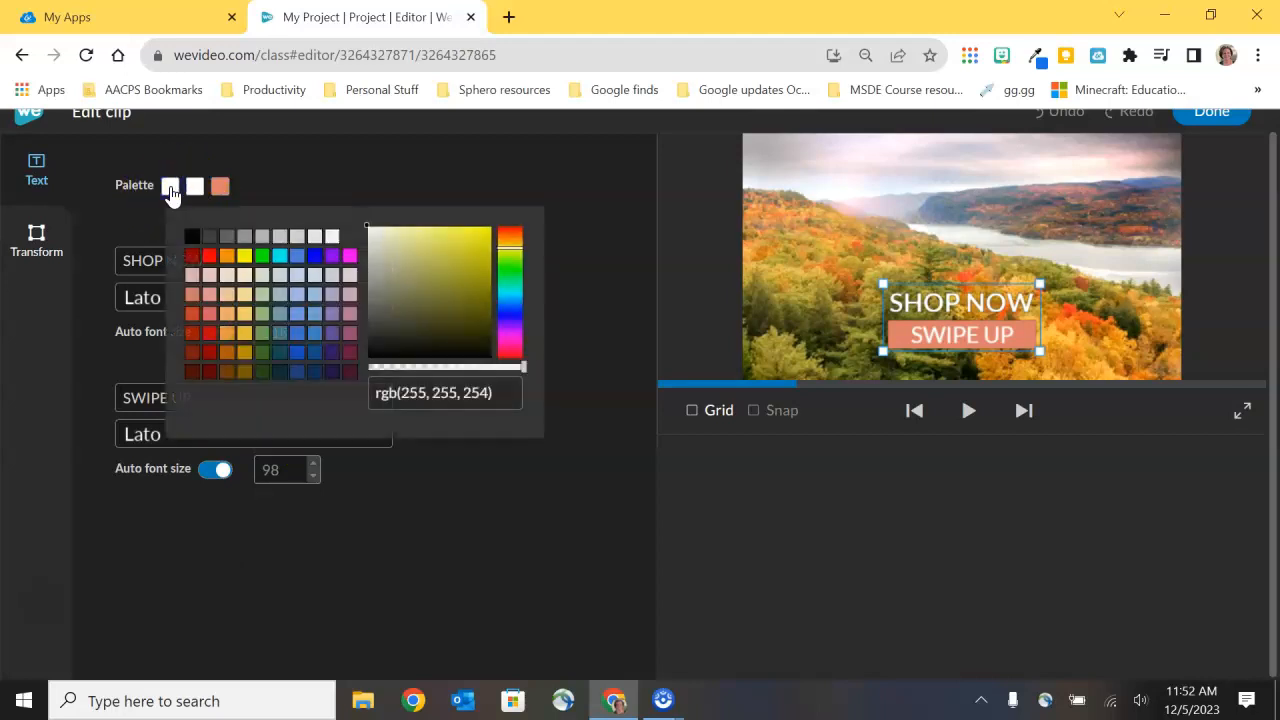
pyautogui.click(192, 236)
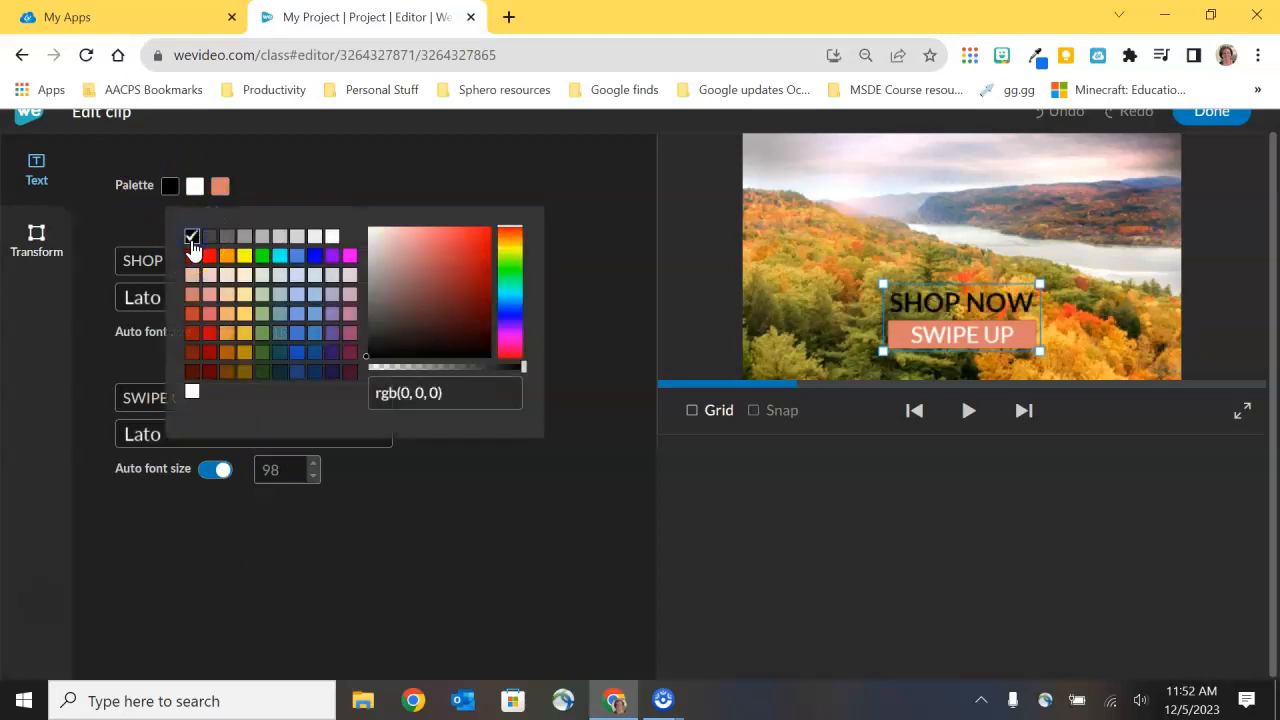
pyautogui.click(196, 186)
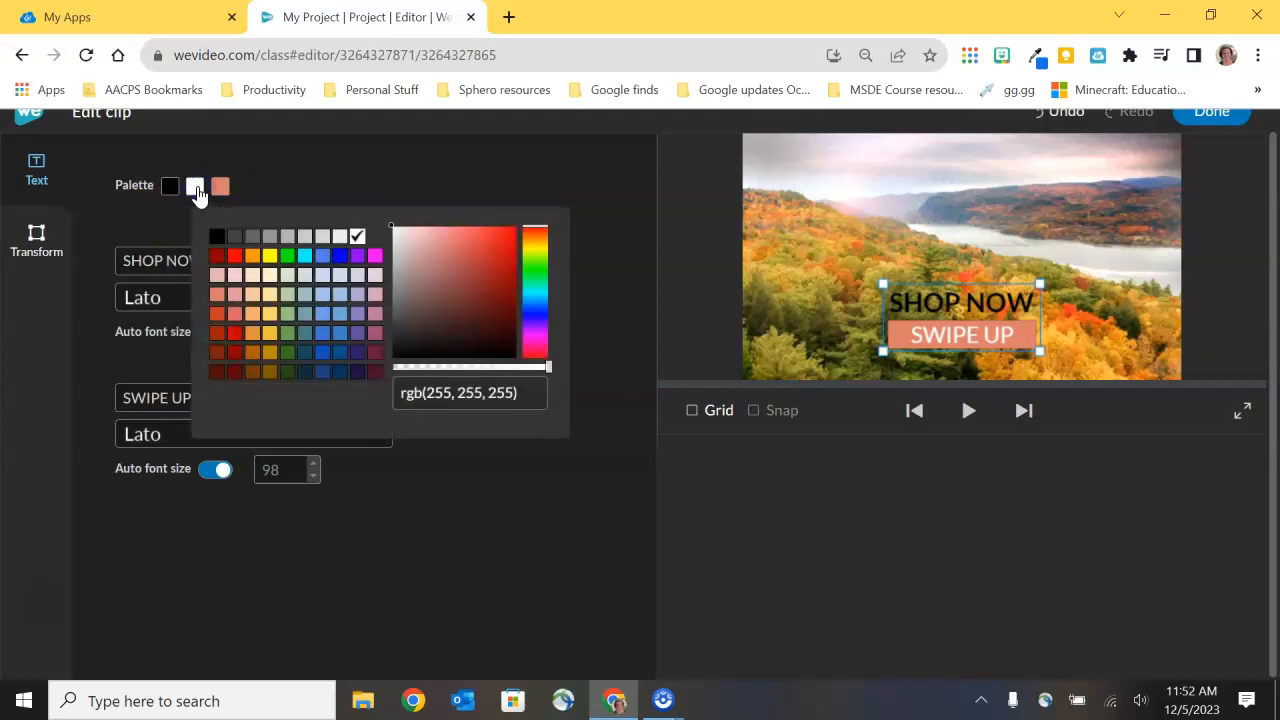
pyautogui.click(216, 236)
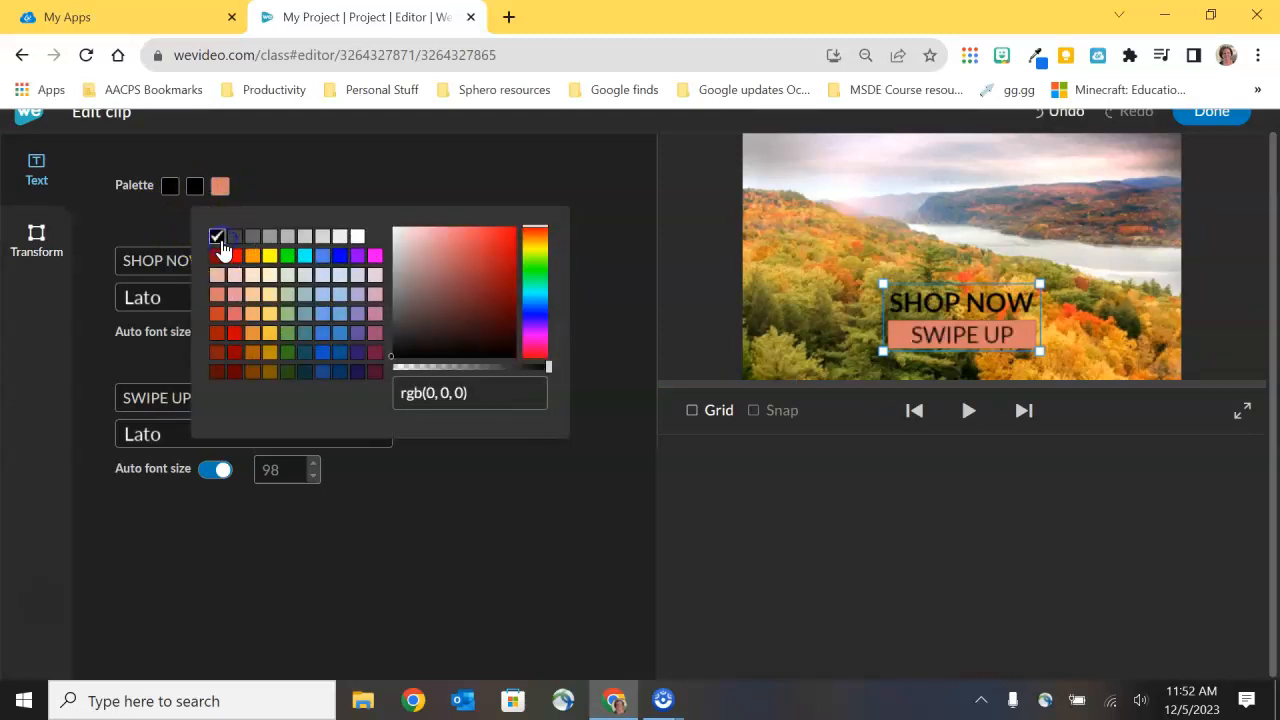
pyautogui.click(244, 256)
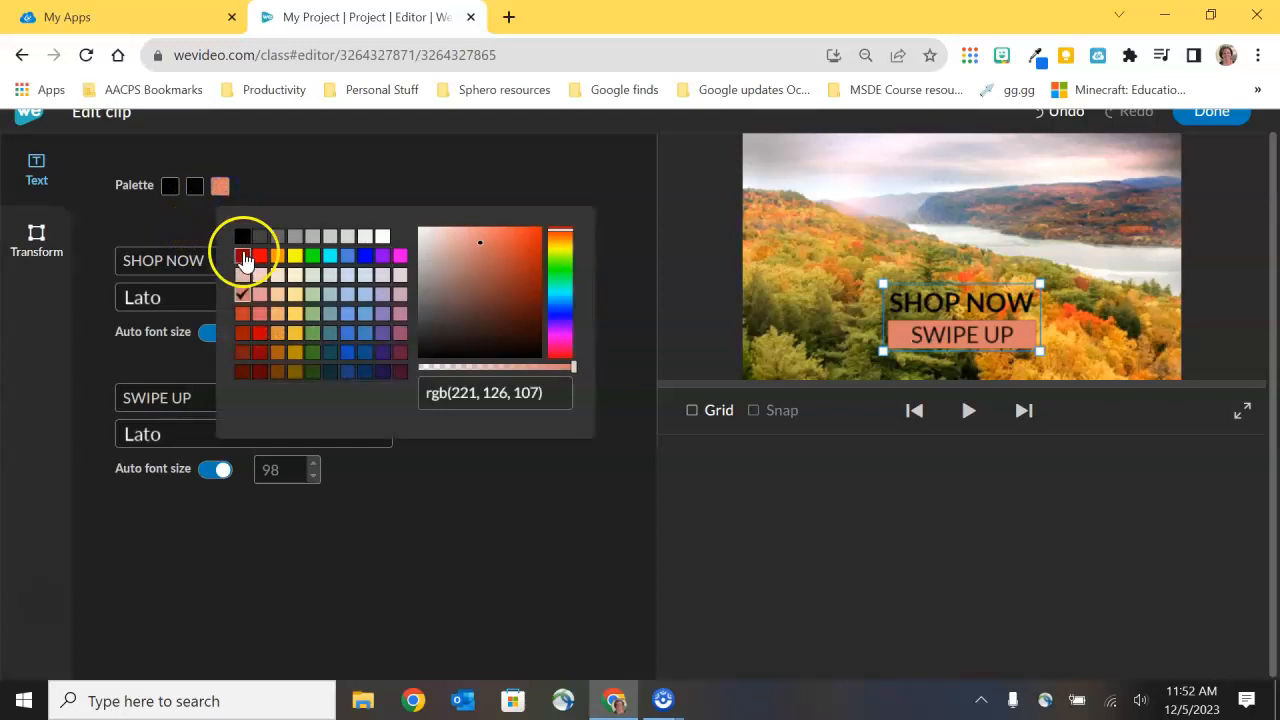
pyautogui.click(348, 352)
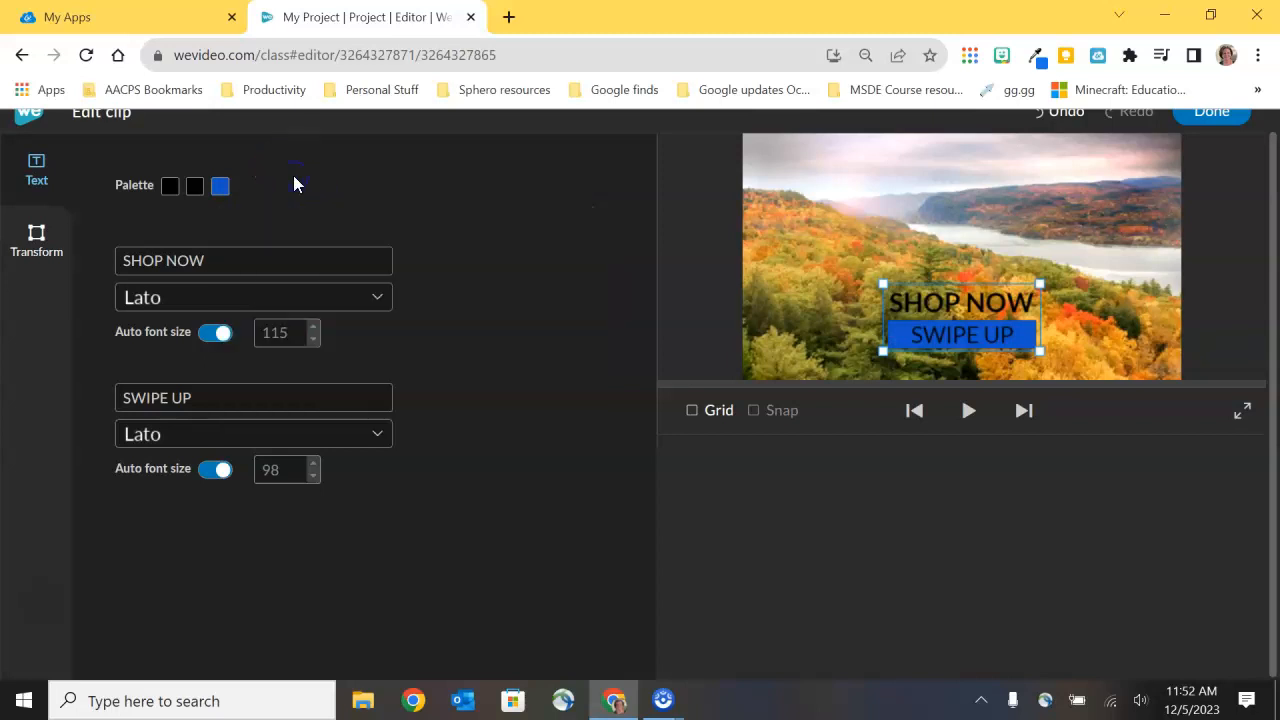
pyautogui.click(234, 260)
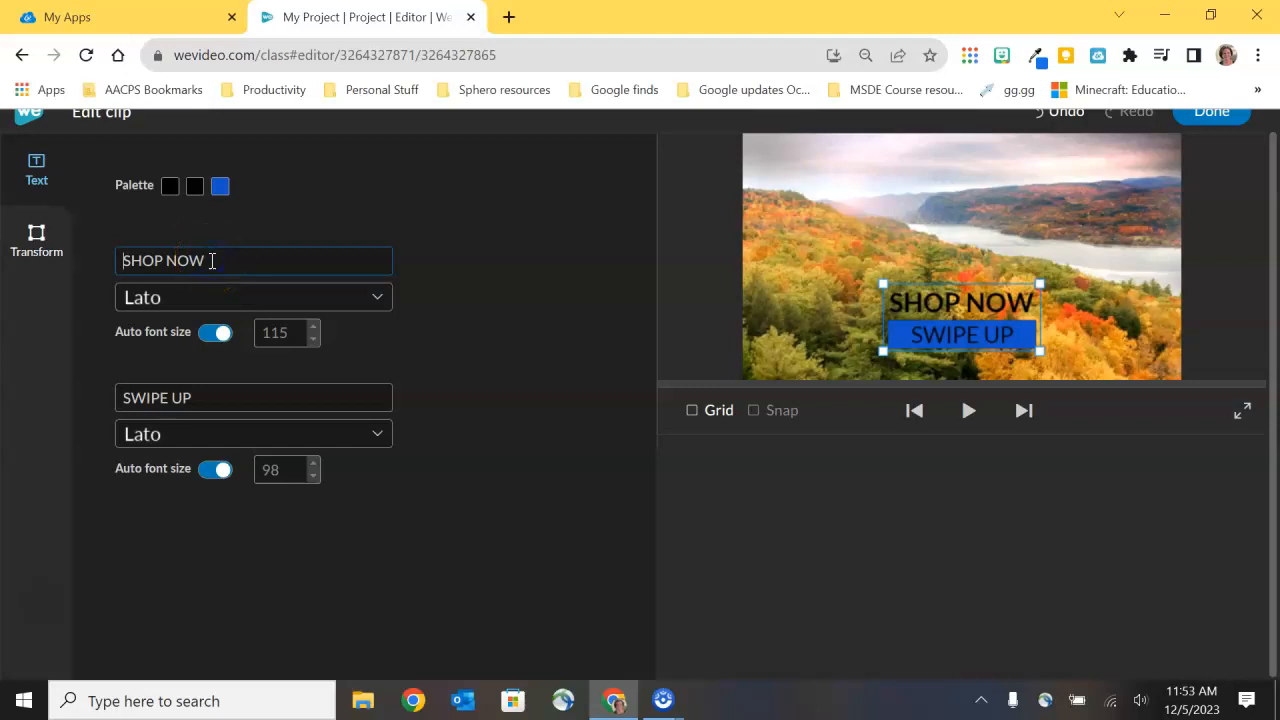
# Replace the caption text with 'Fall' over 'My favorite season'.
pyautogui.write('Fall')
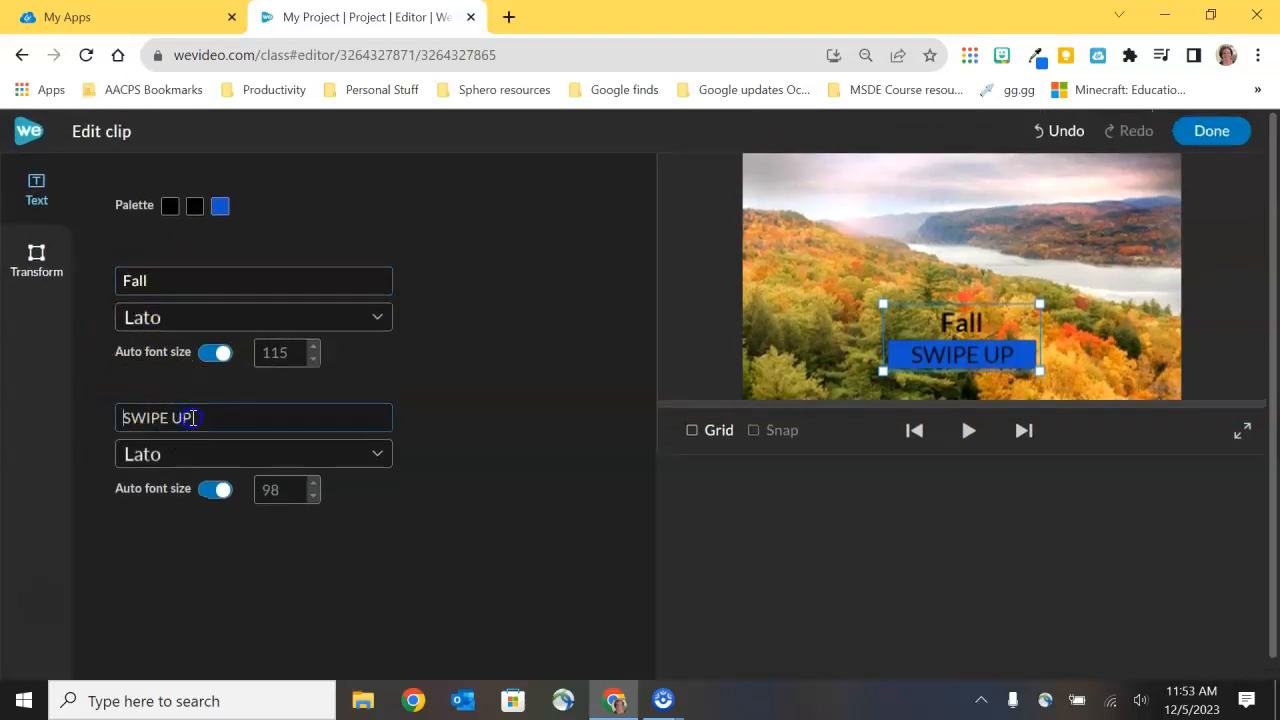
pyautogui.write('My')
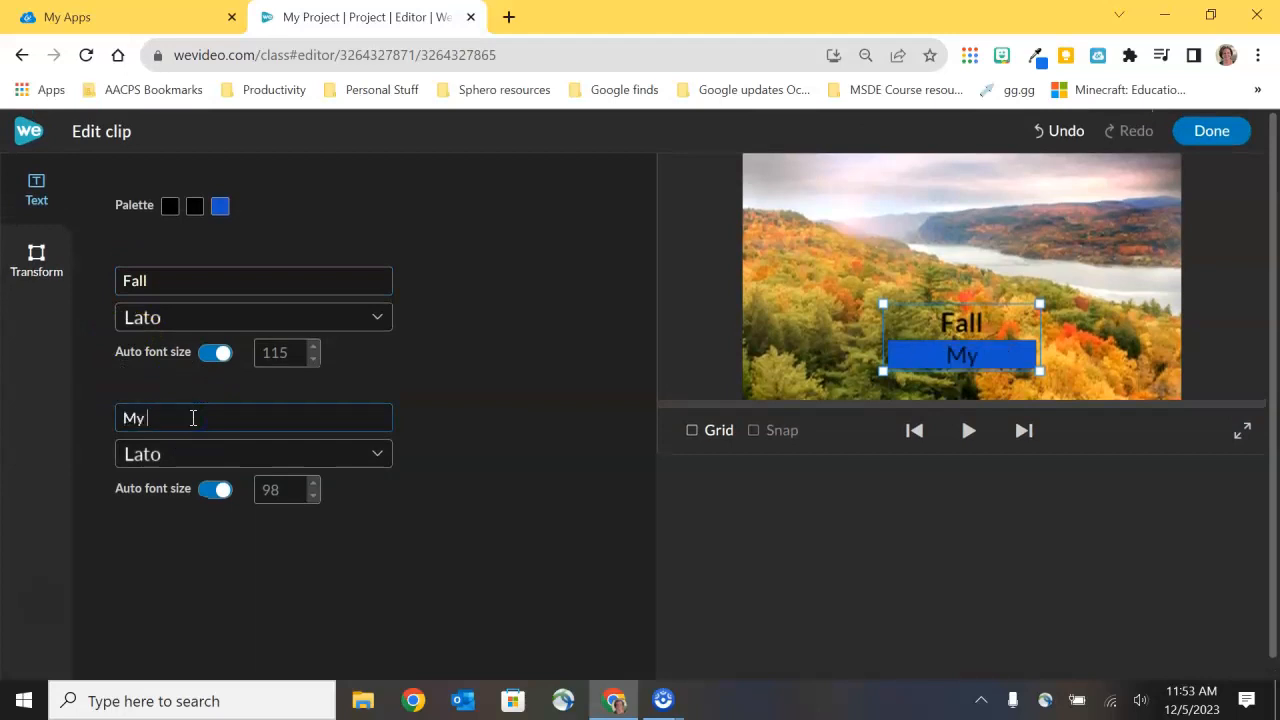
pyautogui.write('favorite sea')
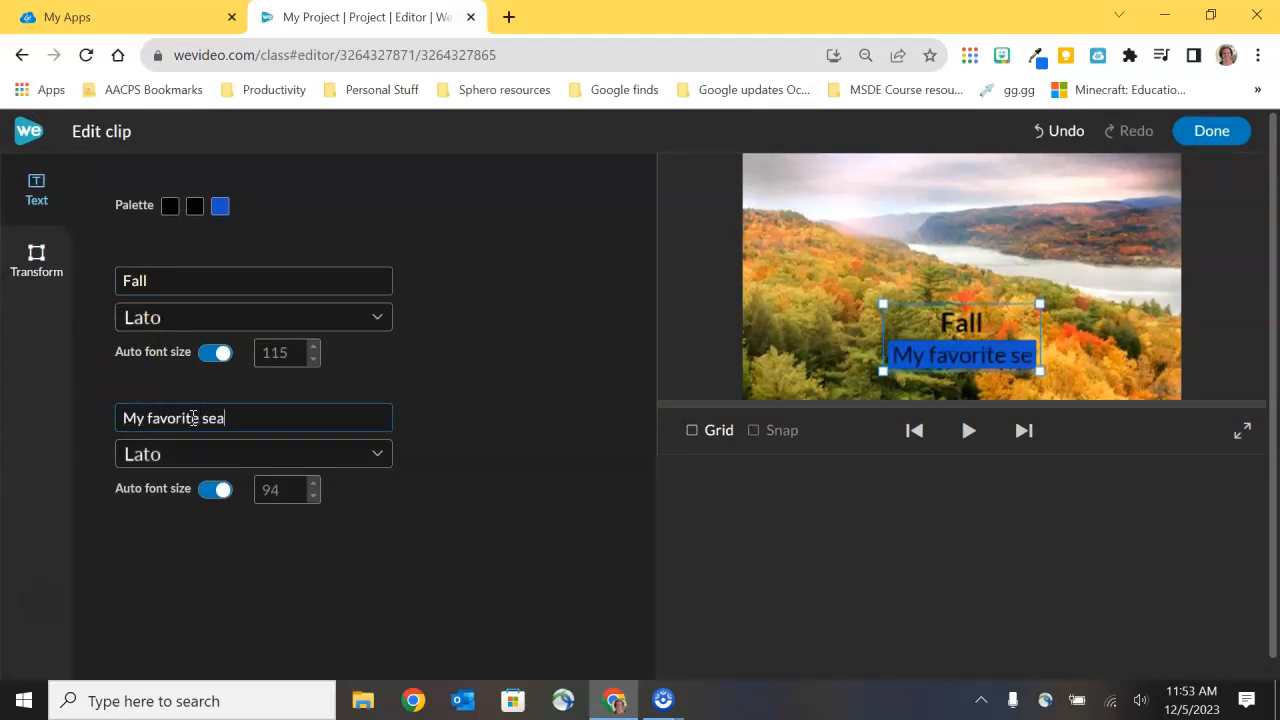
pyautogui.write('son')
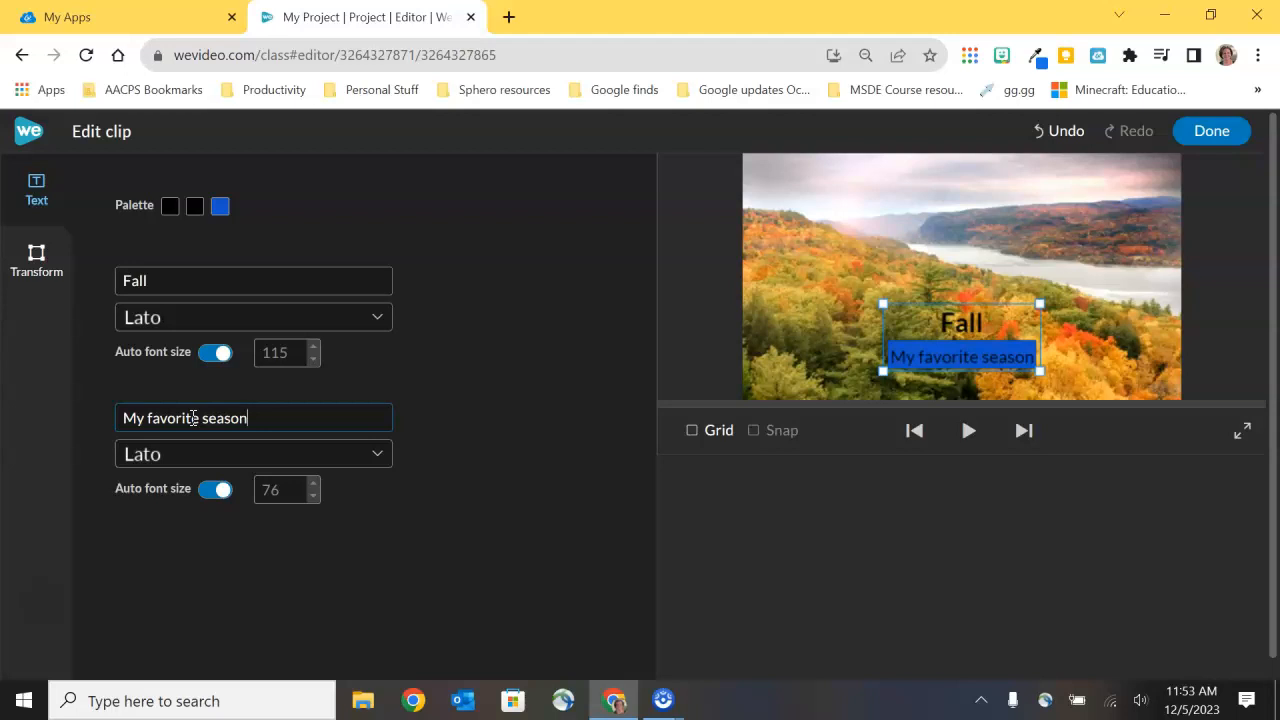
pyautogui.moveTo(1032, 304)
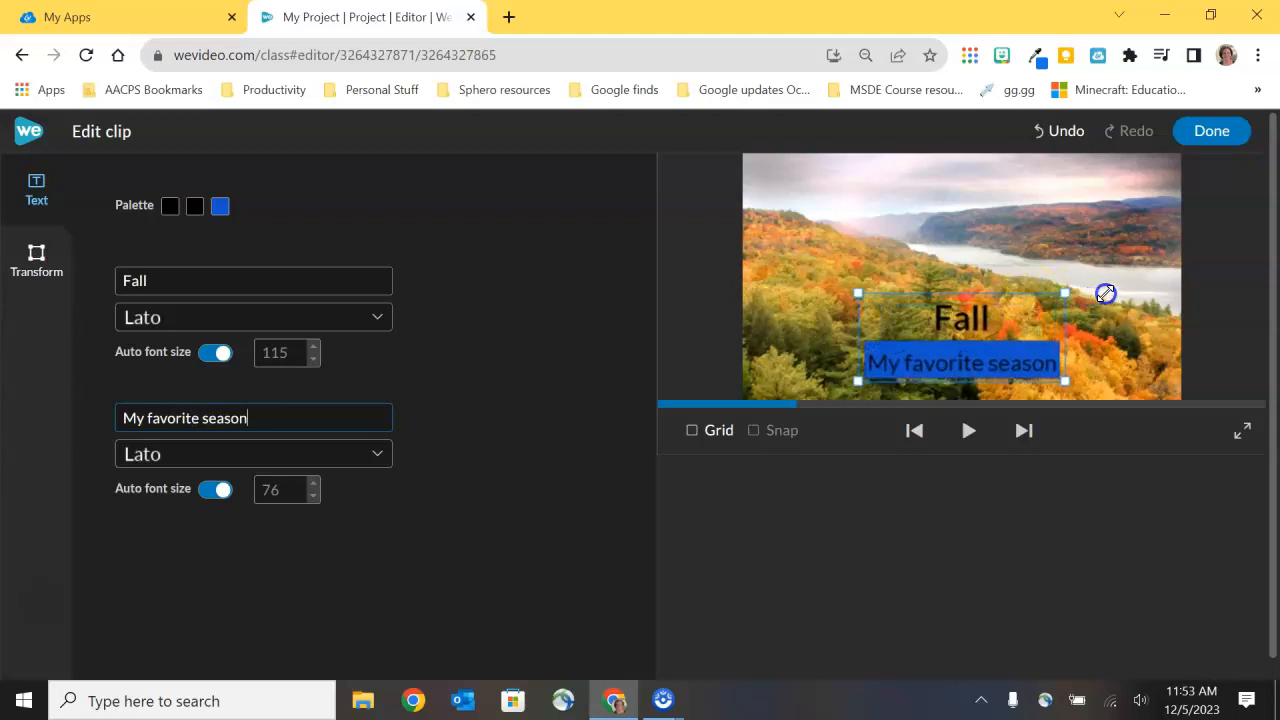
# Enlarge the Fall caption in the video frame using its preview handles.
pyautogui.moveTo(1104, 292); pyautogui.dragTo(1088, 304)
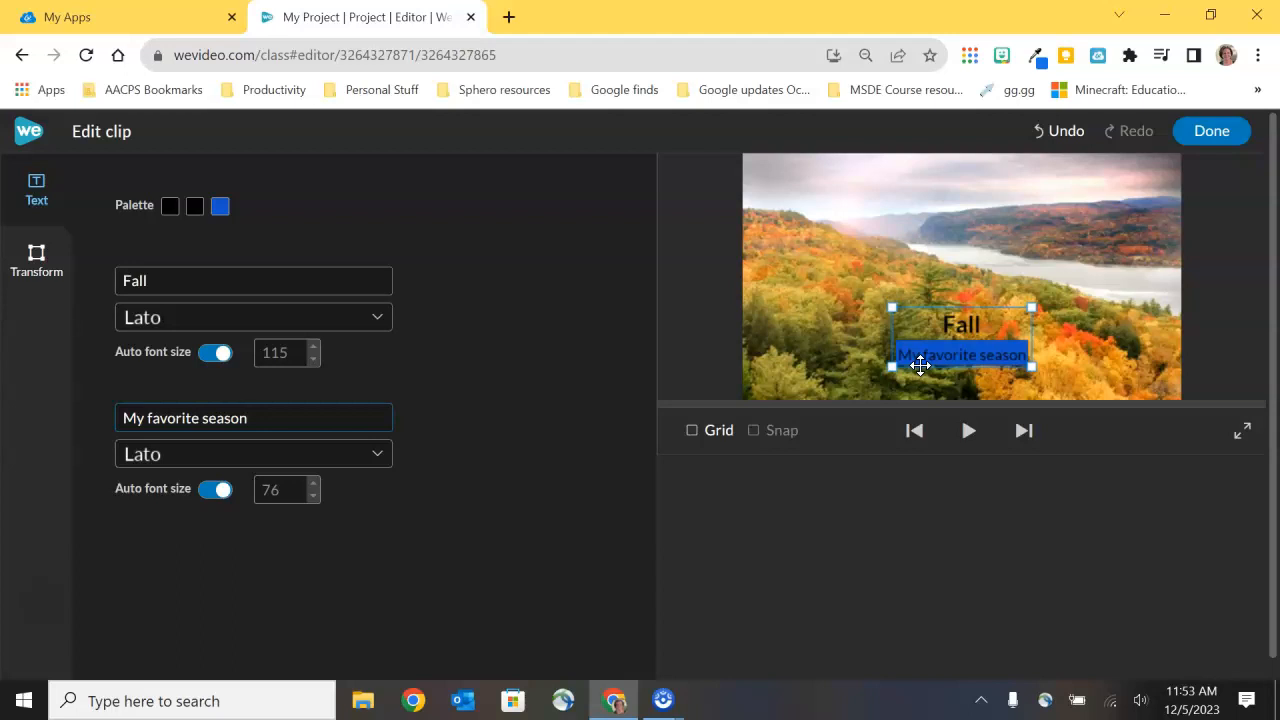
pyautogui.click(252, 418)
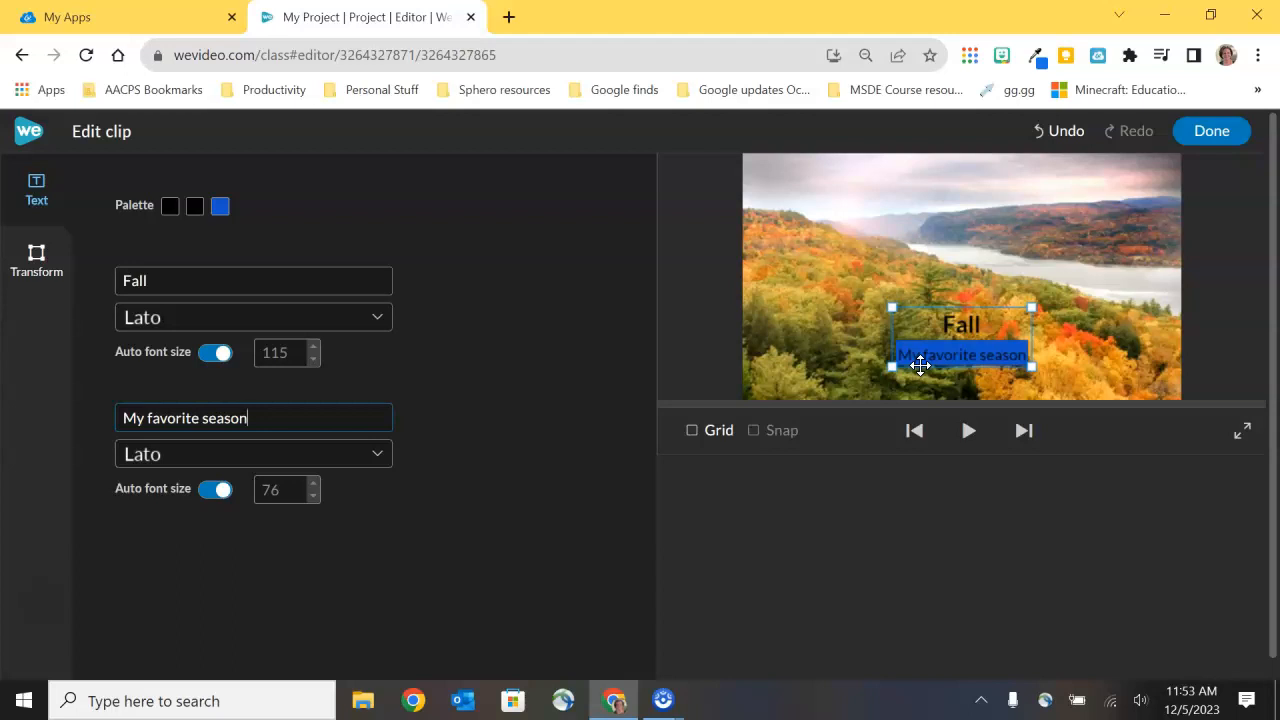
pyautogui.moveTo(976, 320)
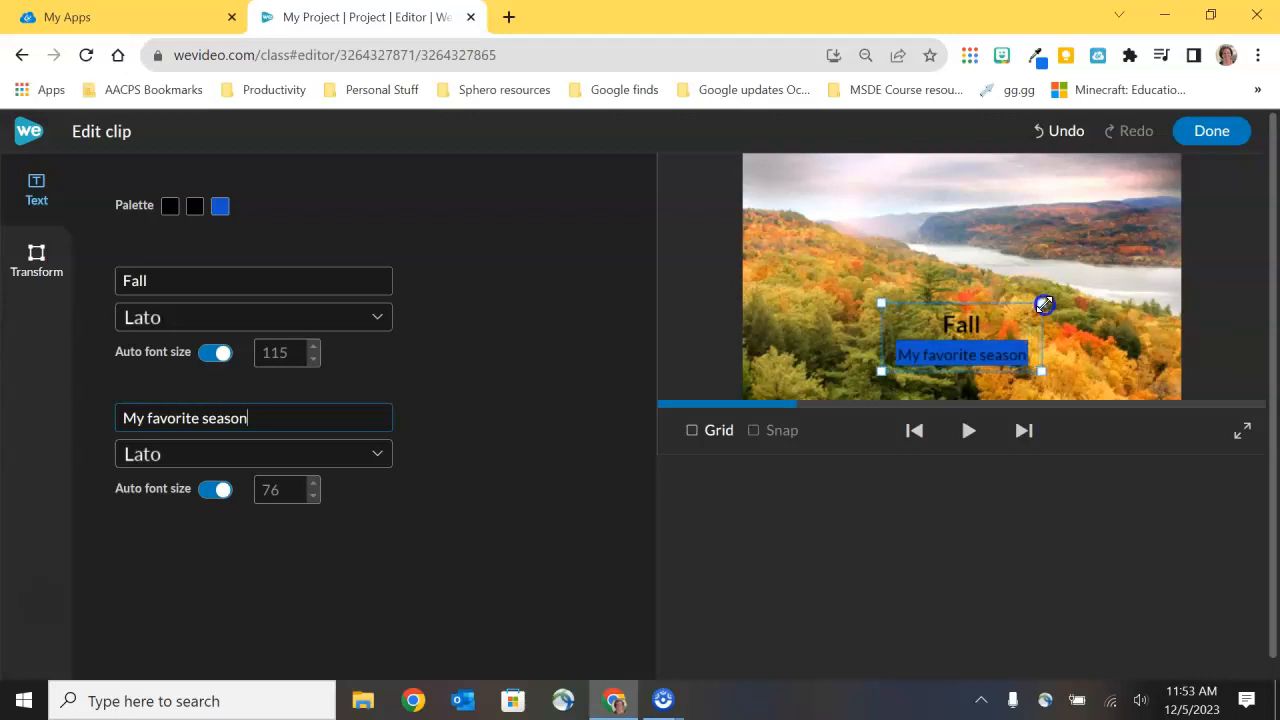
pyautogui.moveTo(1044, 304); pyautogui.dragTo(1128, 288)
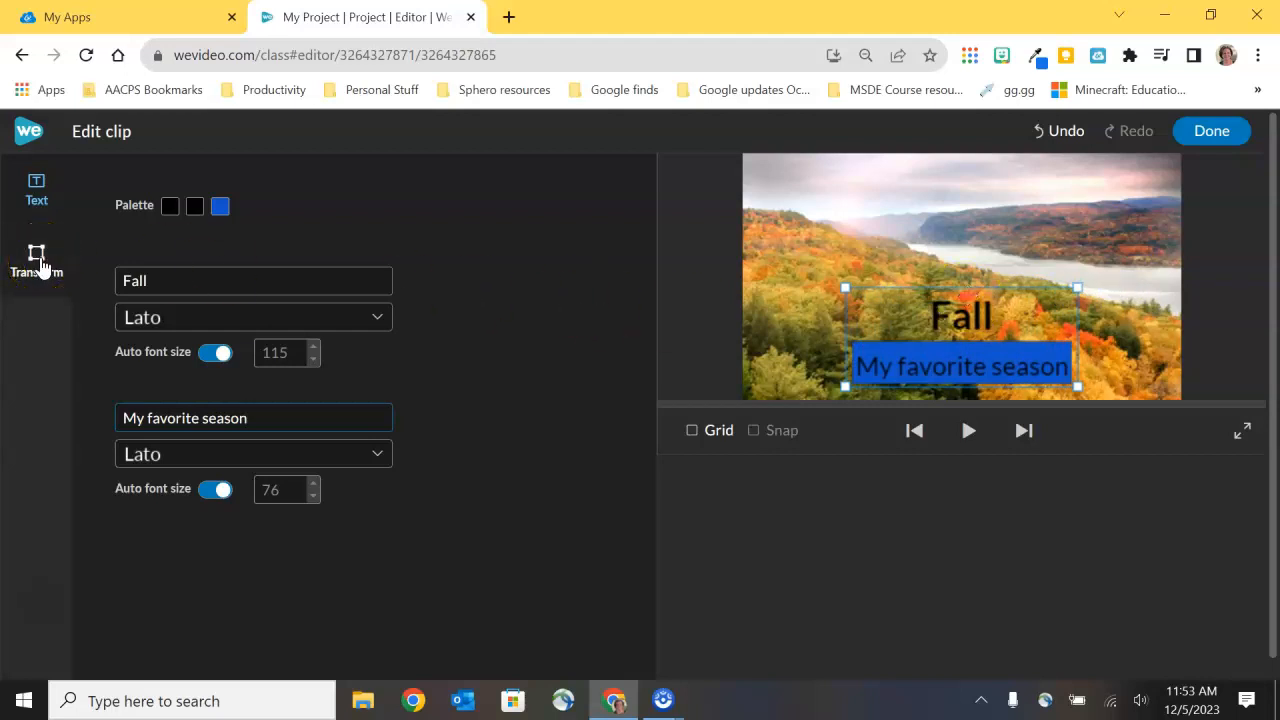
# Rotate the Fall caption to run vertically and move it to the right edge of the frame.
pyautogui.click(36, 256)
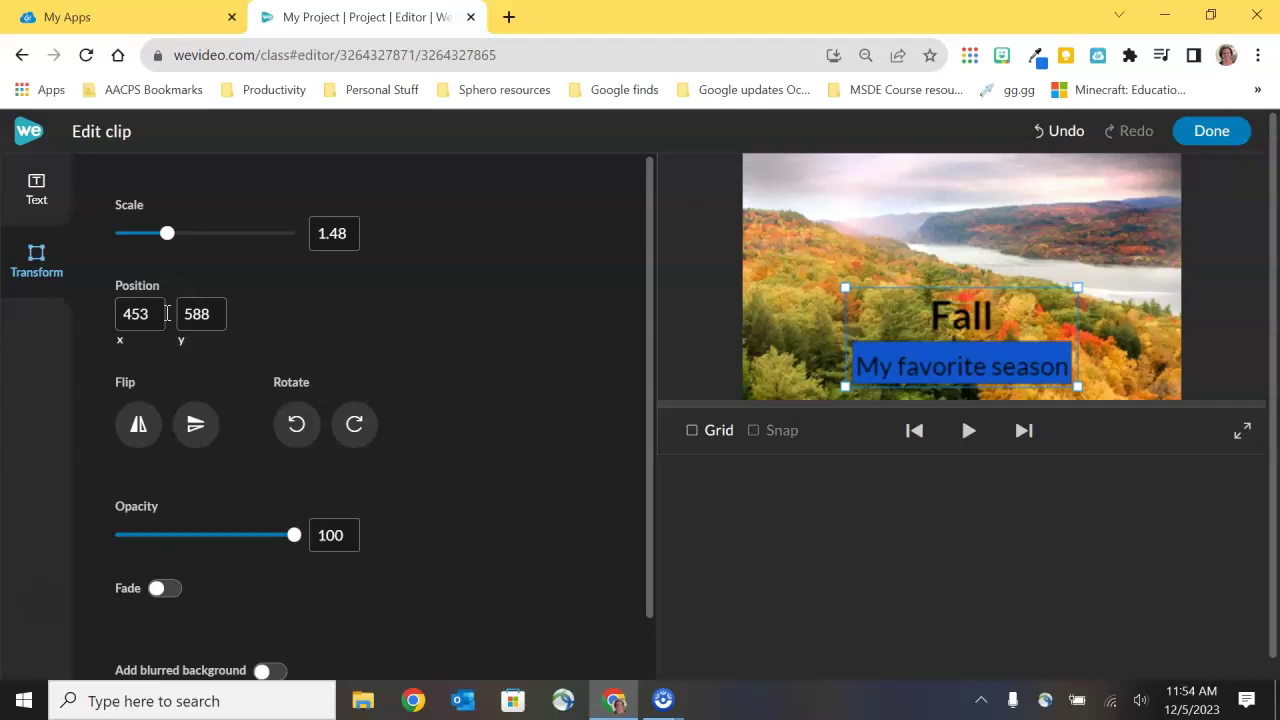
pyautogui.moveTo(960, 336); pyautogui.dragTo(1040, 216)
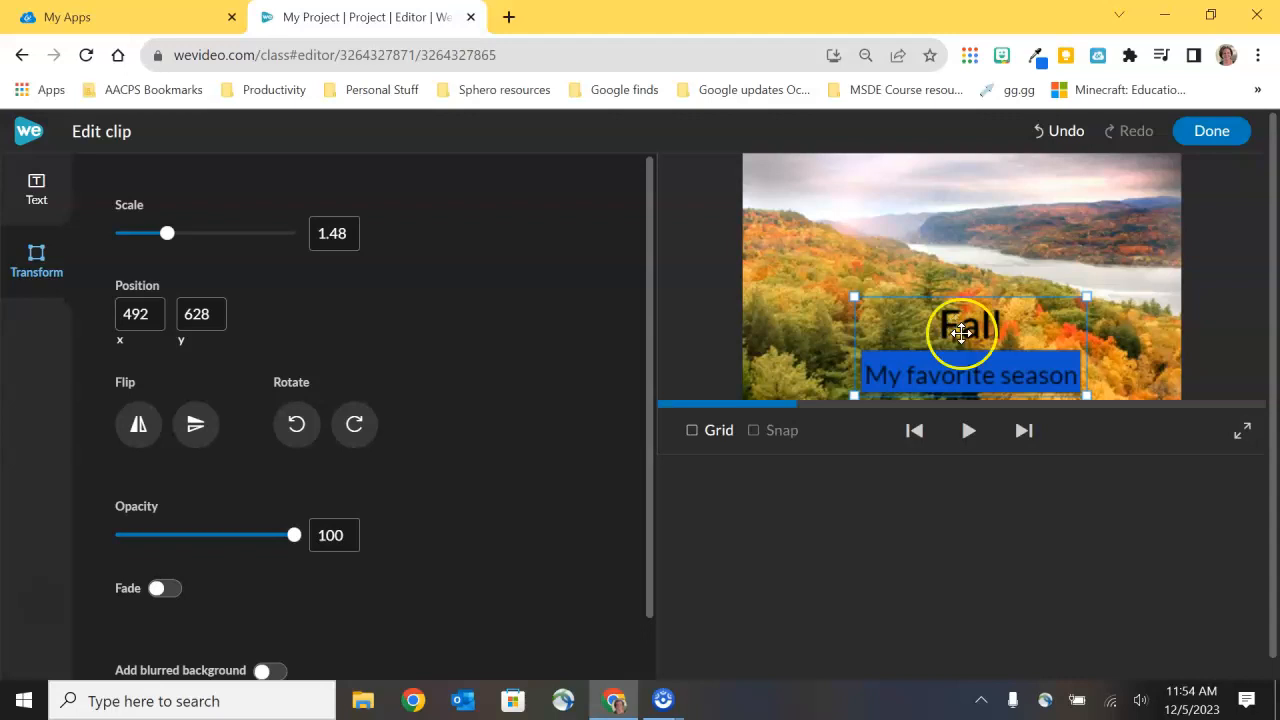
pyautogui.click(354, 424)
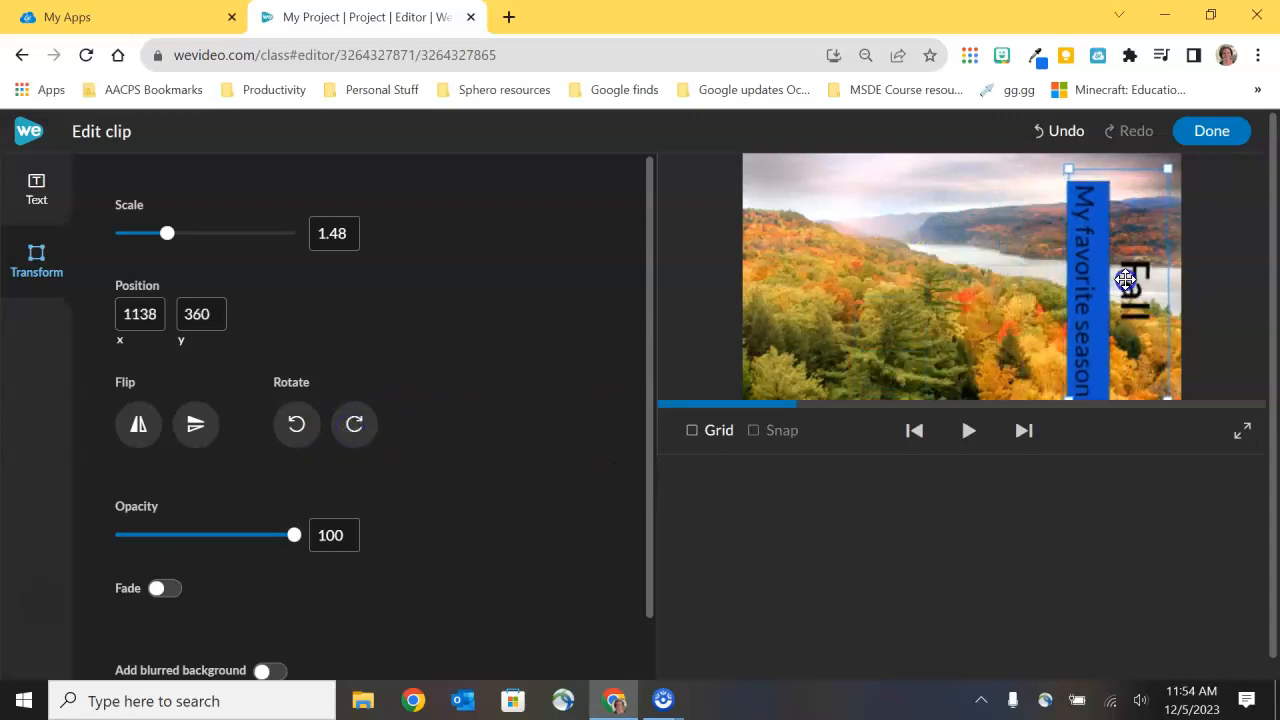
pyautogui.moveTo(1124, 280); pyautogui.dragTo(1132, 268)
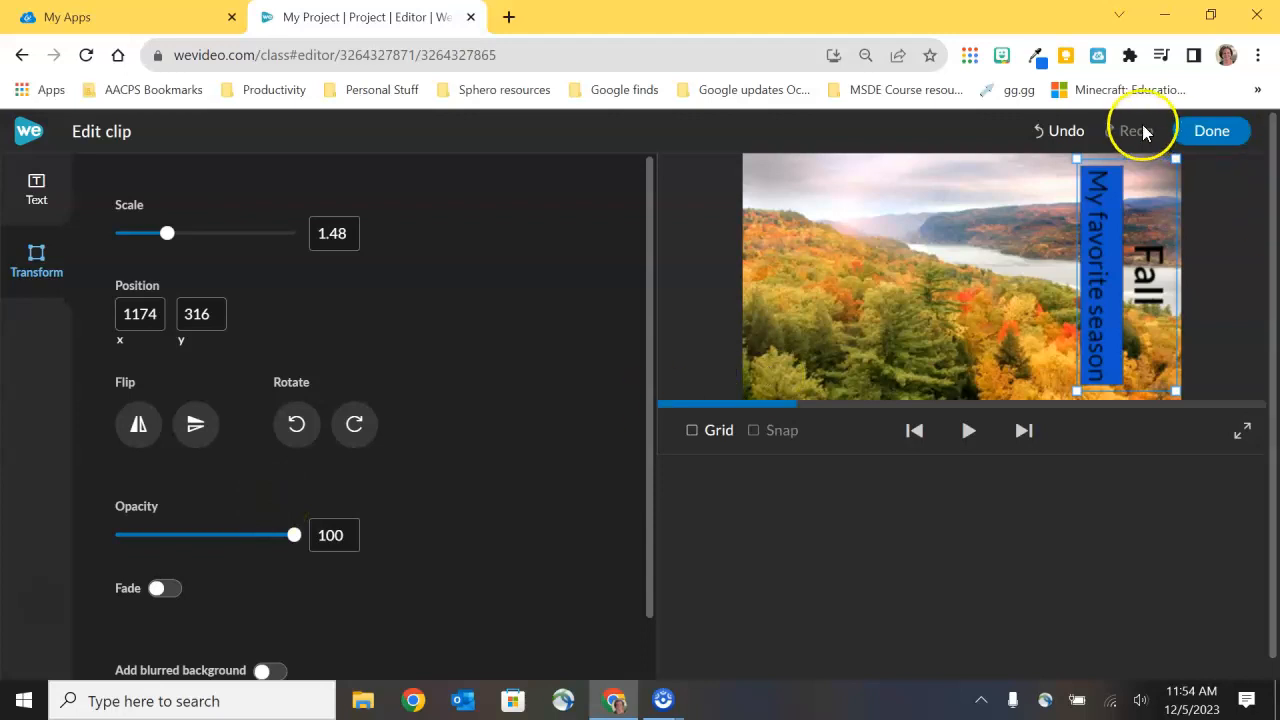
pyautogui.moveTo(1220, 140)
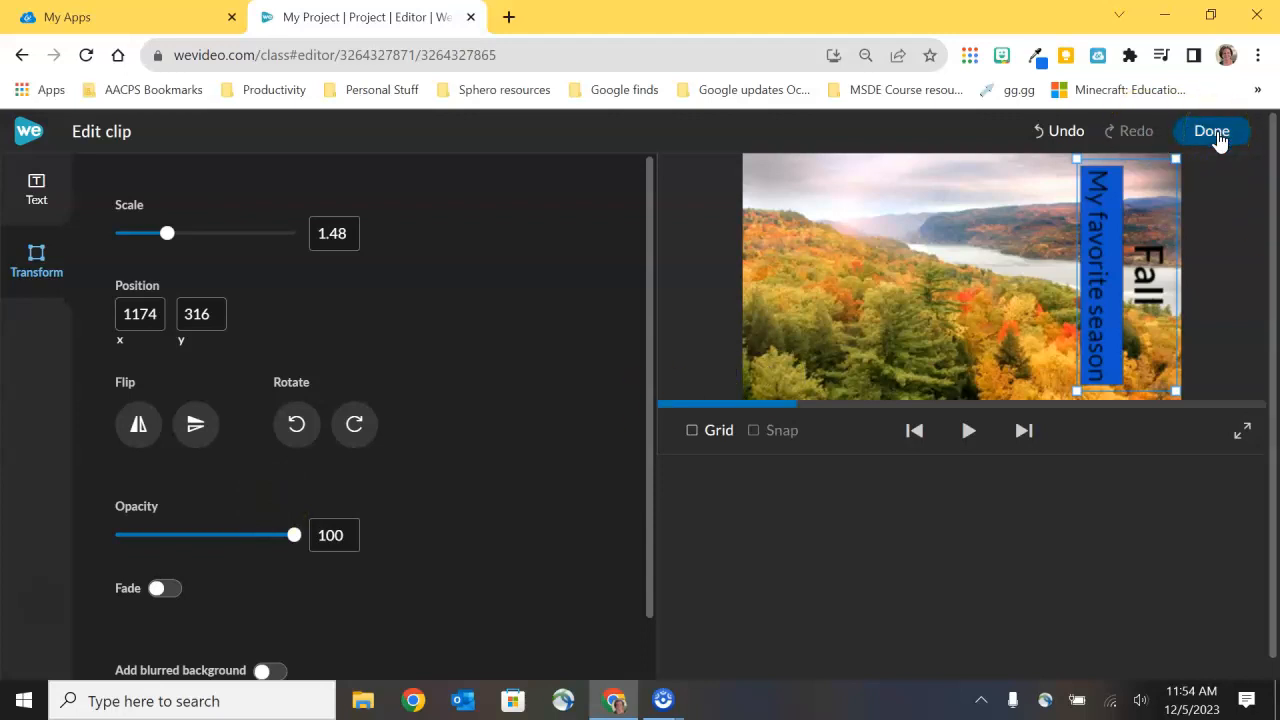
# Confirm the caption edits with Done, returning to the project editor.
pyautogui.click(1212, 132)
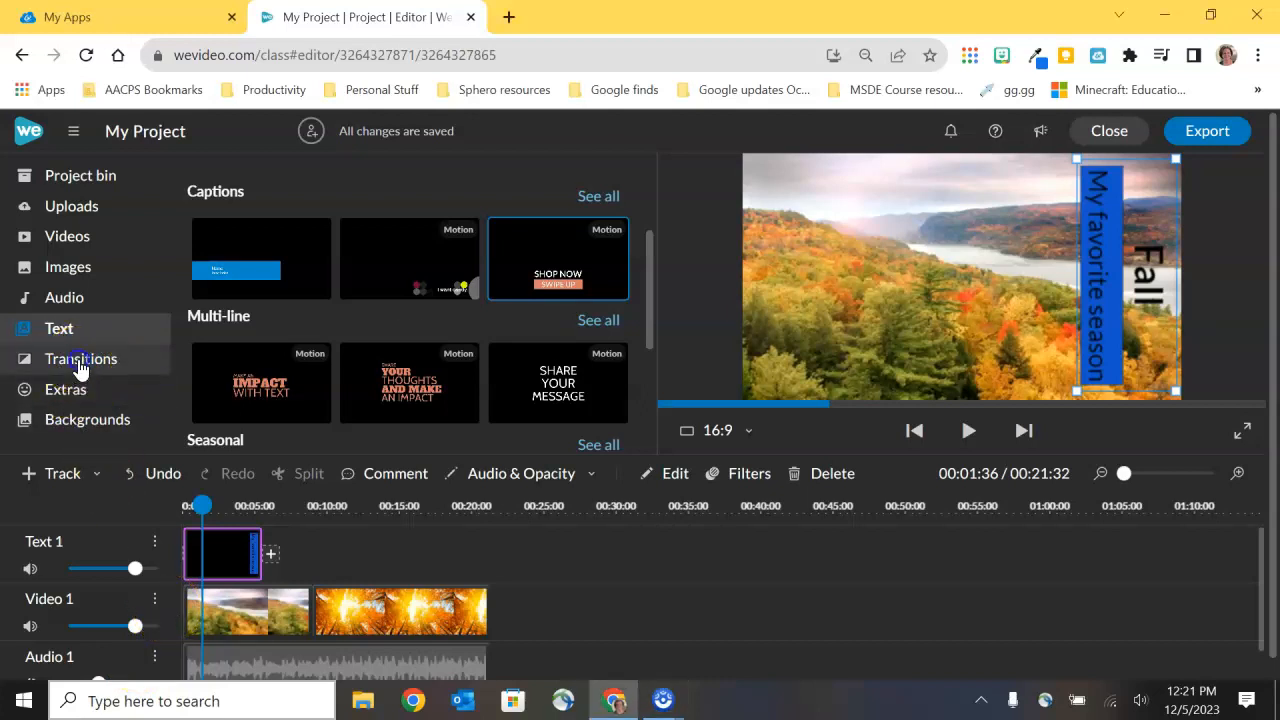
pyautogui.click(80, 358)
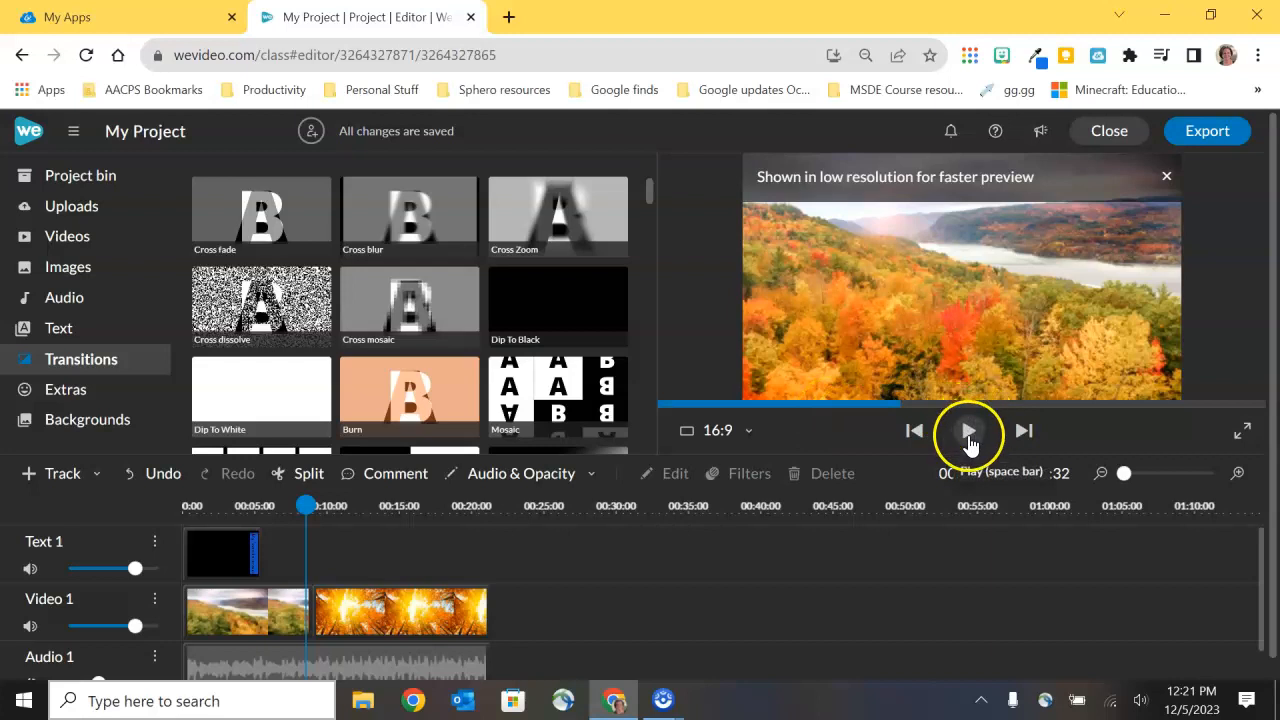
pyautogui.click(968, 432)
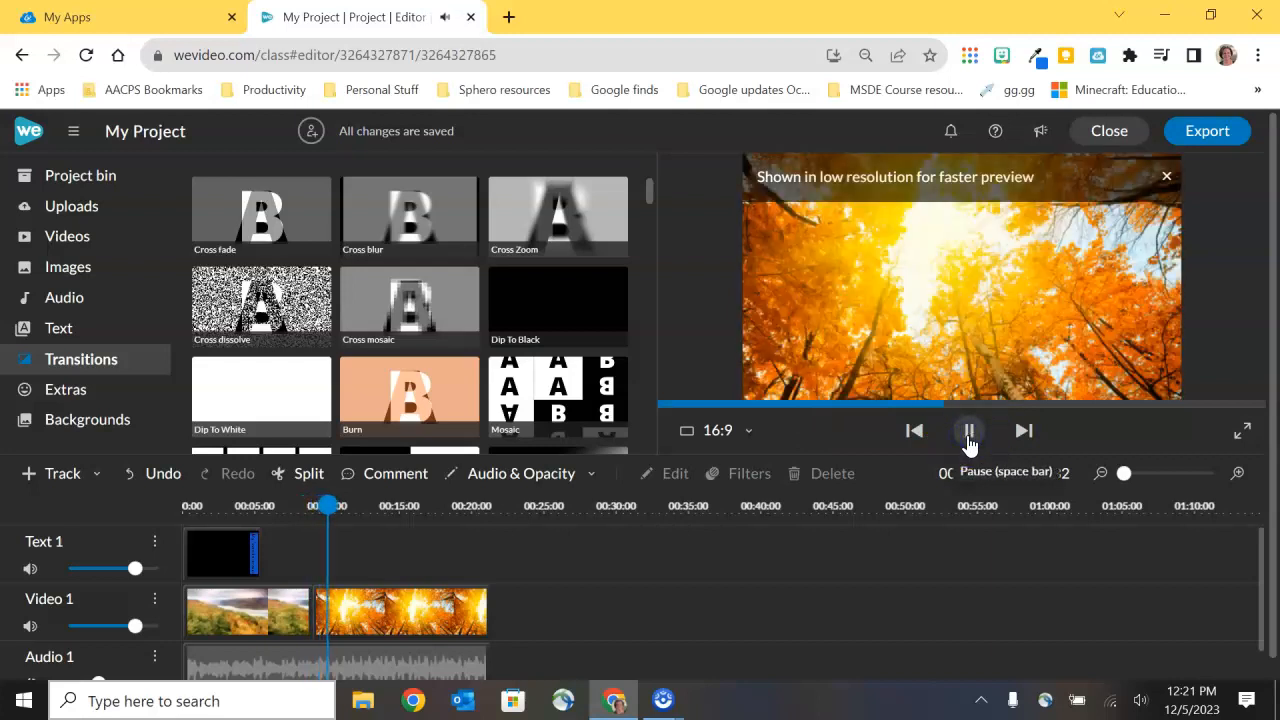
pyautogui.click(968, 432)
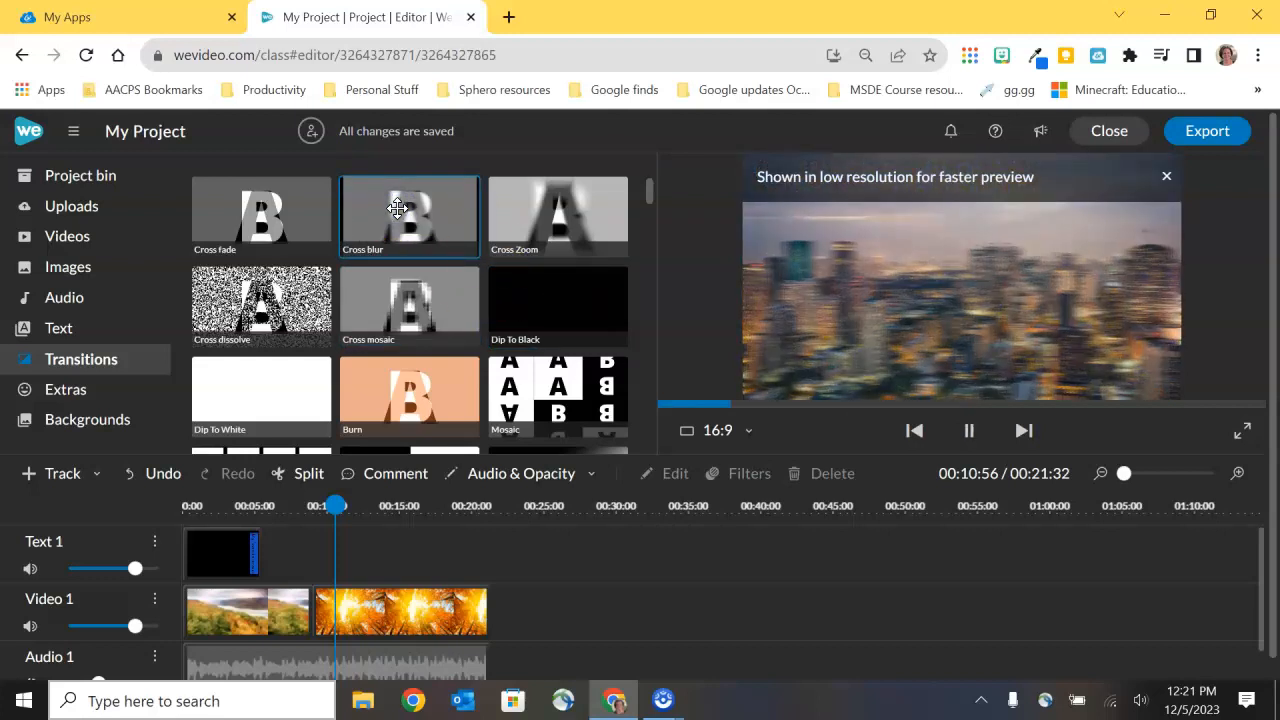
pyautogui.click(968, 432)
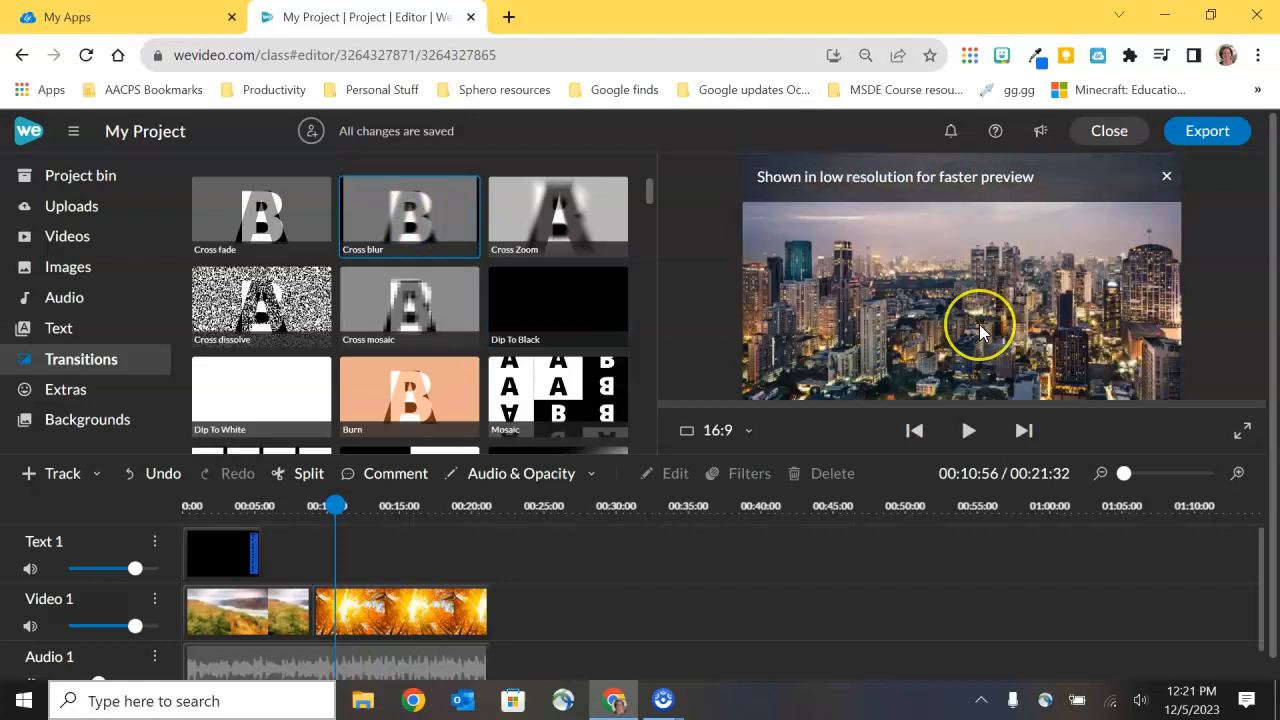
pyautogui.moveTo(584, 220)
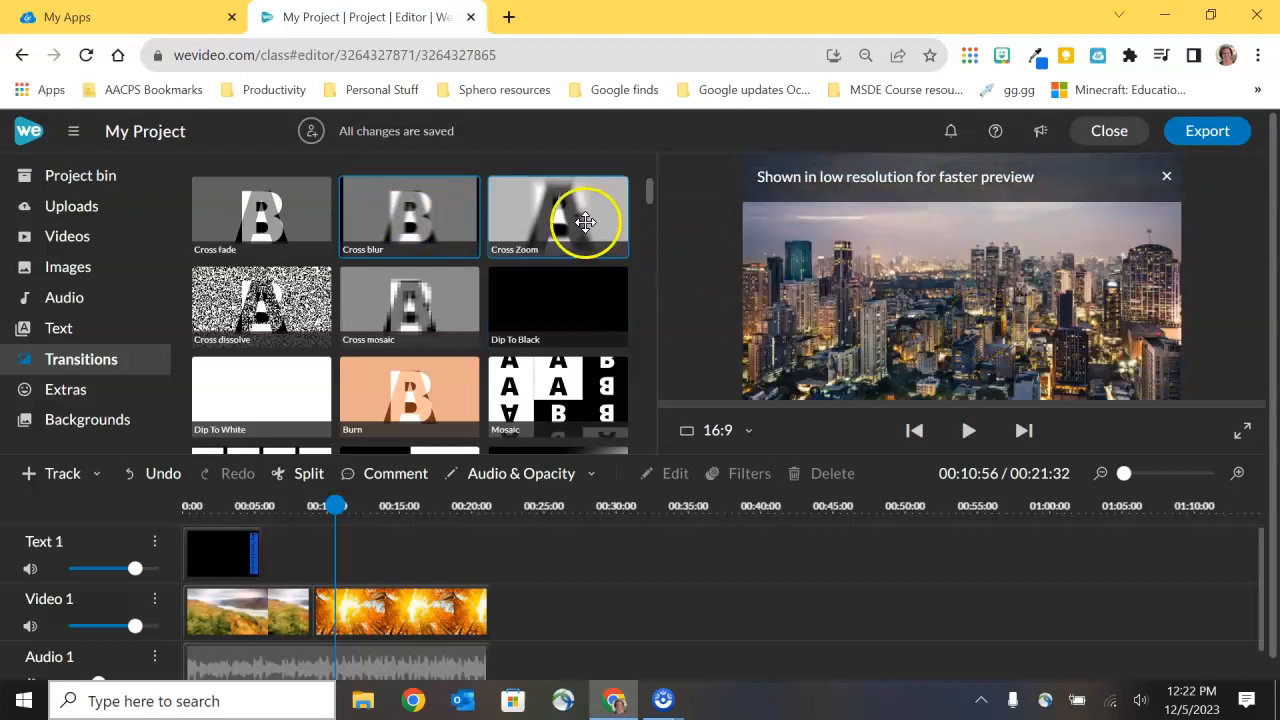
pyautogui.click(556, 216)
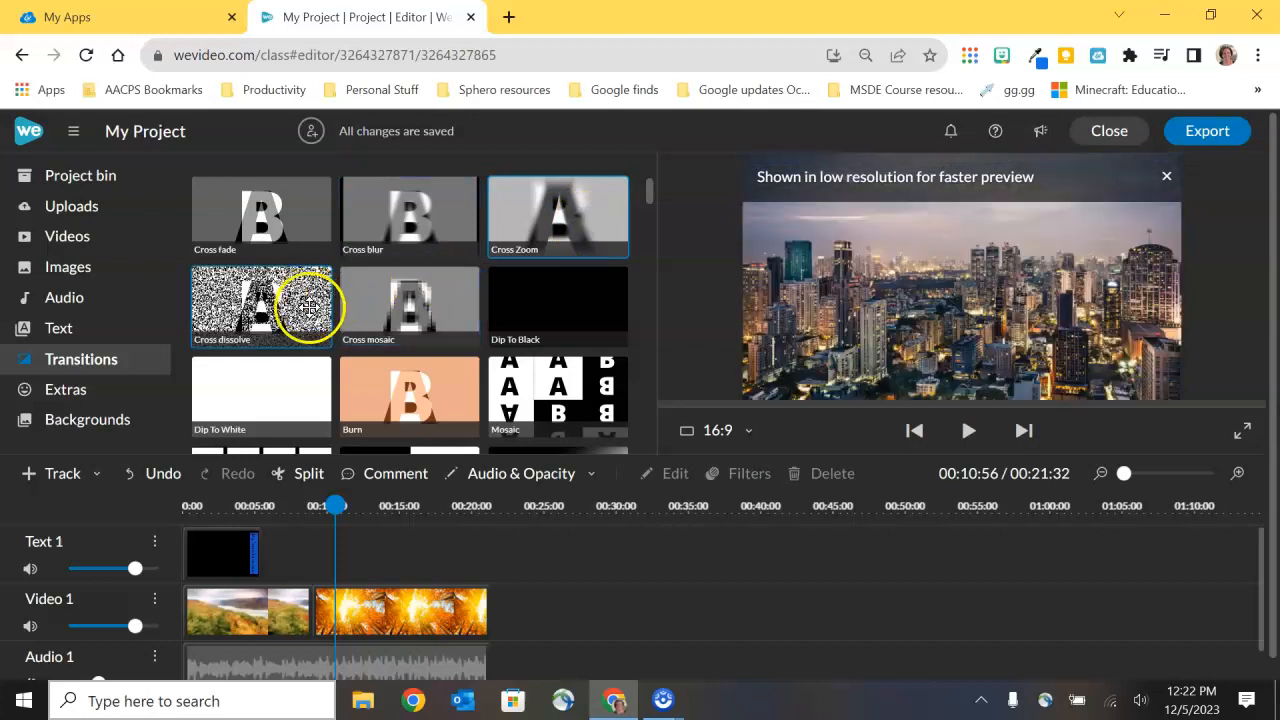
pyautogui.click(968, 432)
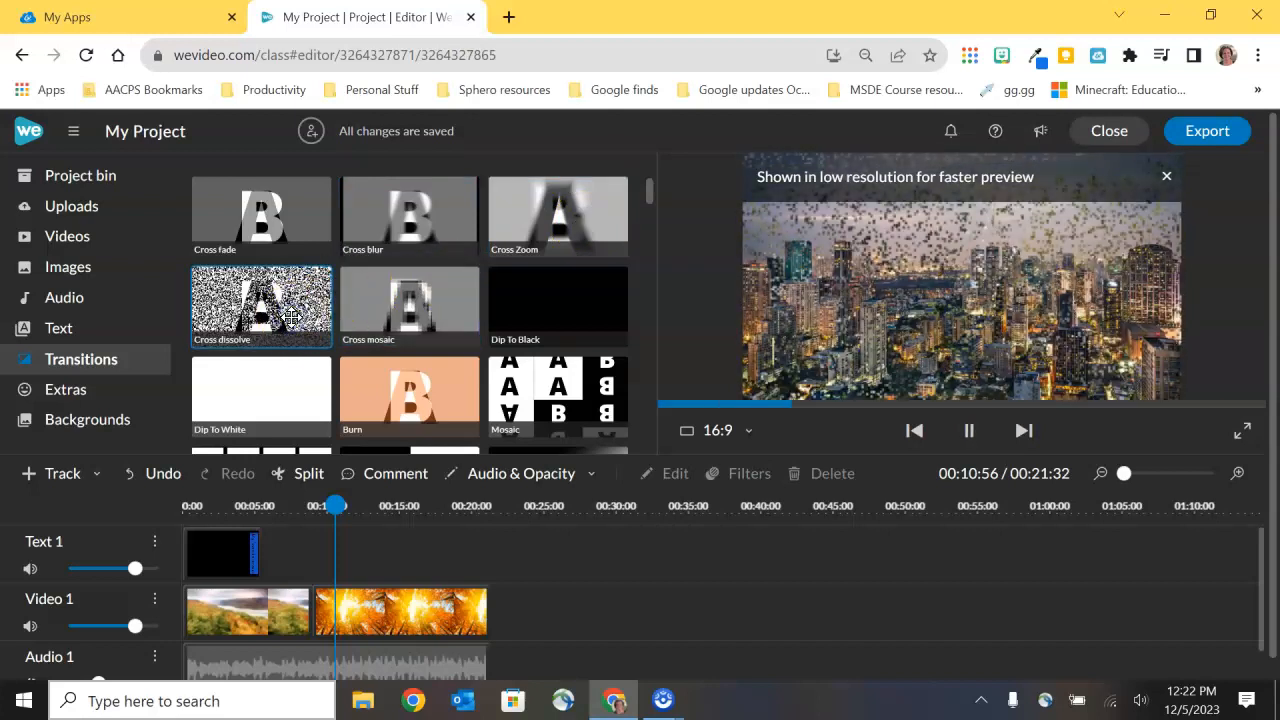
pyautogui.click(968, 430)
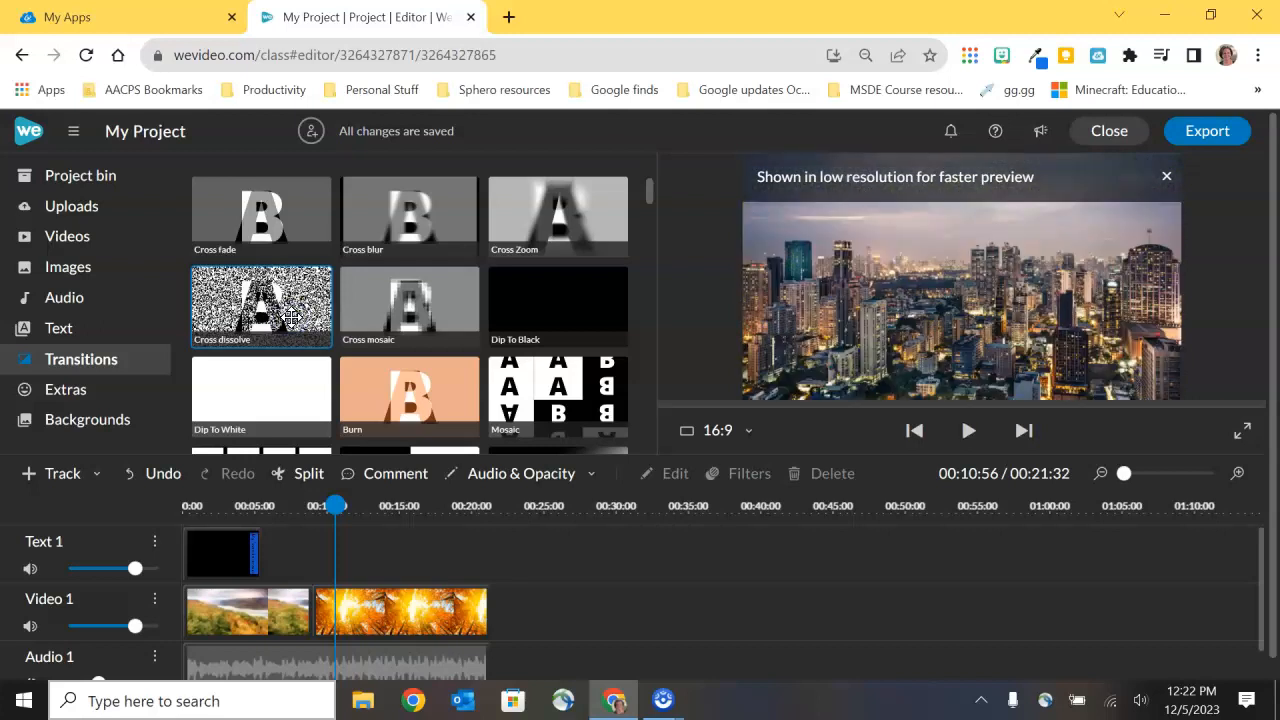
pyautogui.moveTo(416, 300)
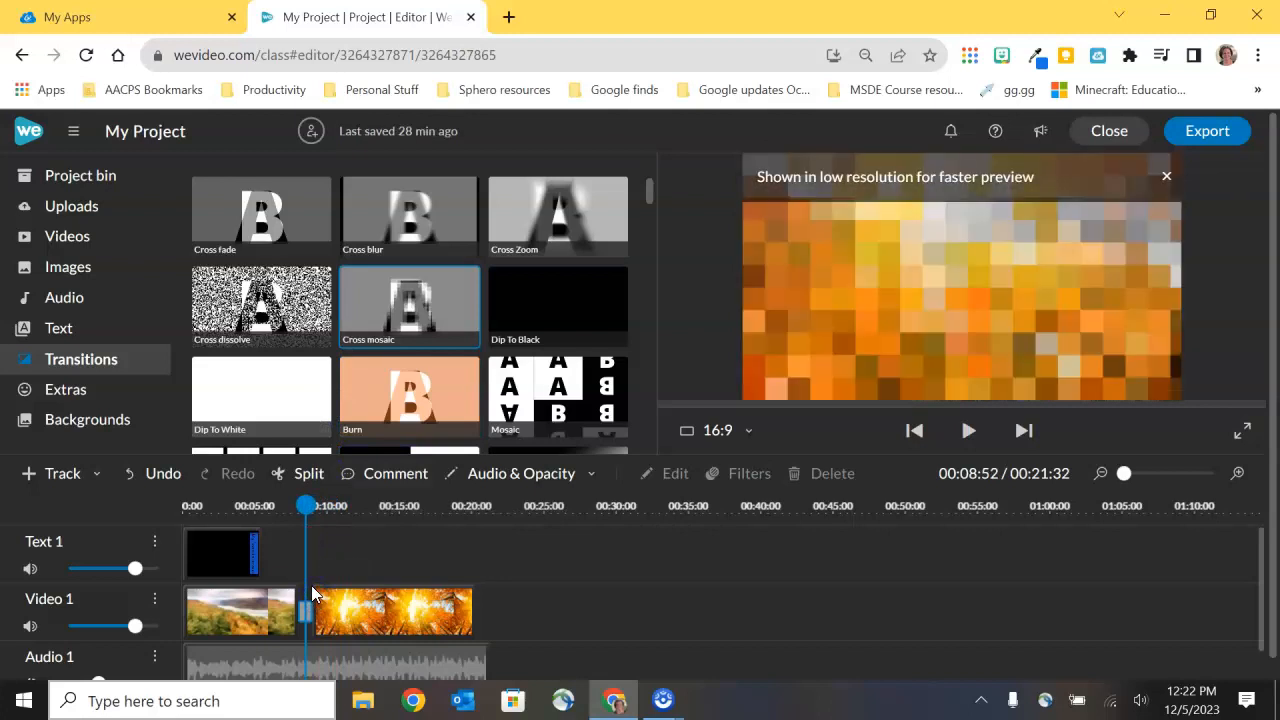
pyautogui.moveTo(314, 572)
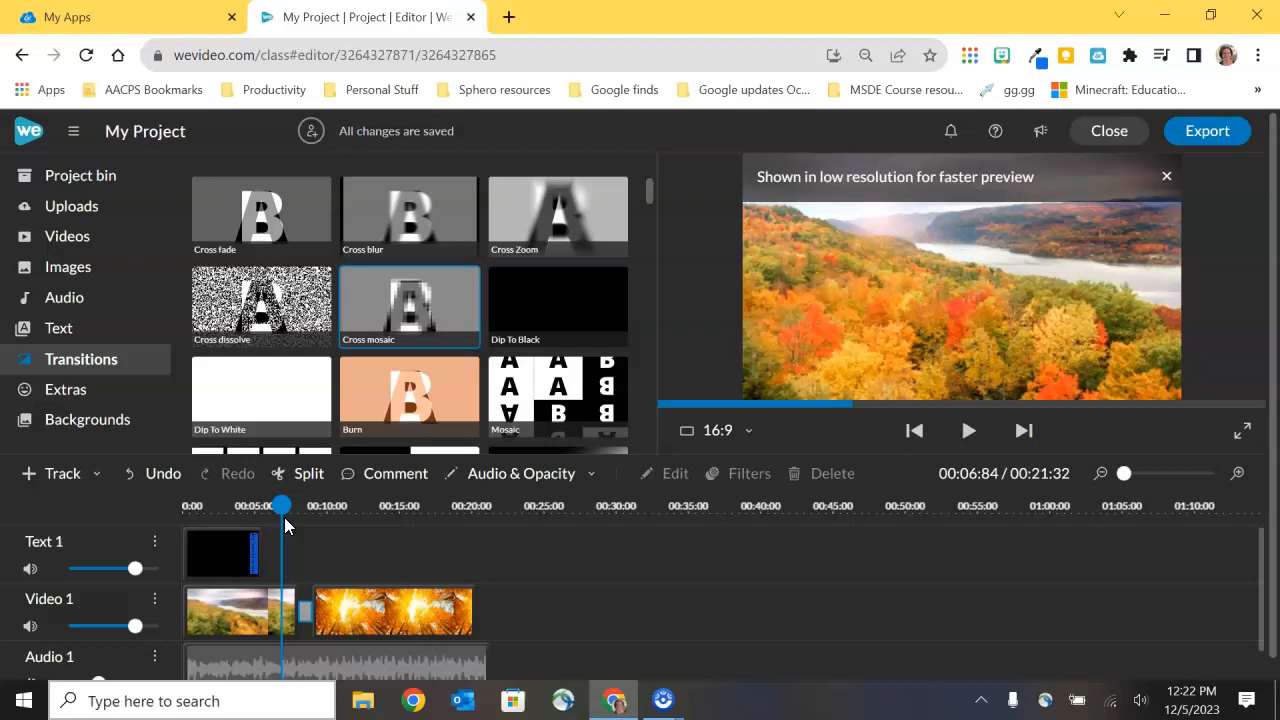
pyautogui.moveTo(968, 432)
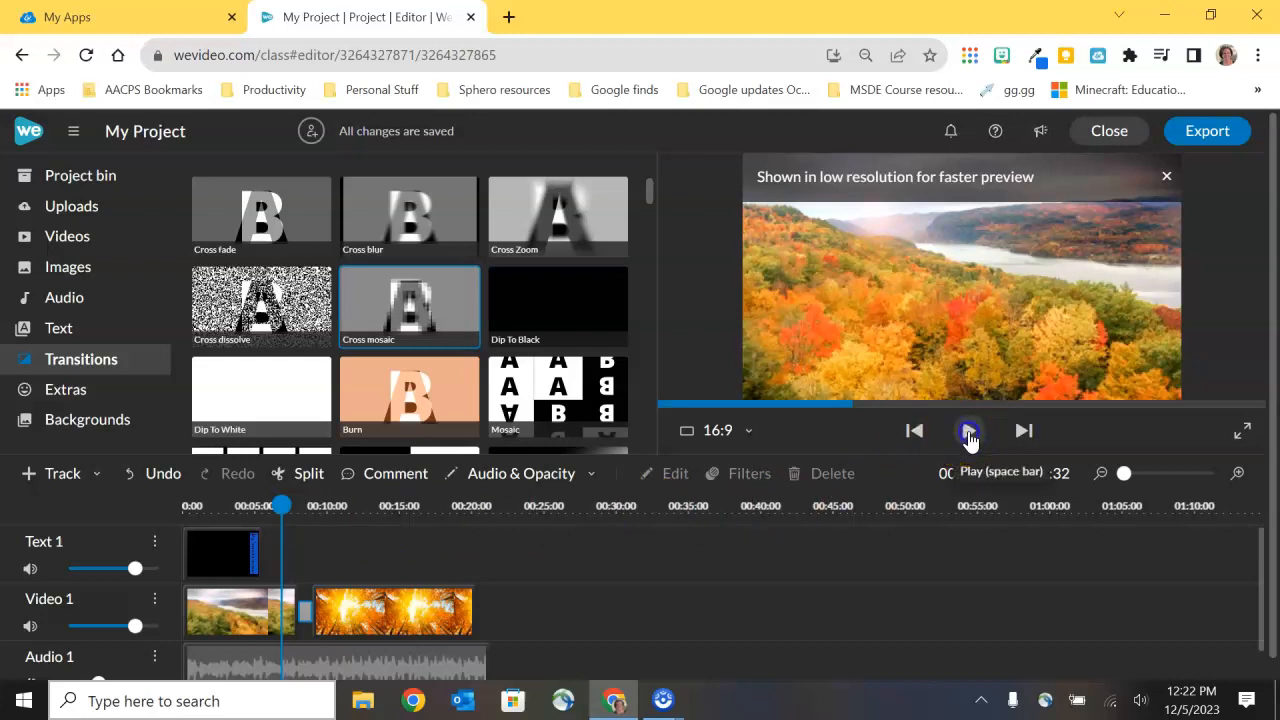
# Preview playback through the Cross mosaic transition, then pause.
pyautogui.click(968, 432)
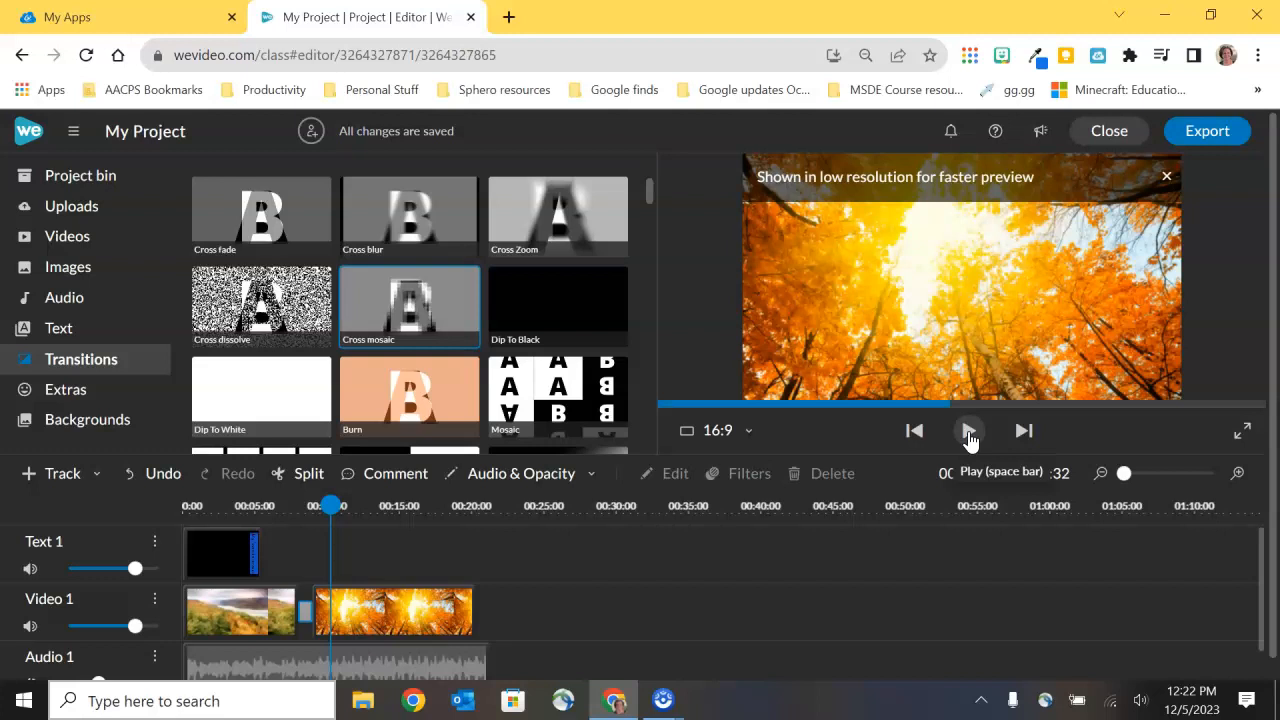
pyautogui.click(968, 432)
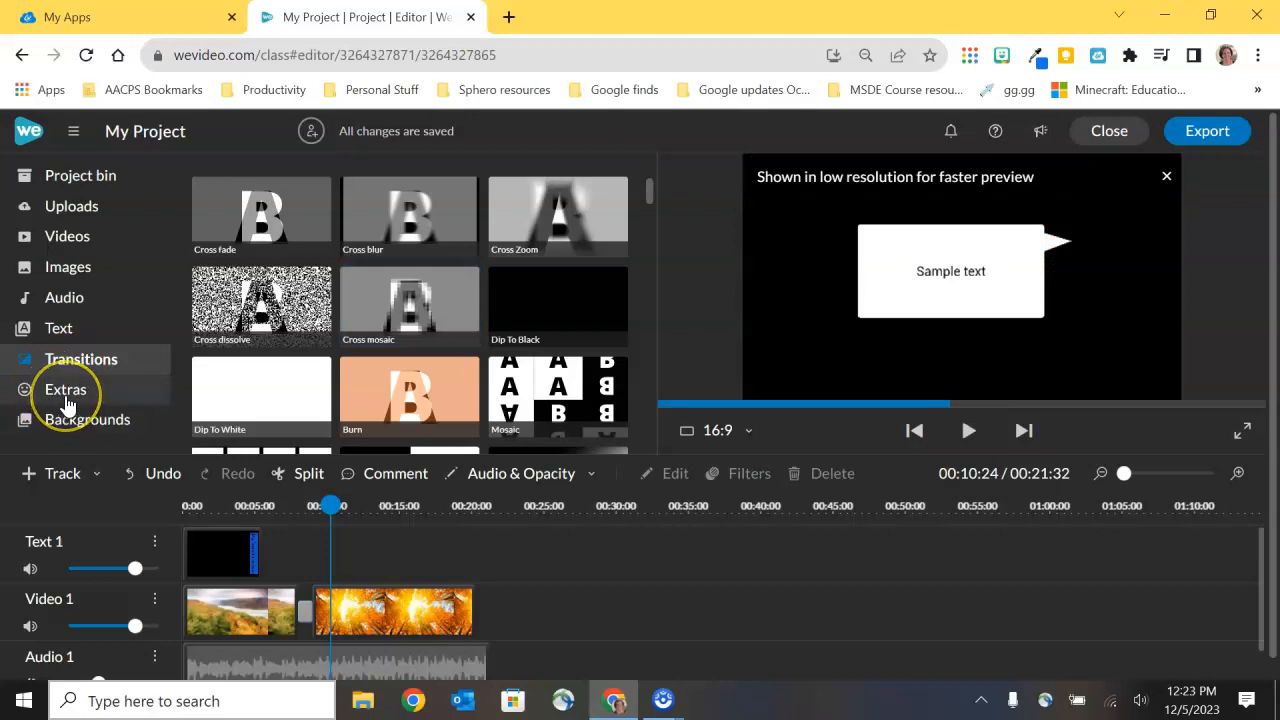
# Choose and preview the falling snow overlay from the Extras library.
pyautogui.click(64, 388)
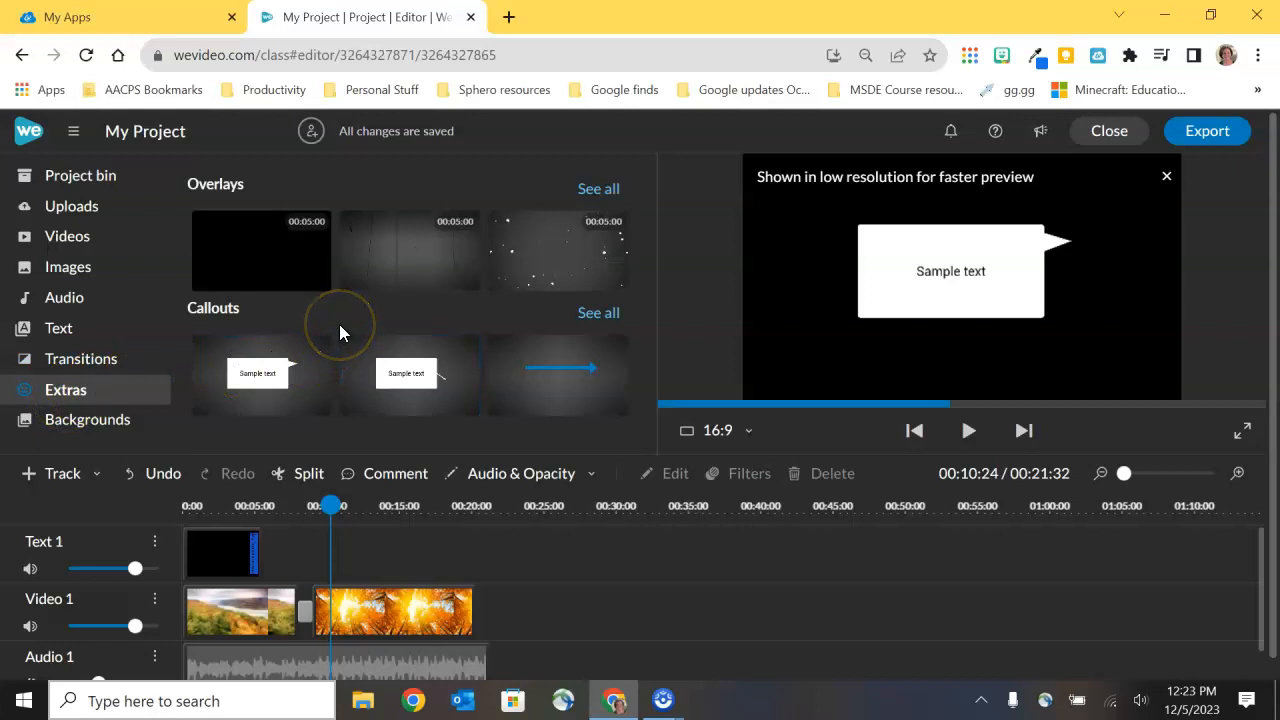
pyautogui.moveTo(332, 336)
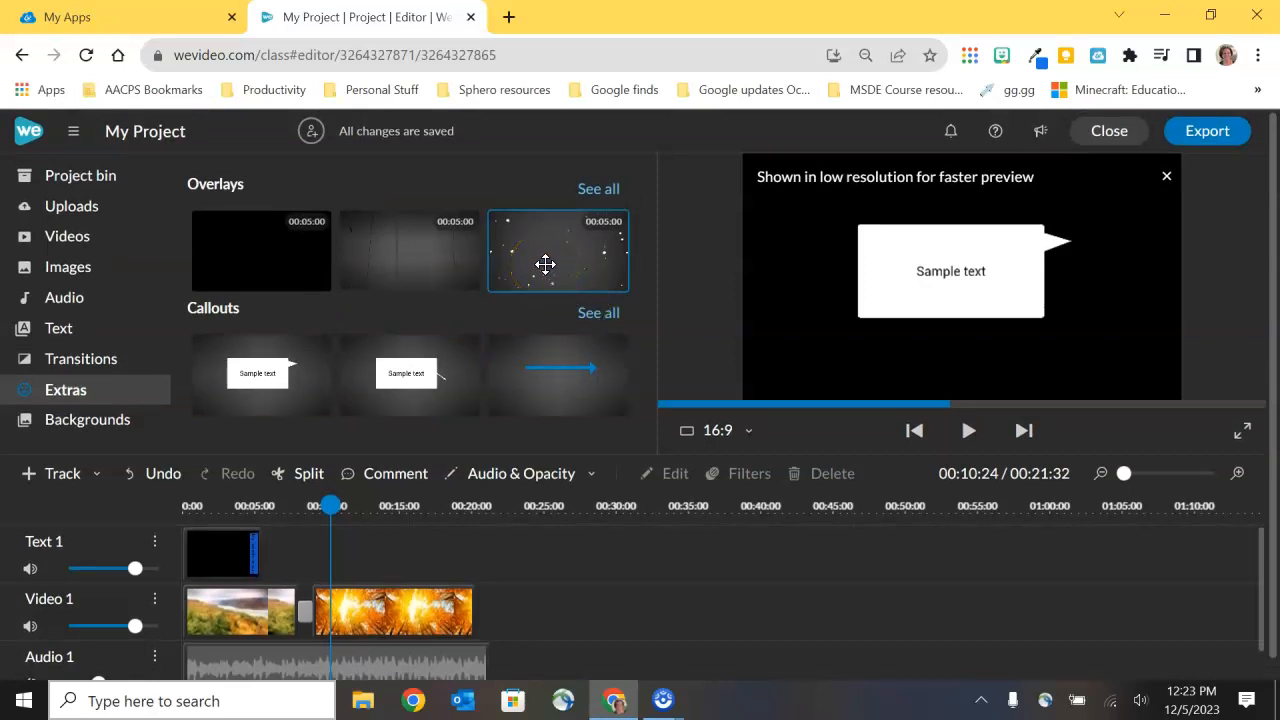
pyautogui.click(968, 432)
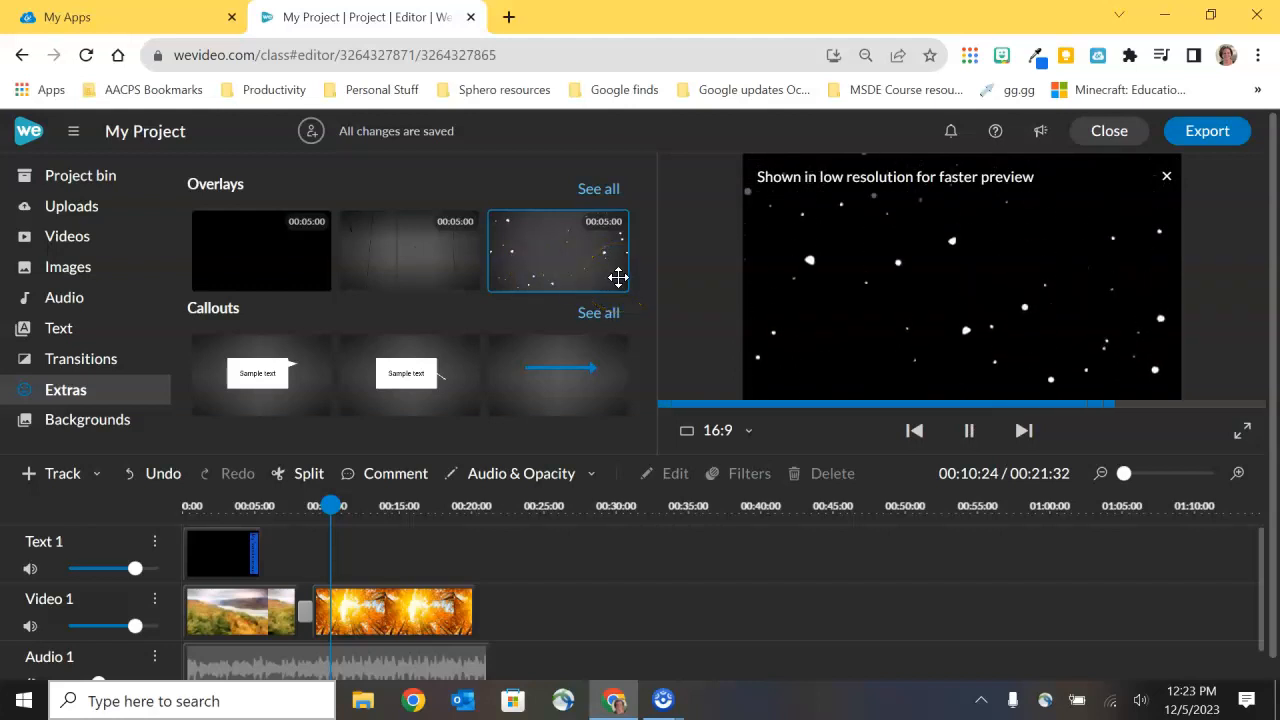
pyautogui.click(968, 432)
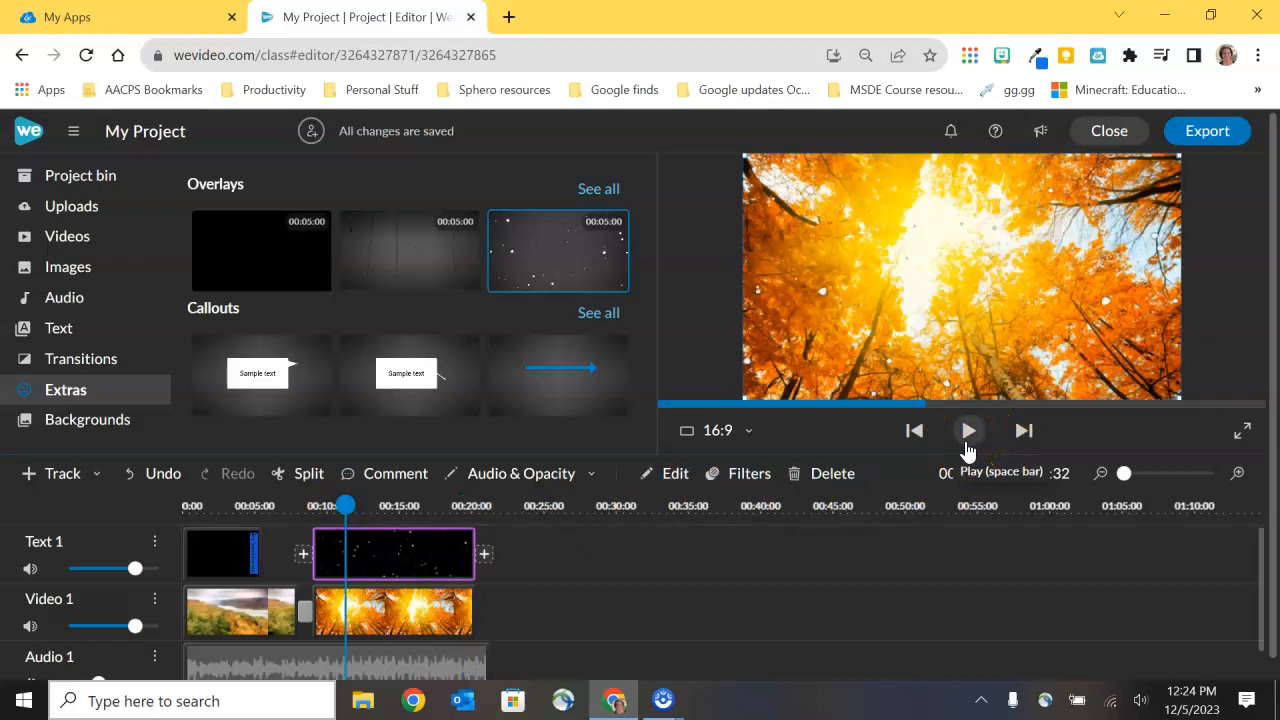
# Play the project to check the snow over the second autumn clip, then pause.
pyautogui.click(968, 432)
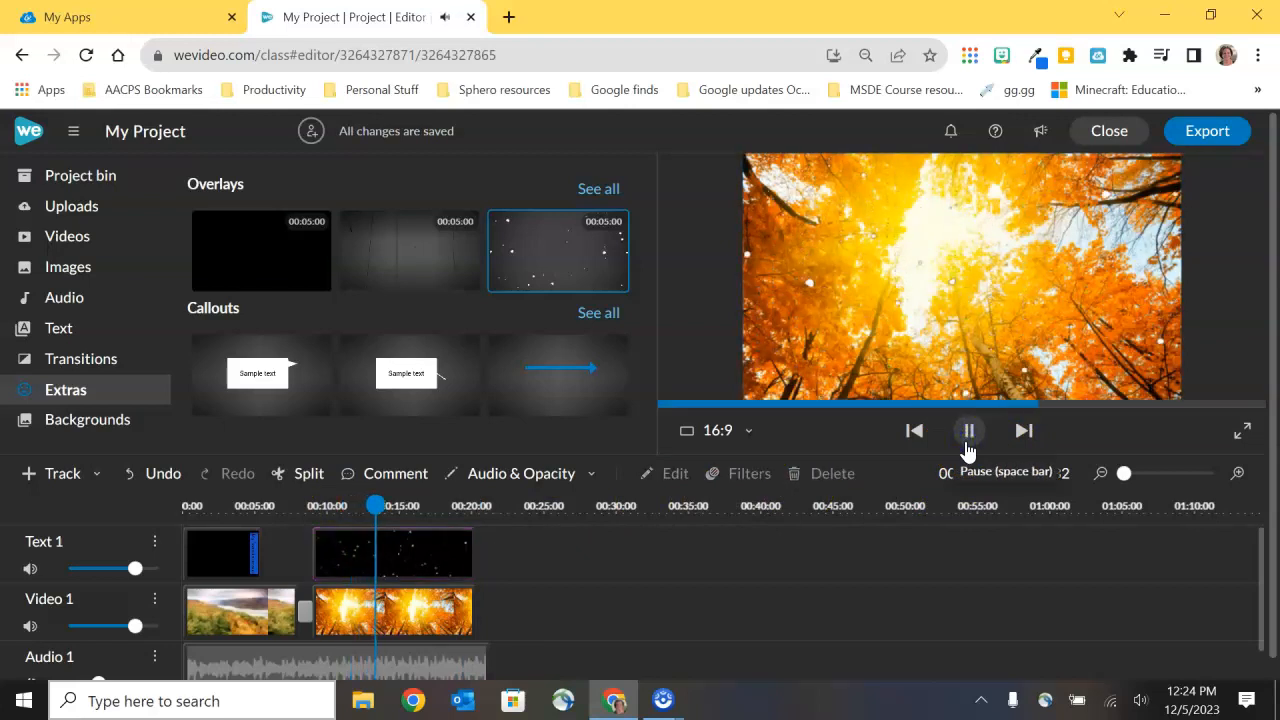
pyautogui.click(968, 432)
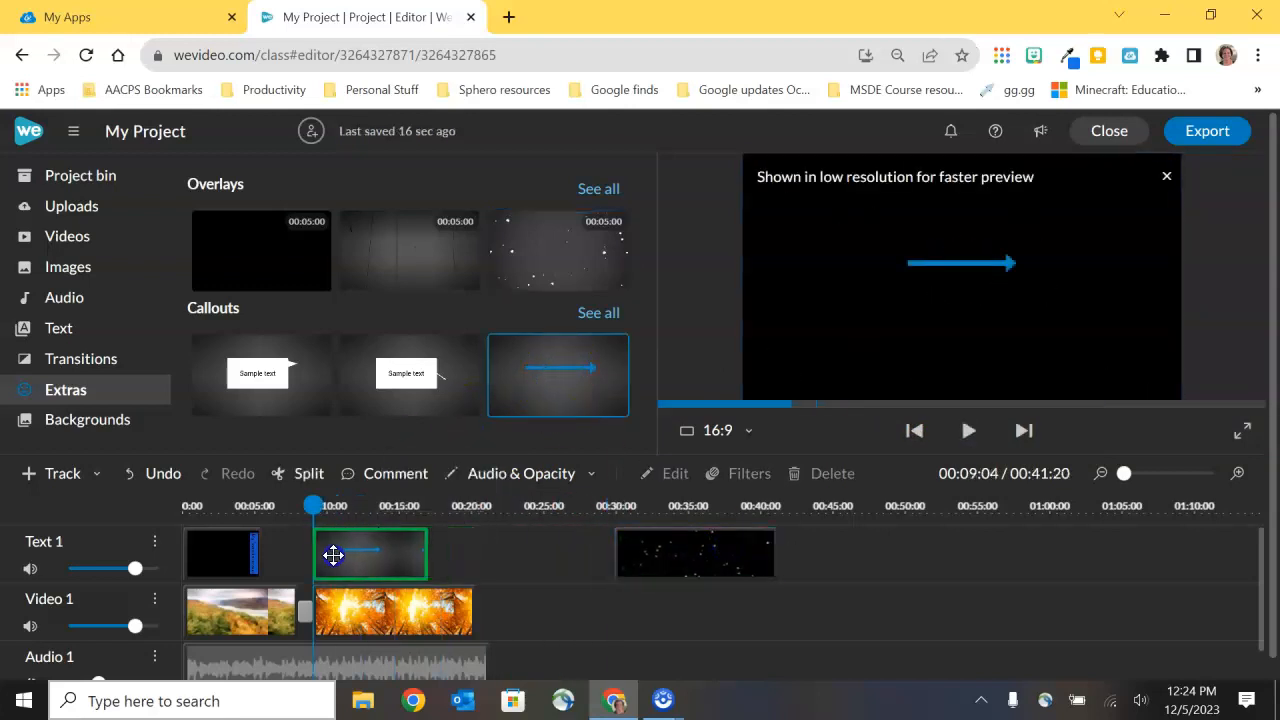
# Check the arrow callout over the autumn clip and preview a speech-bubble callout.
pyautogui.click(368, 554)
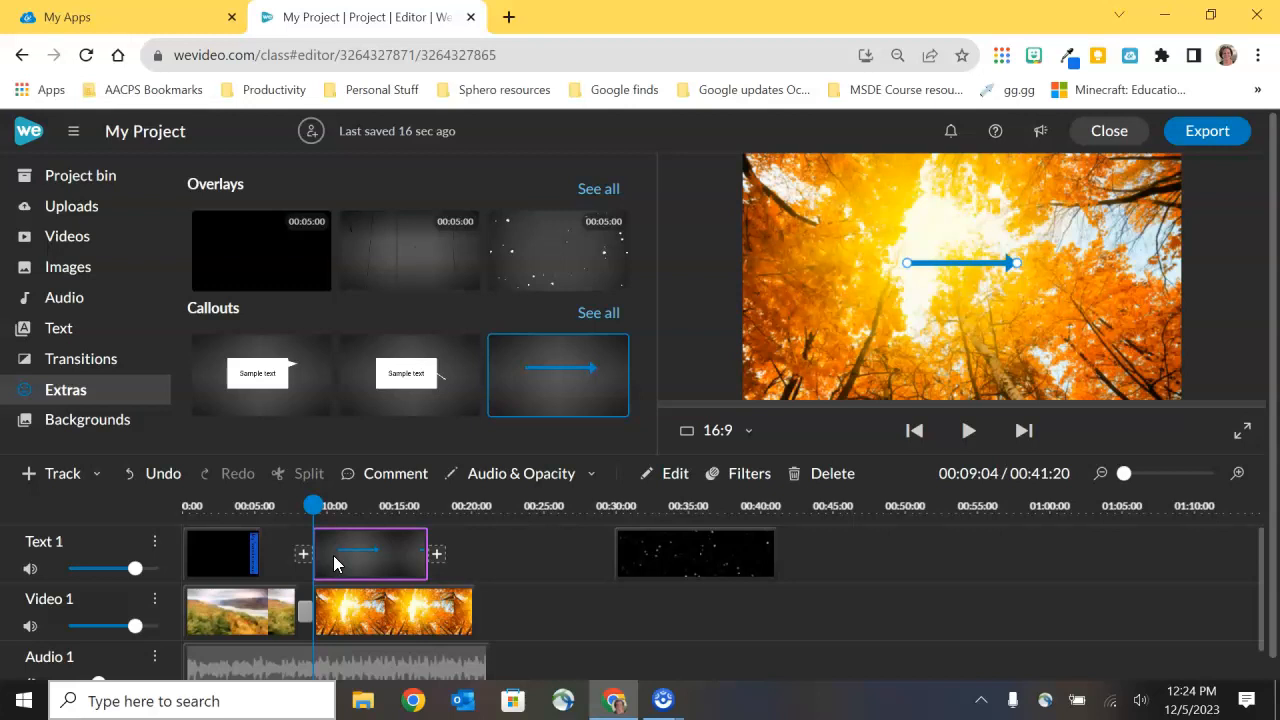
pyautogui.moveTo(404, 388)
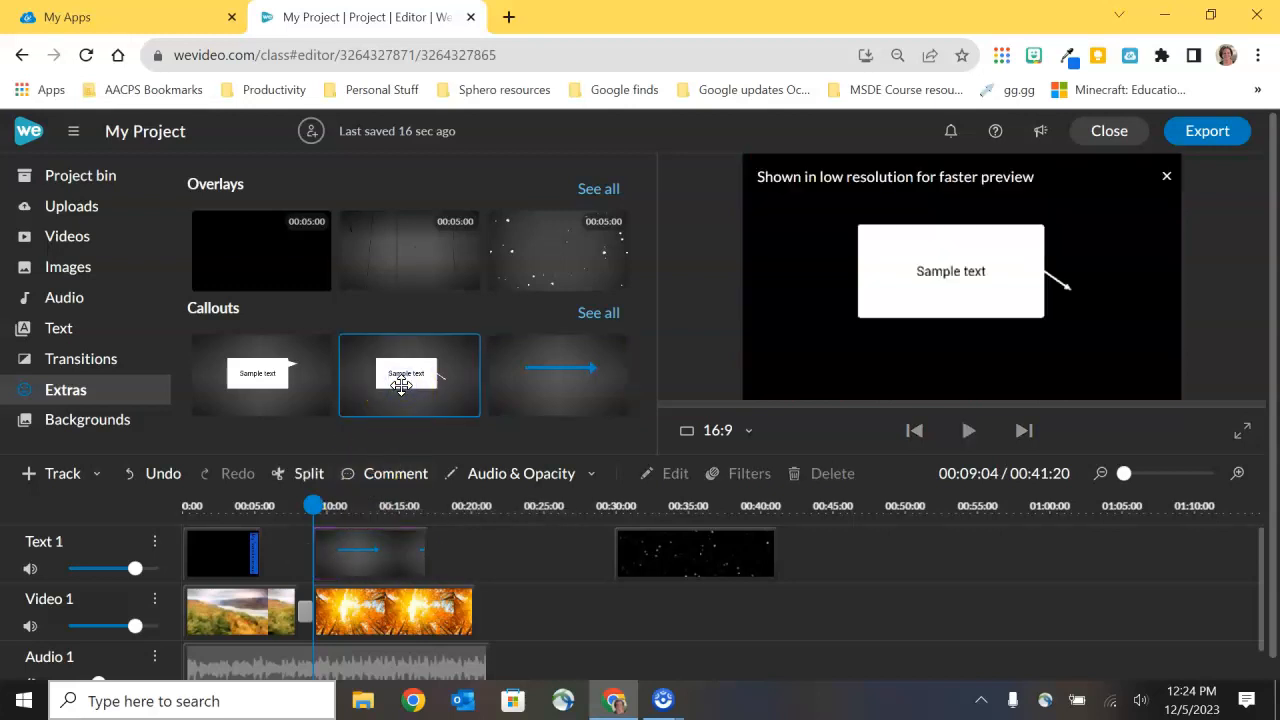
pyautogui.click(270, 376)
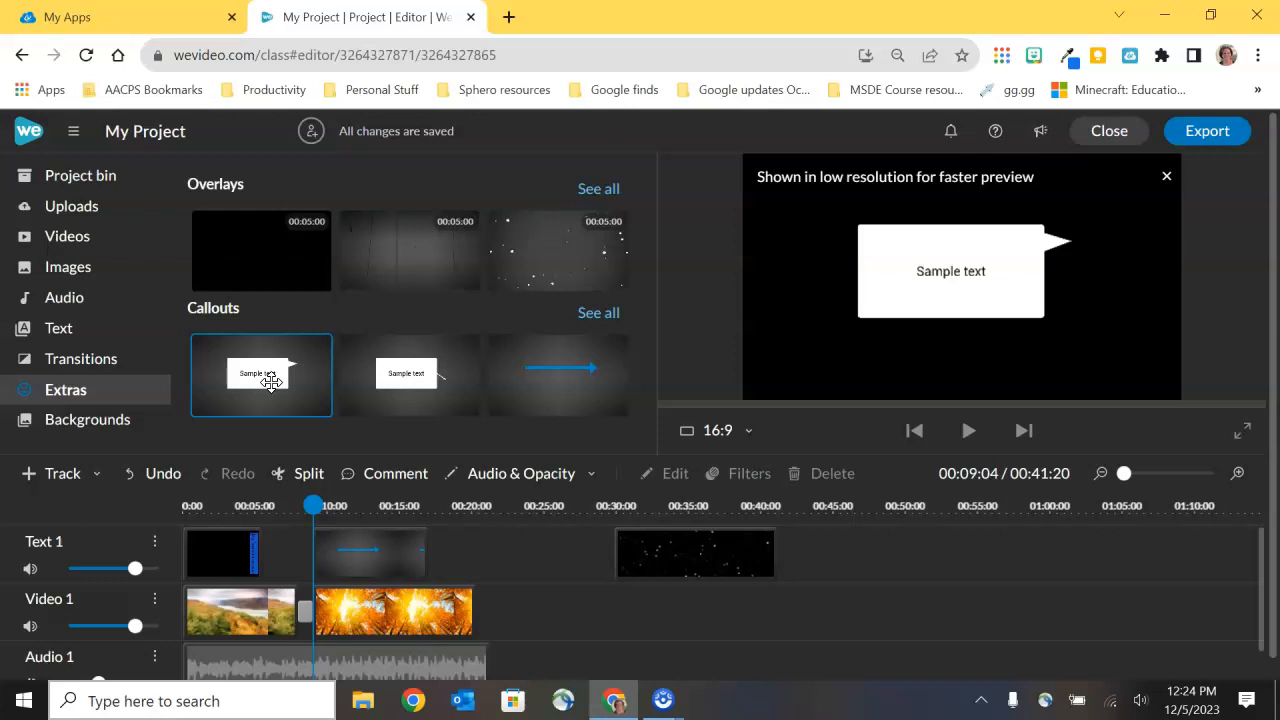
pyautogui.moveTo(118, 428)
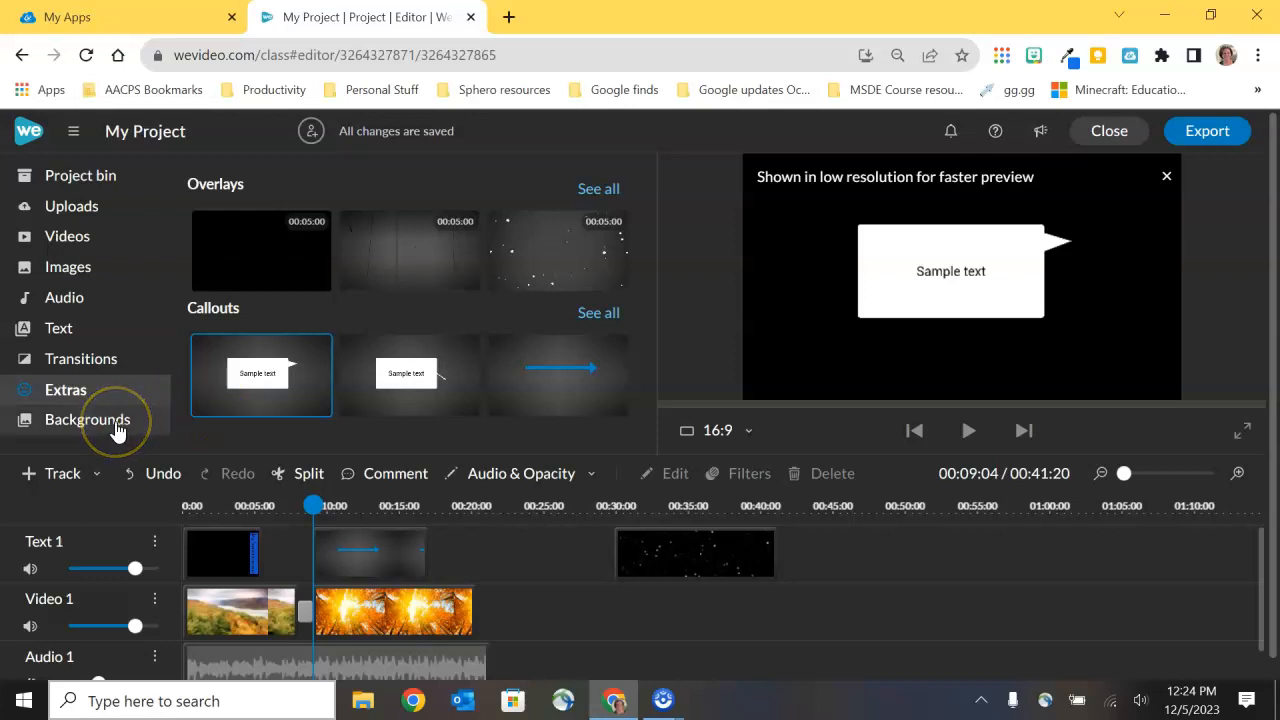
# Browse the Backgrounds library for the purple animated background.
pyautogui.click(88, 420)
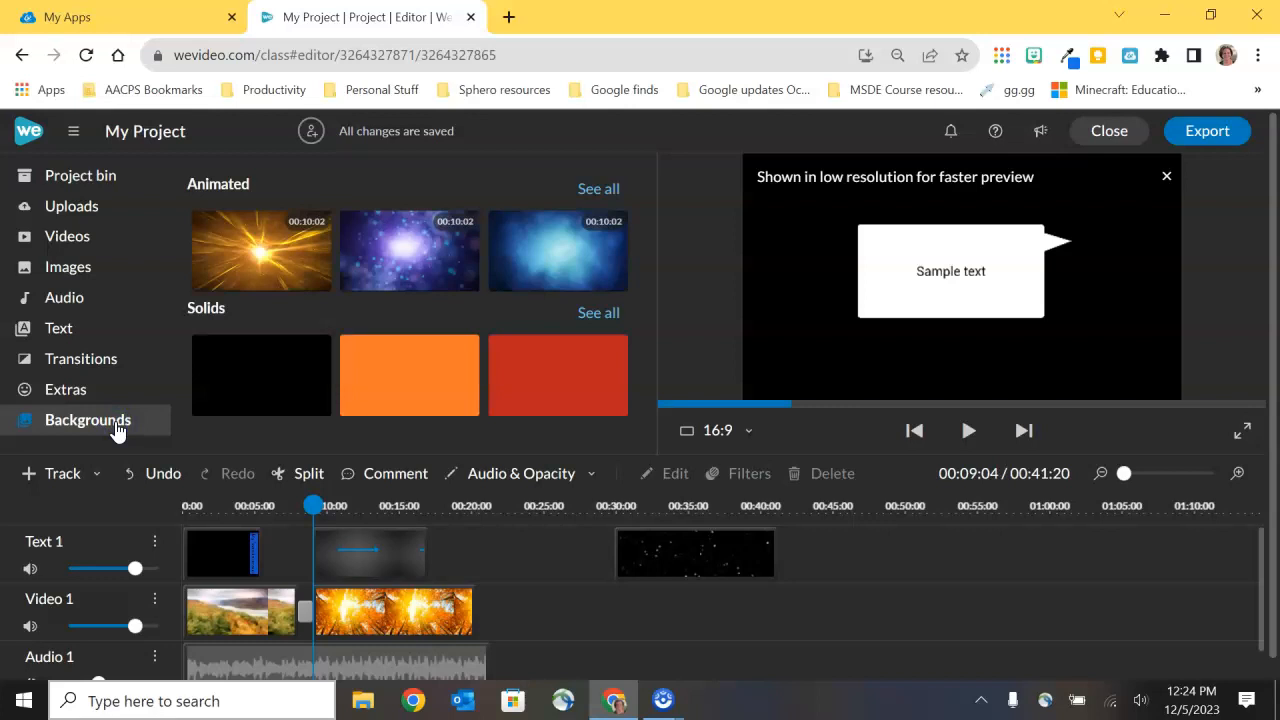
pyautogui.moveTo(150, 420)
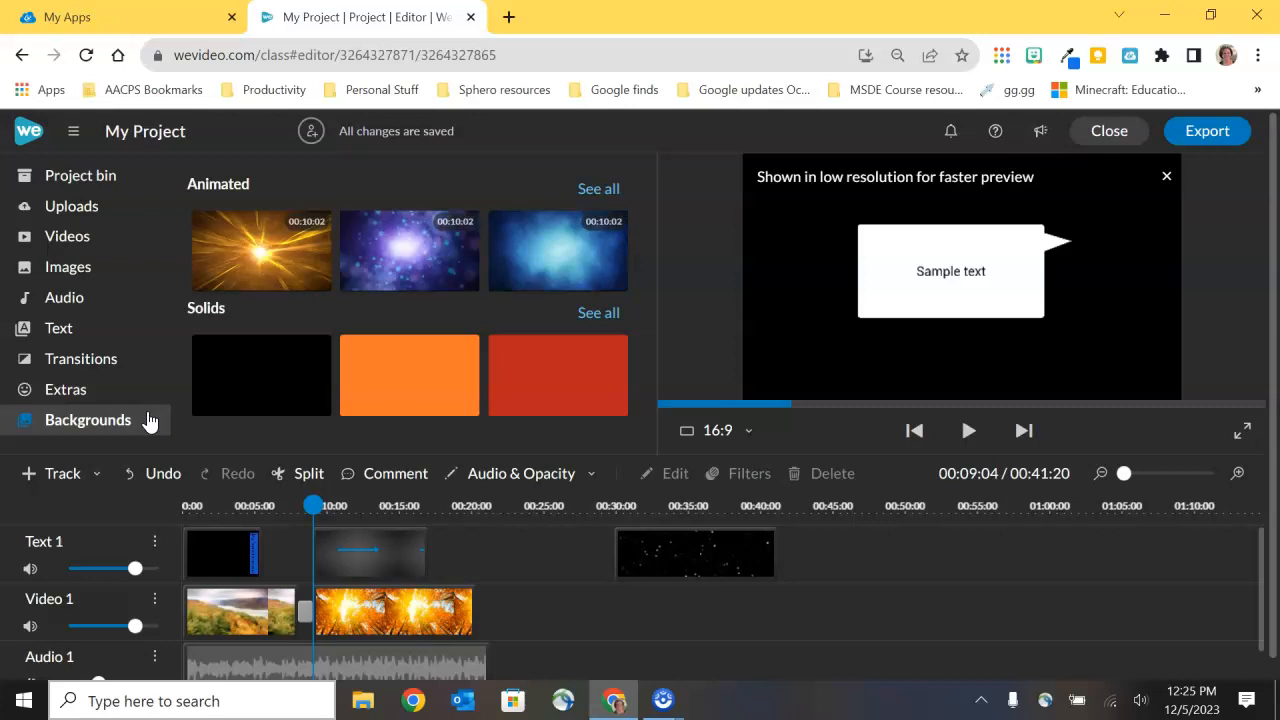
pyautogui.moveTo(408, 252)
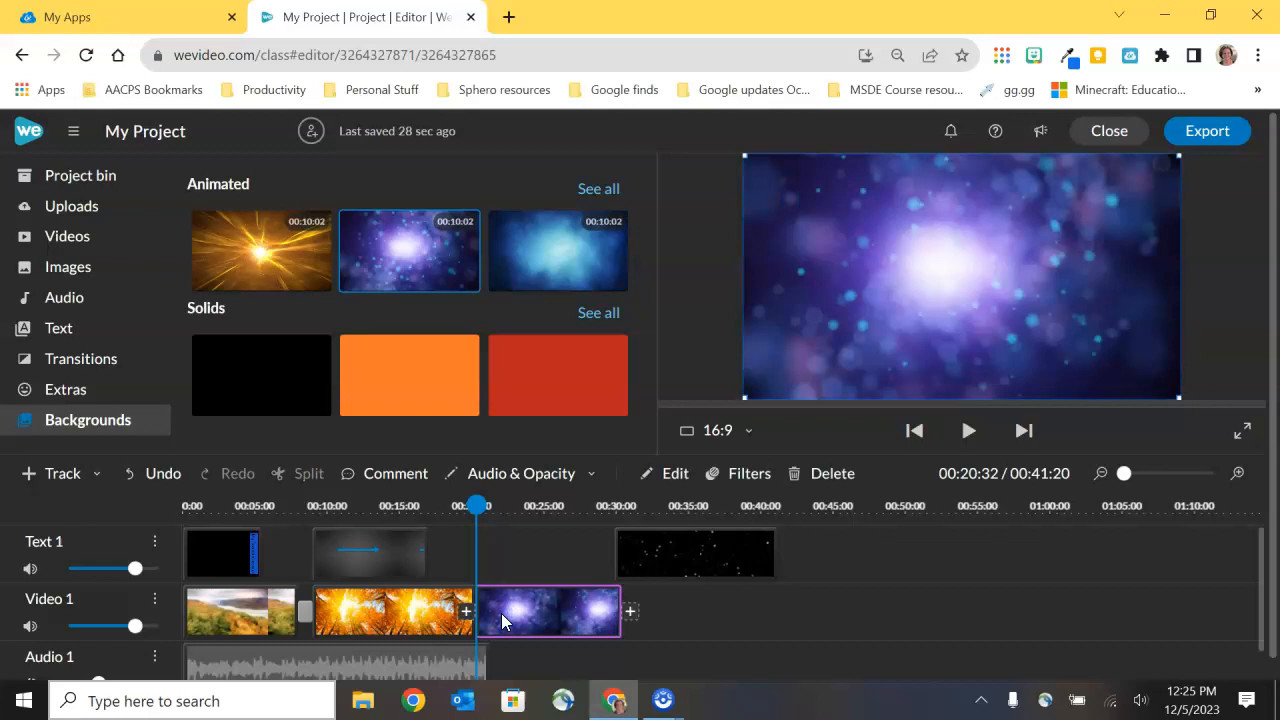
pyautogui.moveTo(58, 328)
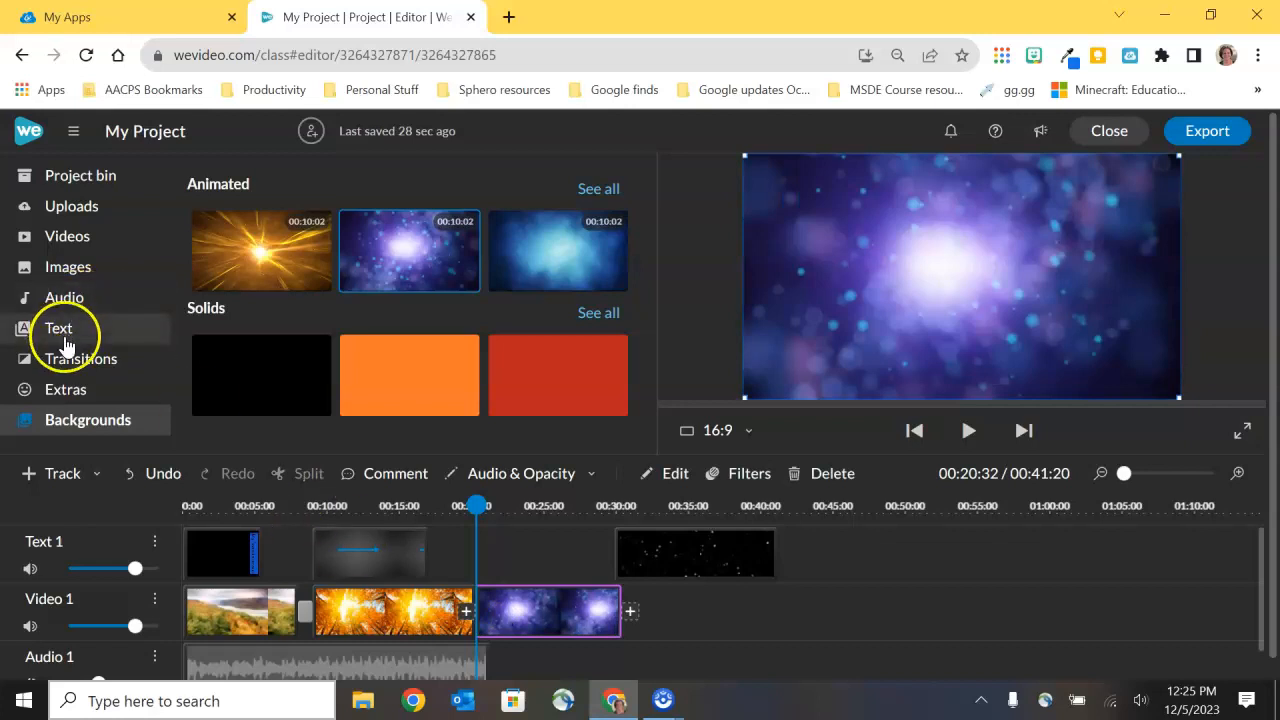
# Place the plain Sample text title over the background and move it to the frame's top.
pyautogui.click(58, 328)
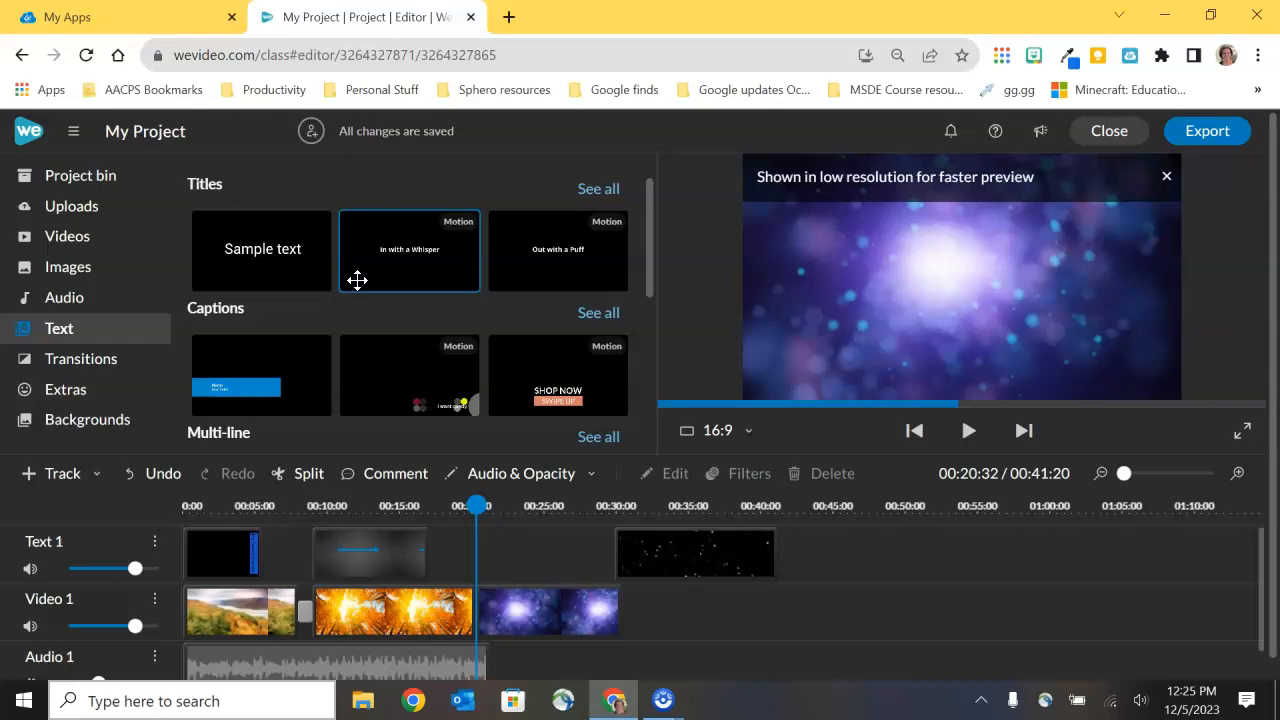
pyautogui.moveTo(412, 262)
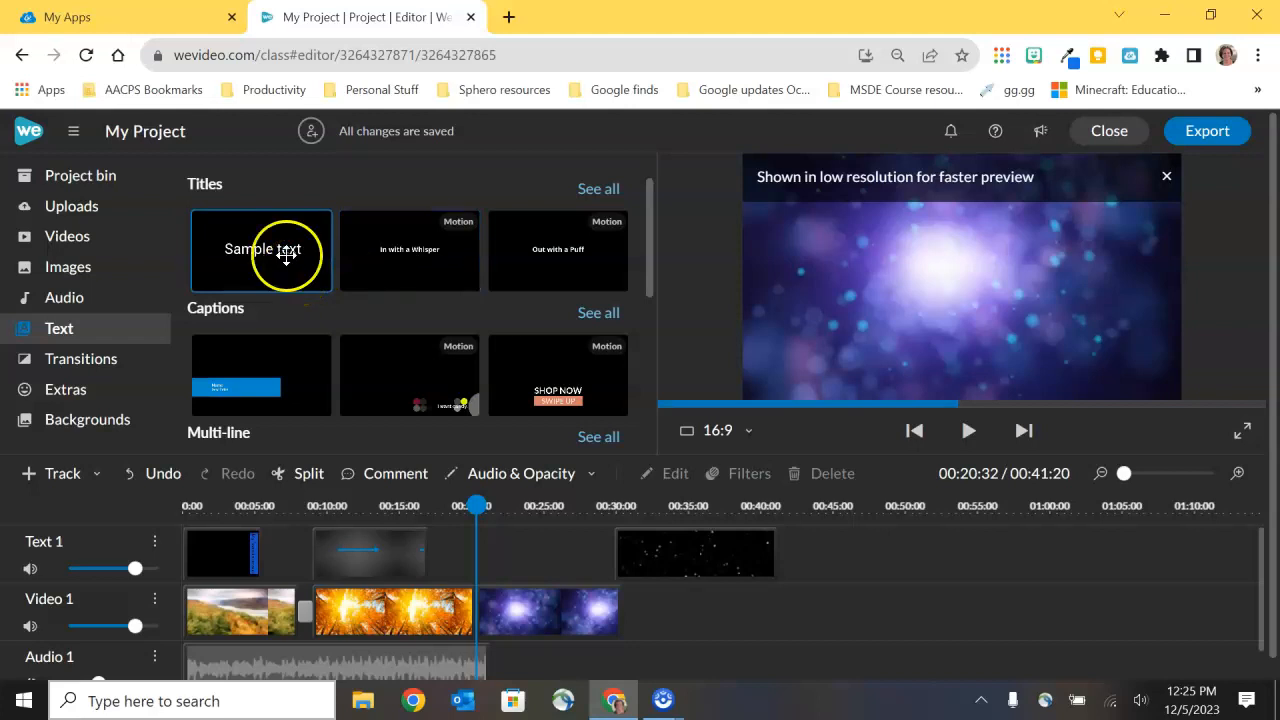
pyautogui.click(260, 256)
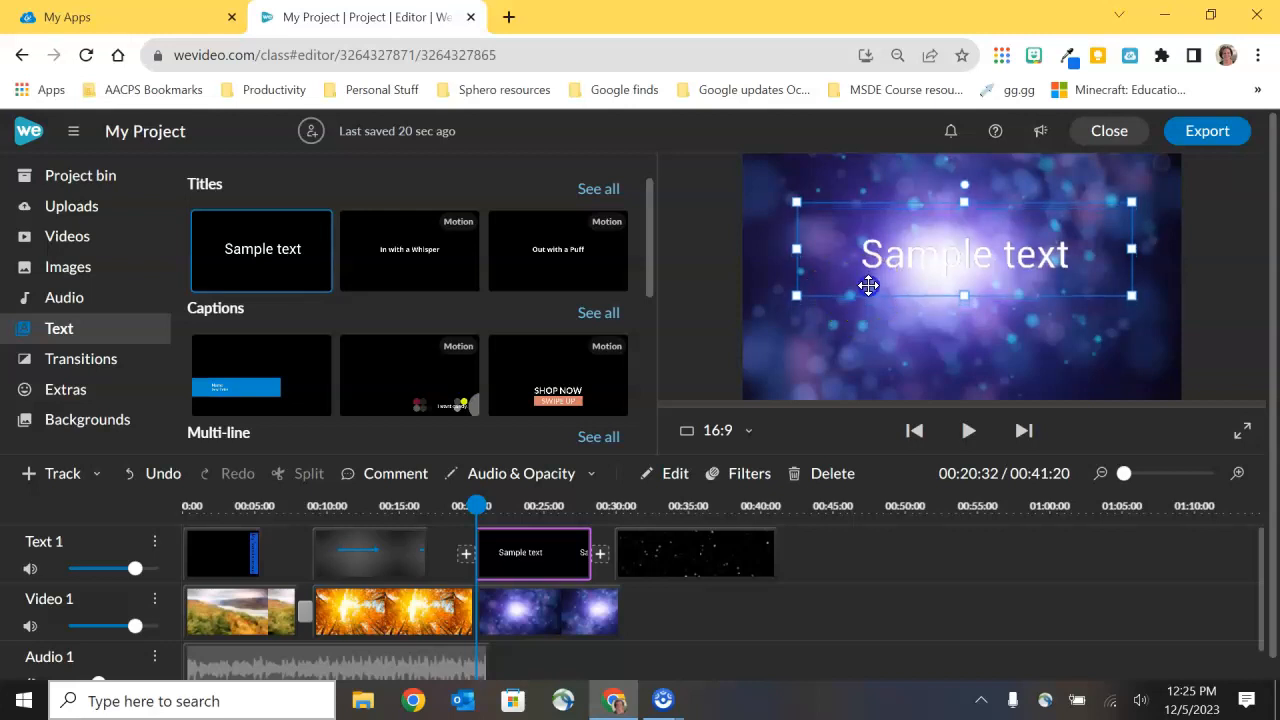
pyautogui.moveTo(868, 288); pyautogui.dragTo(864, 224)
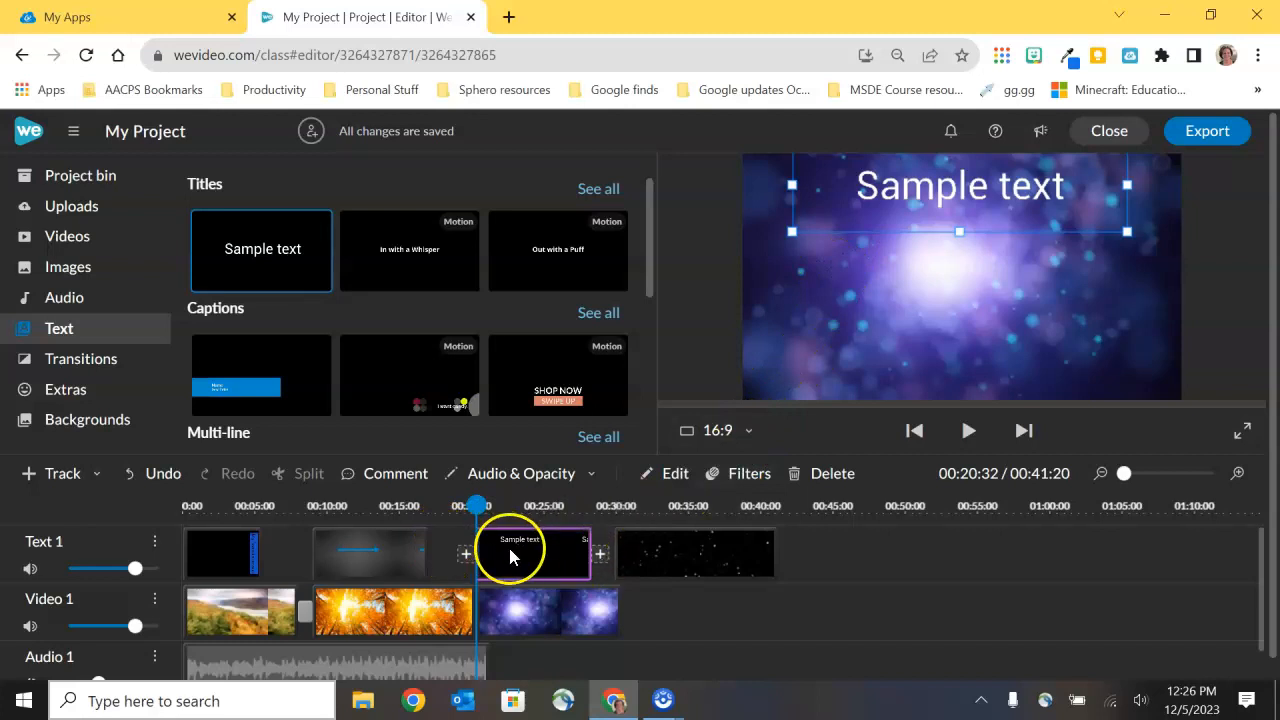
pyautogui.doubleClick(520, 550)
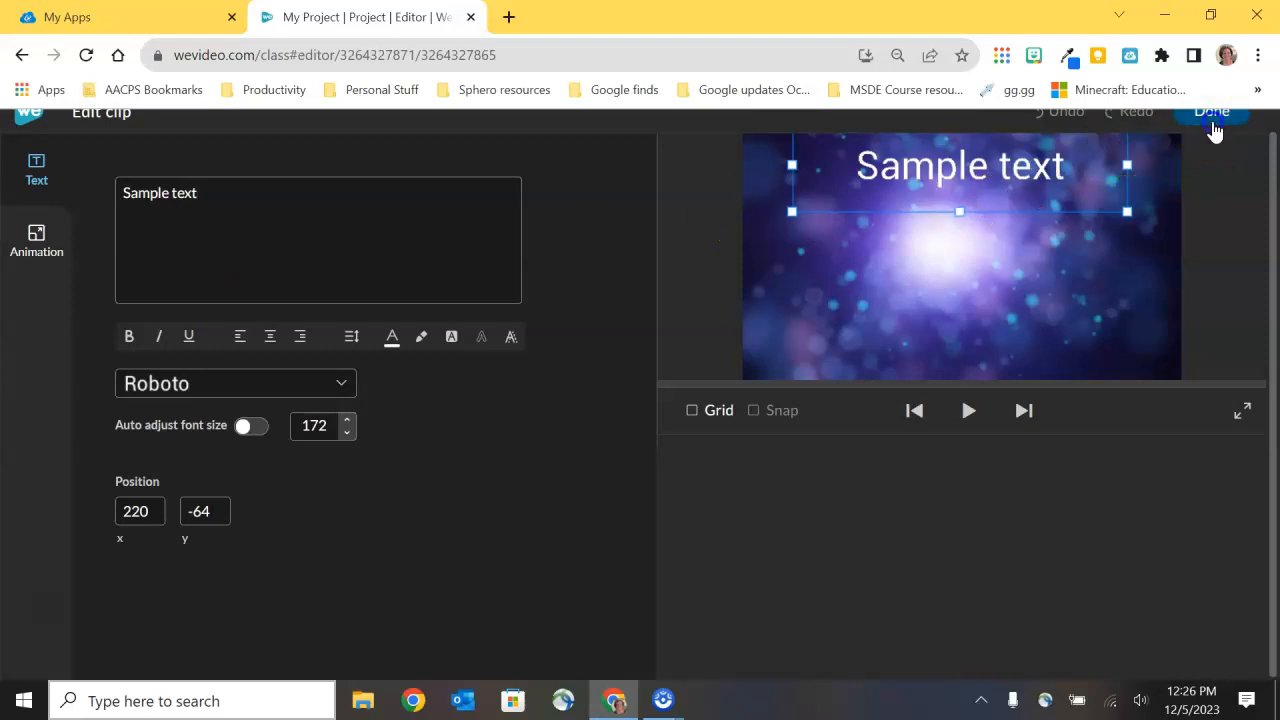
pyautogui.click(1212, 112)
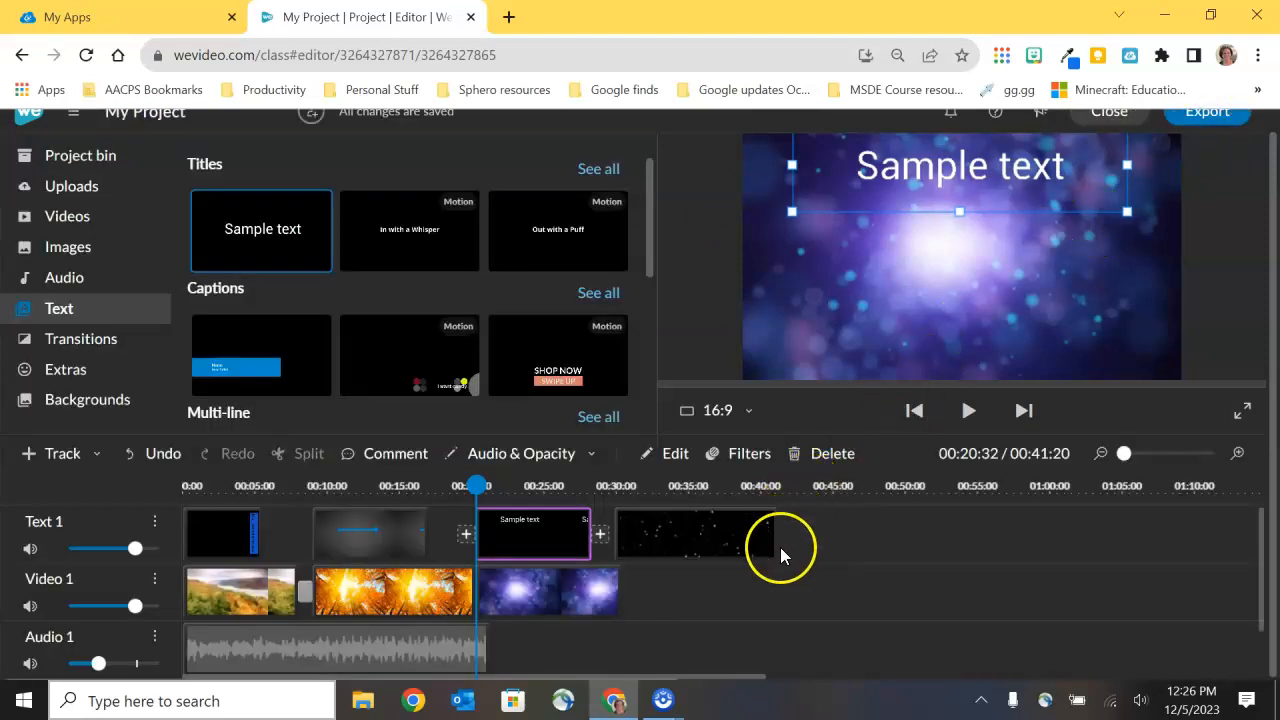